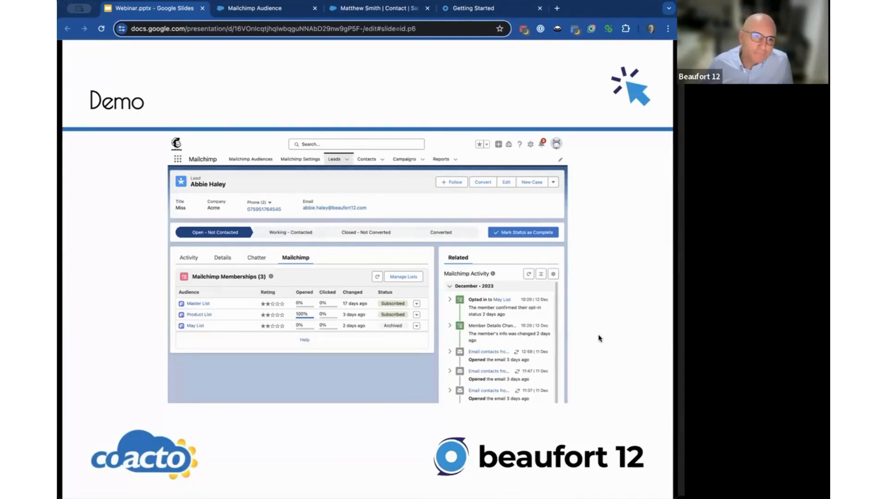
# Step: Switch from the Demo slide to the Mailchimp Audiences browser tab
pyautogui.click(255, 8)
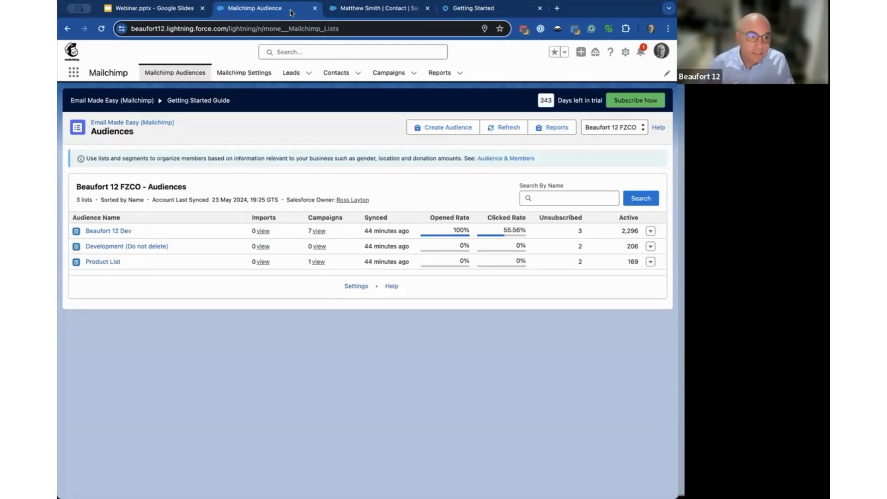
pyautogui.moveTo(167, 111)
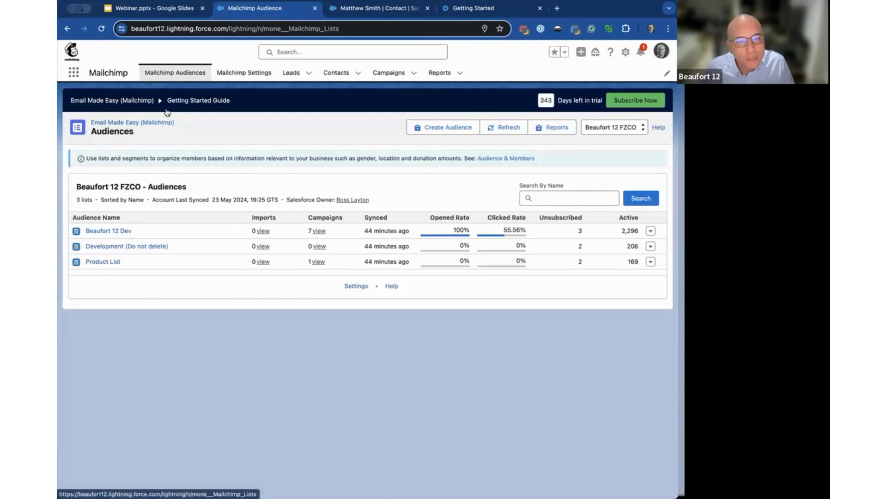
pyautogui.moveTo(441, 127)
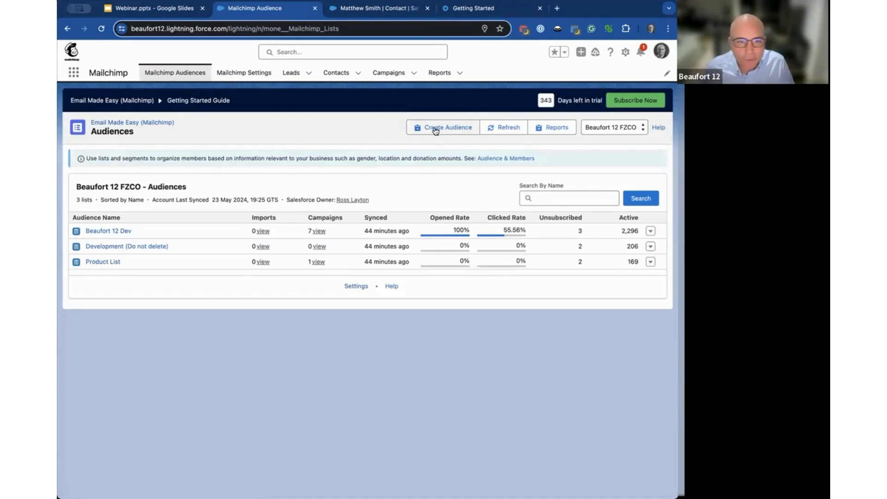
# Step: Start a new audience named Mailchimp Webinar with default subject line 'Mailchimp Webinar'
pyautogui.click(447, 126)
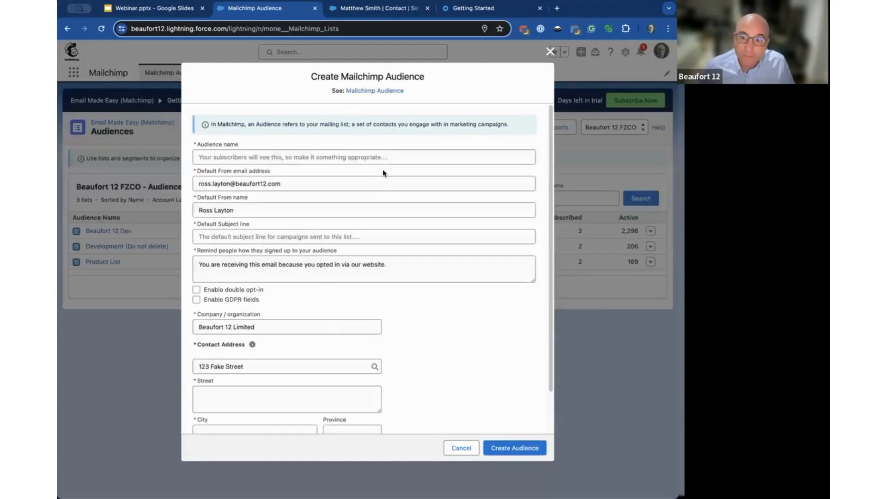
pyautogui.click(364, 157)
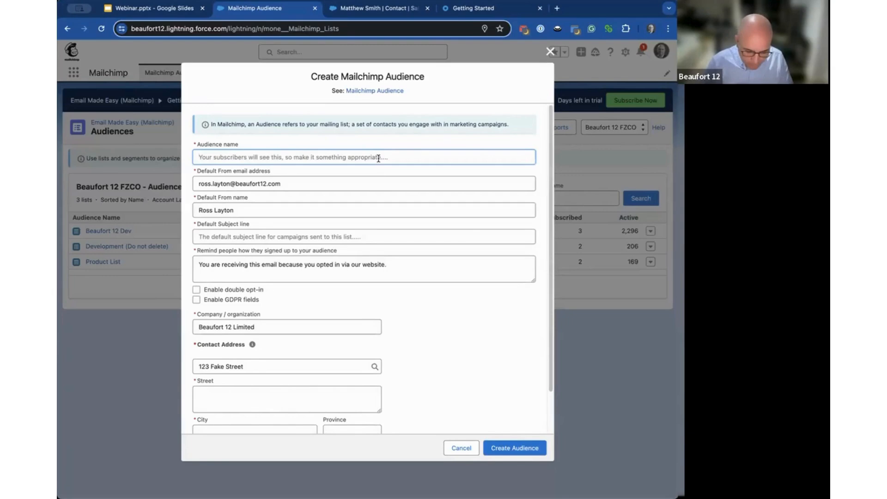
pyautogui.write('Mailchimp Webinar')
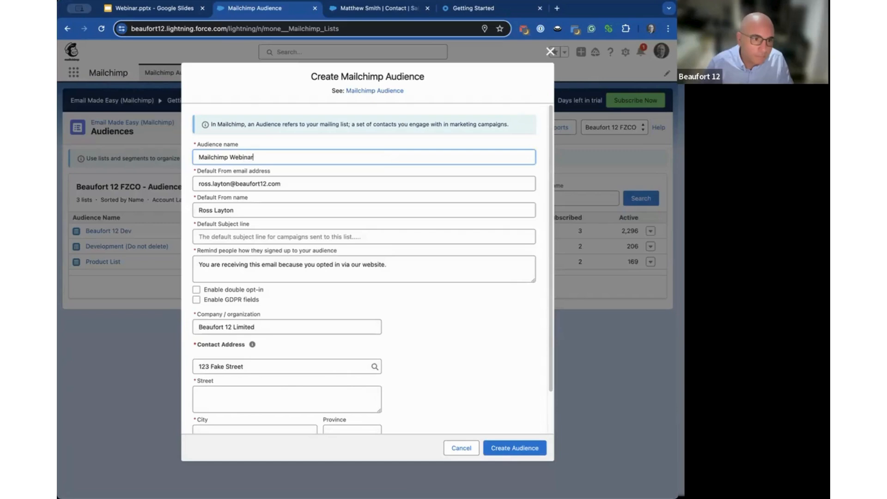
pyautogui.click(364, 237)
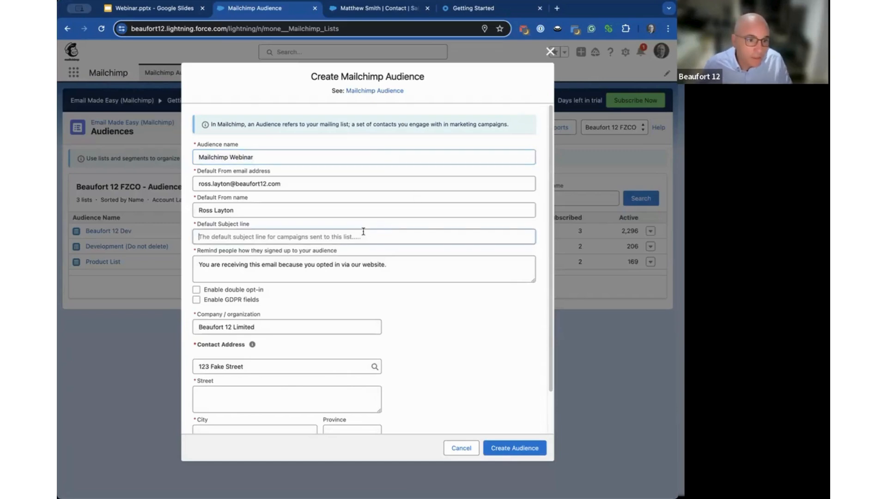
pyautogui.write('Mailchimp Webinar')
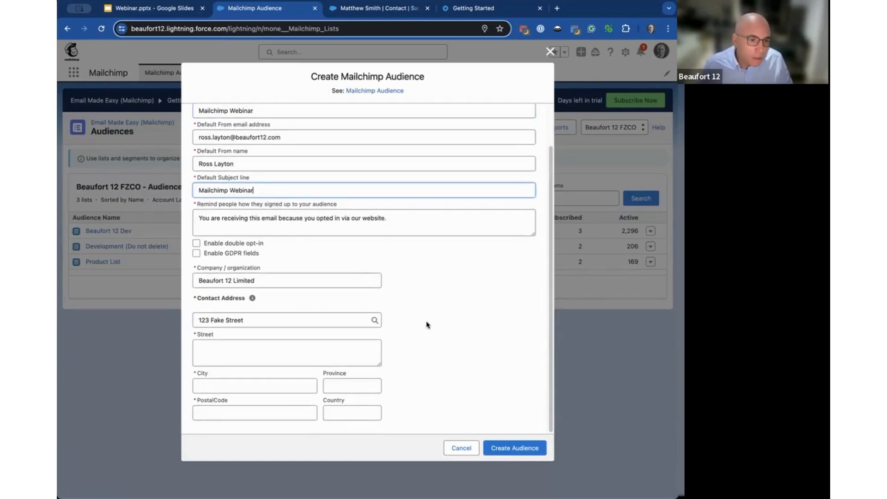
# Step: Use the 123 Fake Street, Oak Lawn, IL contact address and submit the new audience
pyautogui.click(285, 320)
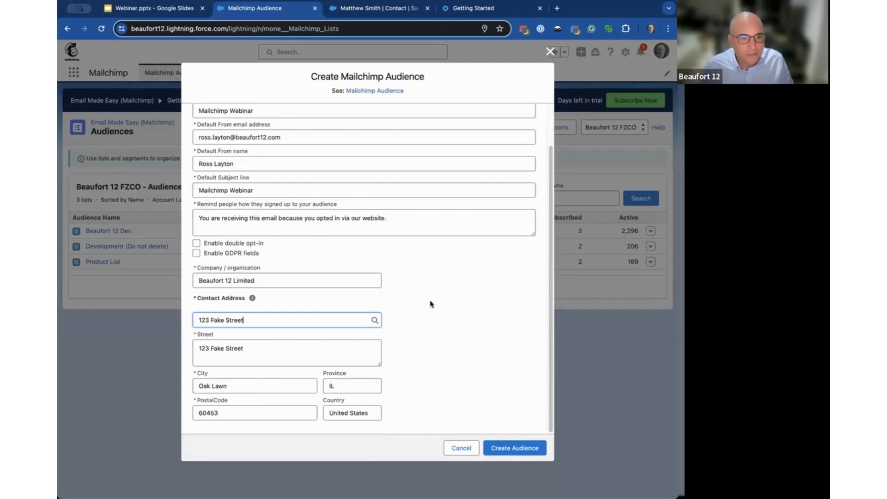
pyautogui.scroll(3)
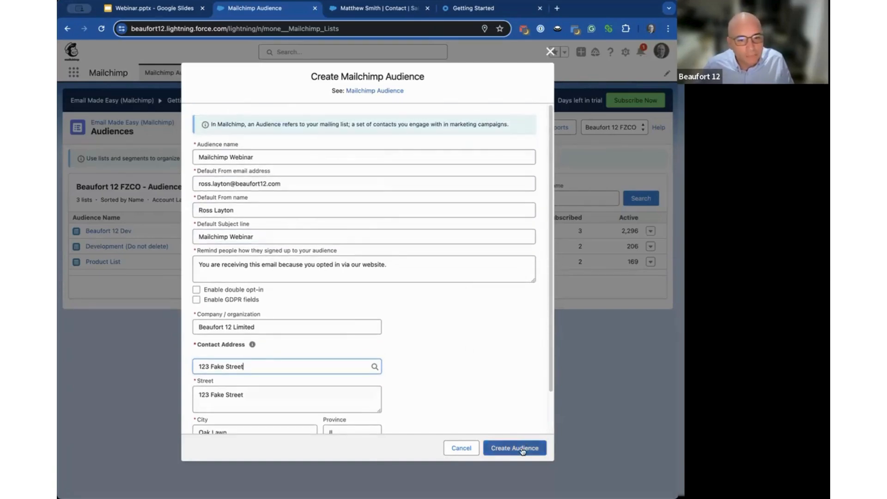
pyautogui.click(514, 447)
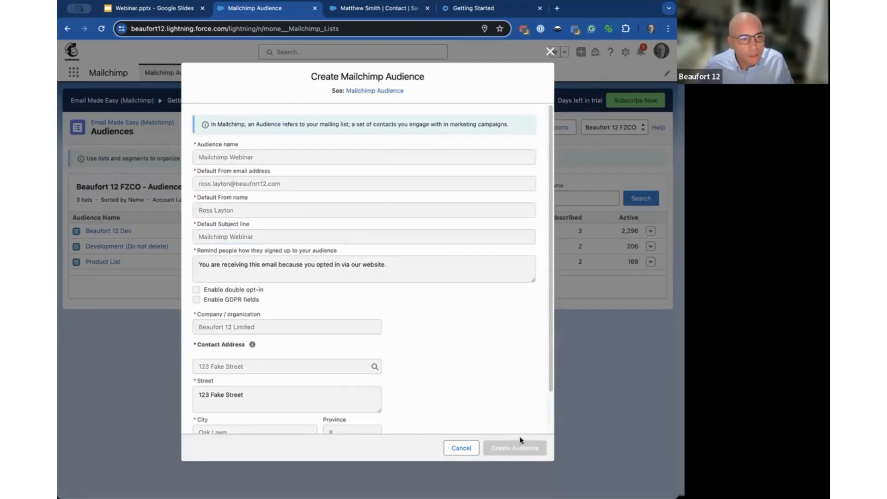
# Step: Confirm creation so Mailchimp Webinar appears in the audiences list with zero members
pyautogui.click(513, 447)
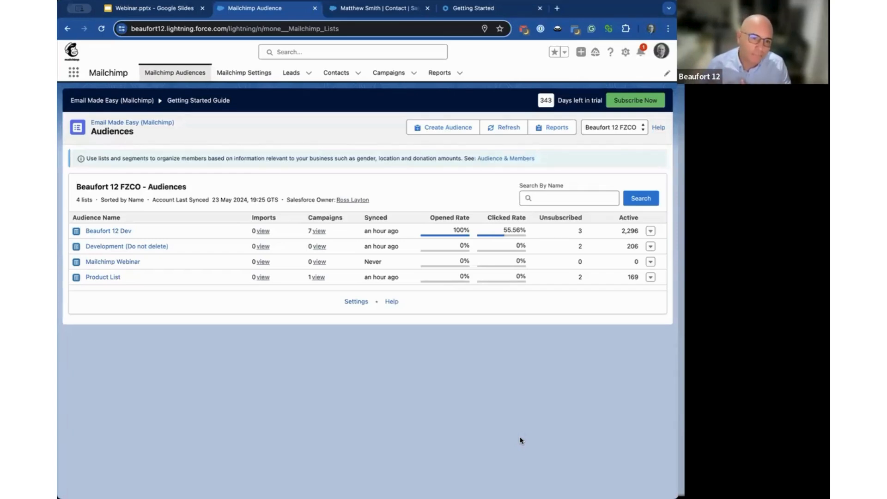
pyautogui.moveTo(427, 323)
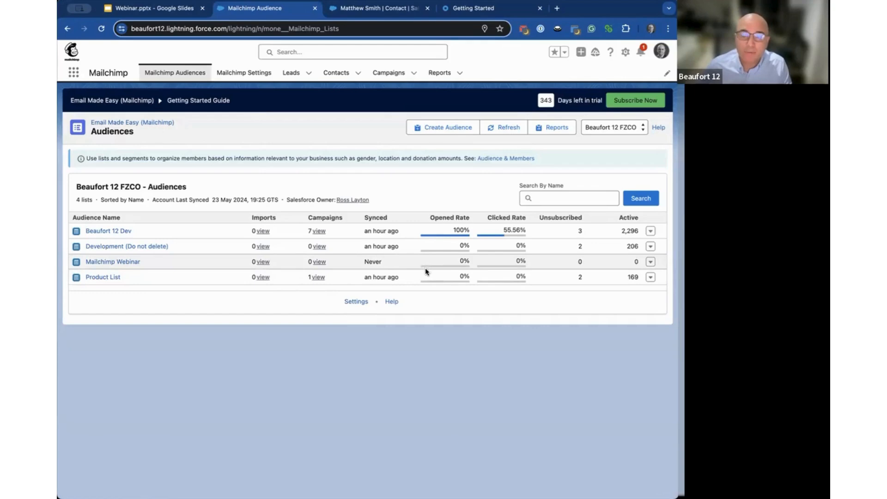
pyautogui.moveTo(219, 282)
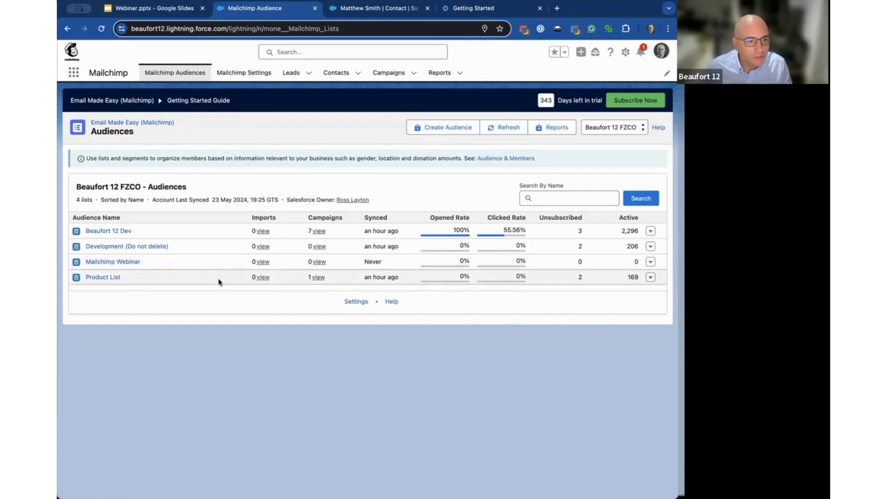
pyautogui.moveTo(112, 261)
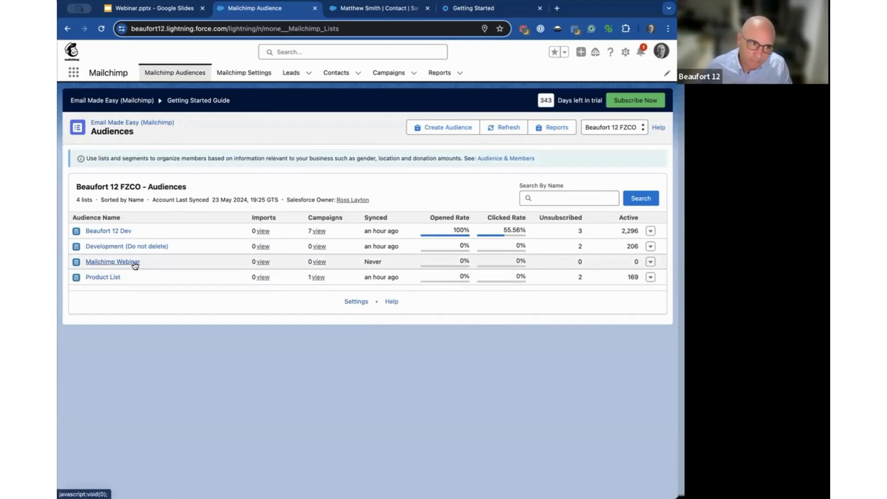
# Step: Go into the Mailchimp Webinar audience and view its empty Data Wizard jobs
pyautogui.click(111, 261)
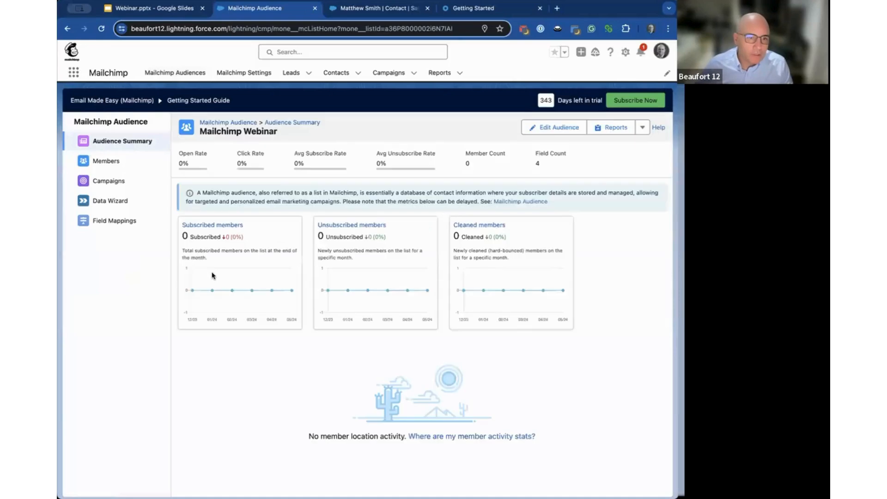
pyautogui.moveTo(150, 179)
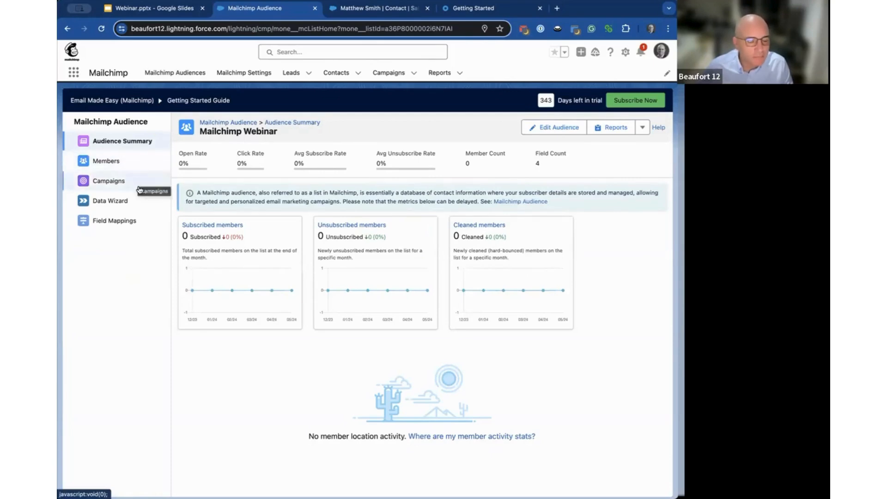
pyautogui.click(111, 201)
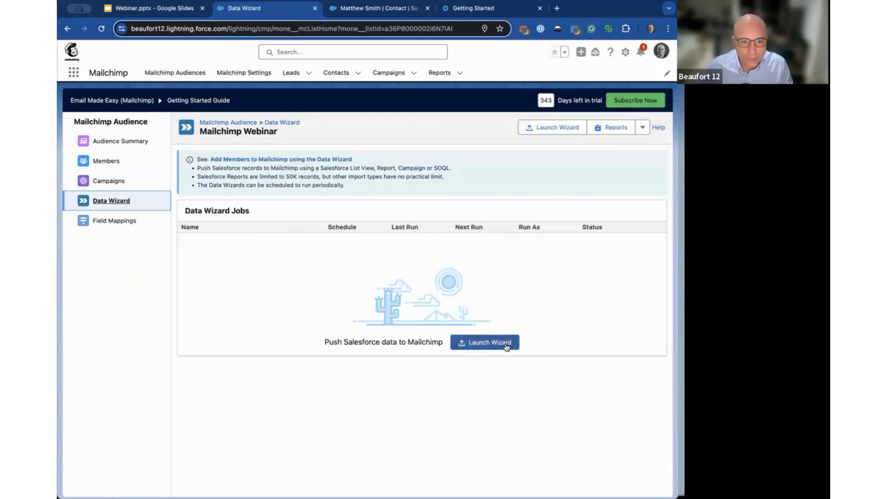
# Step: Launch a new import job, review the data source options and keep Salesforce List View
pyautogui.click(484, 342)
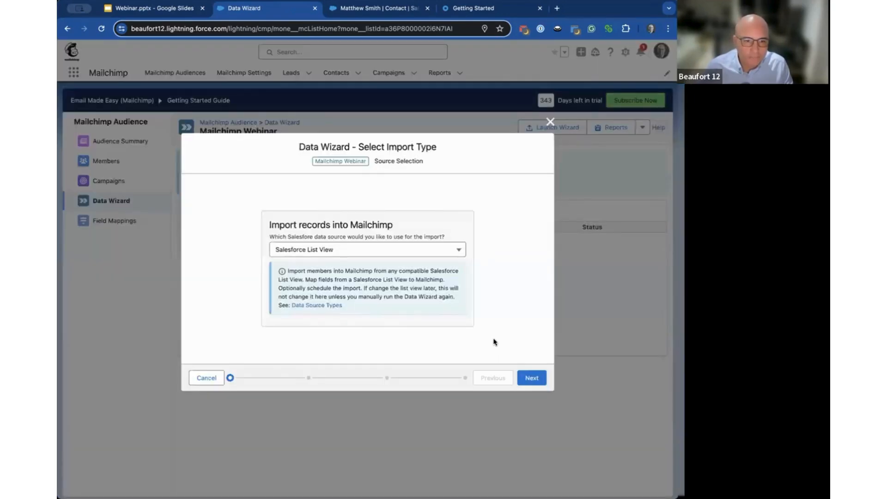
pyautogui.click(367, 250)
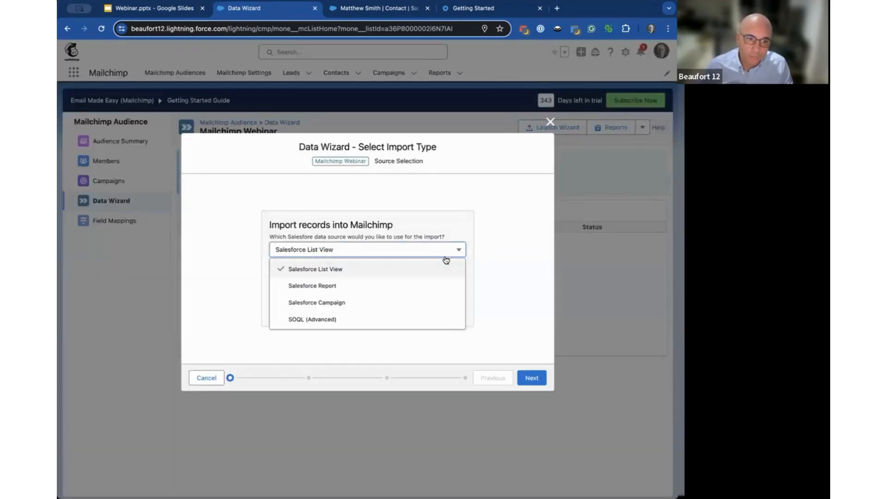
pyautogui.moveTo(450, 321)
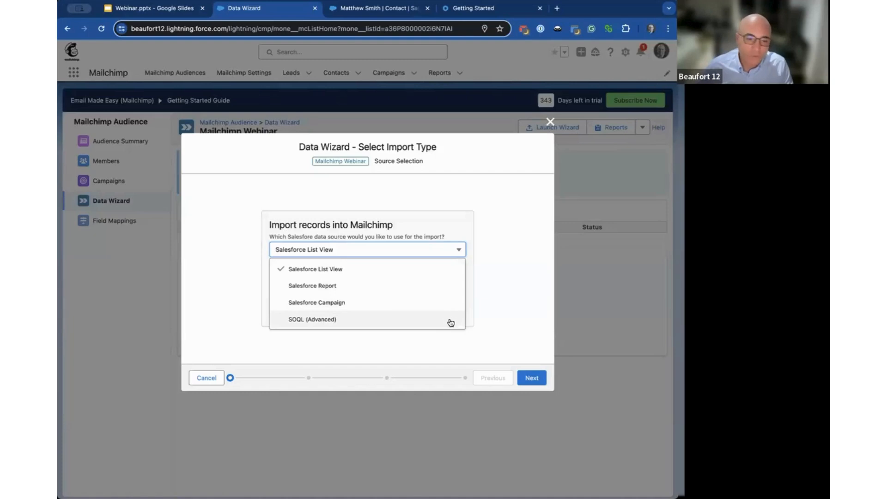
pyautogui.moveTo(427, 286)
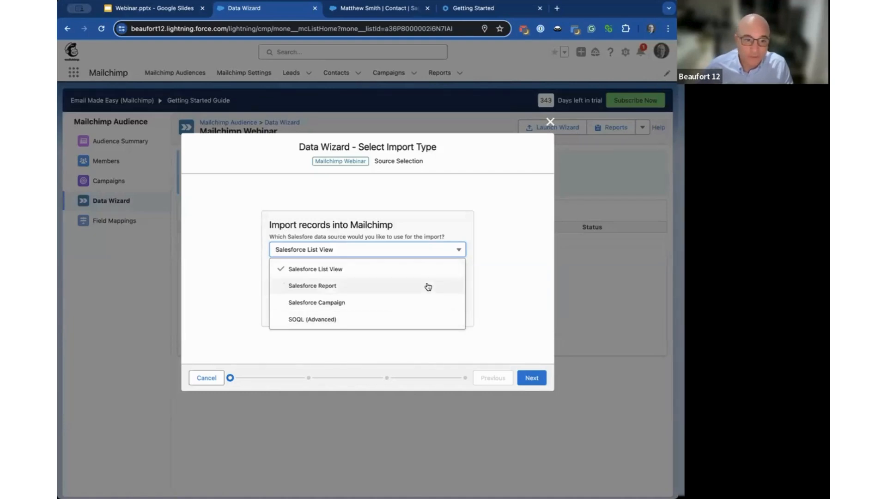
pyautogui.moveTo(422, 314)
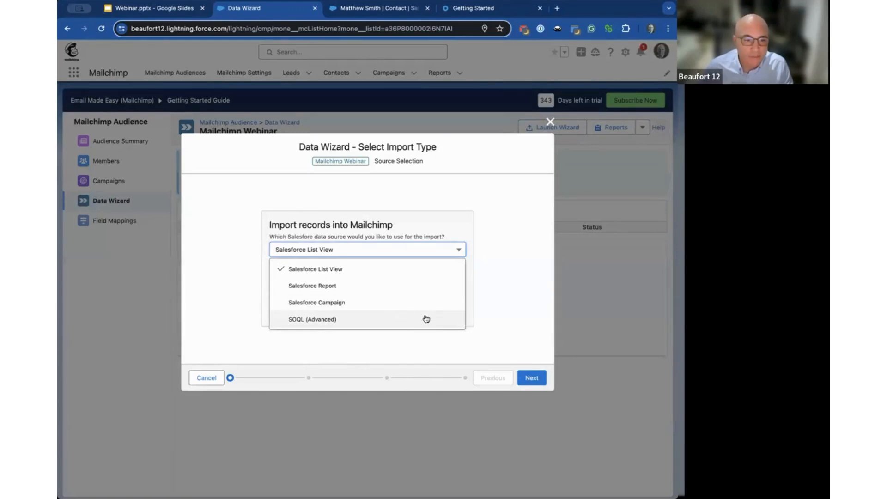
pyautogui.moveTo(424, 308)
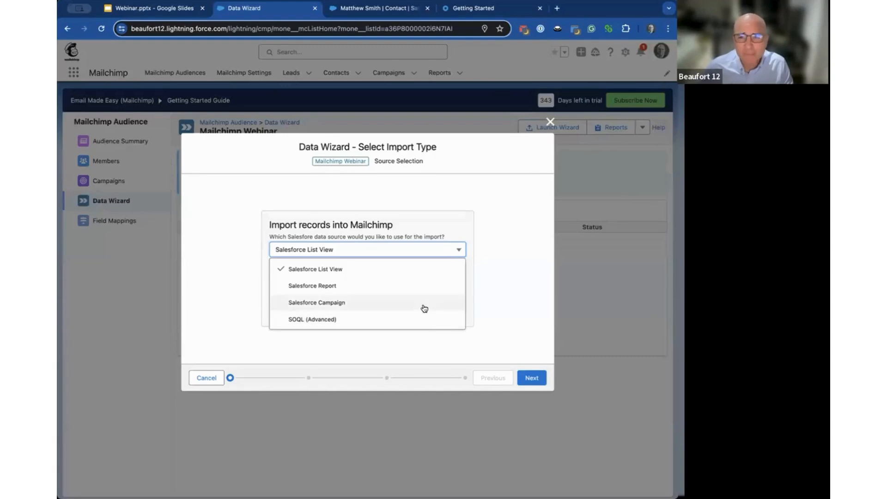
pyautogui.moveTo(418, 270)
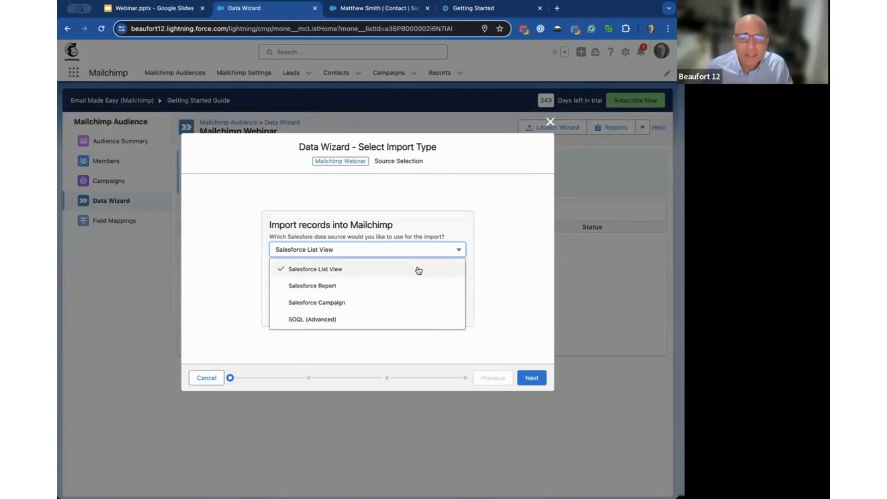
pyautogui.moveTo(447, 275)
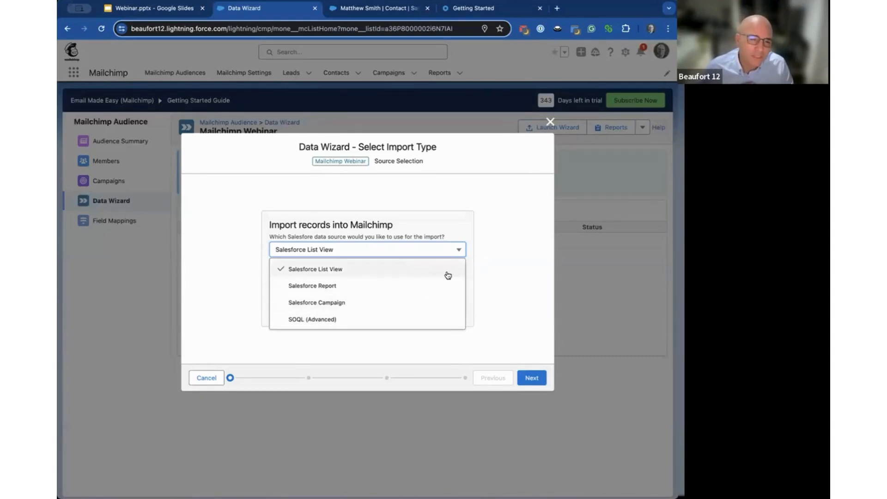
pyautogui.moveTo(457, 236)
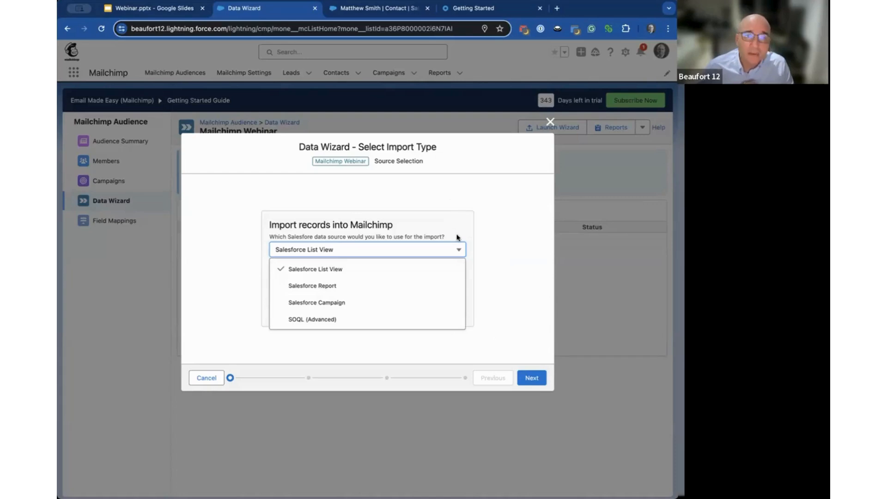
pyautogui.moveTo(454, 232)
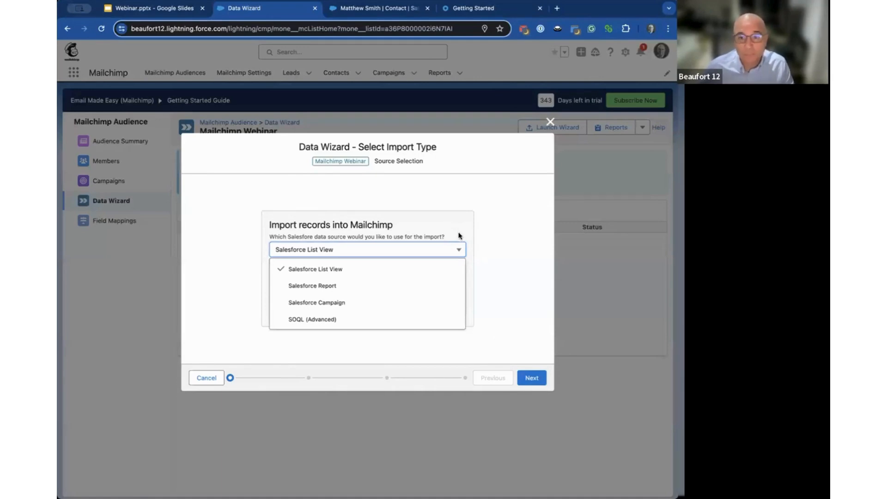
pyautogui.moveTo(466, 243)
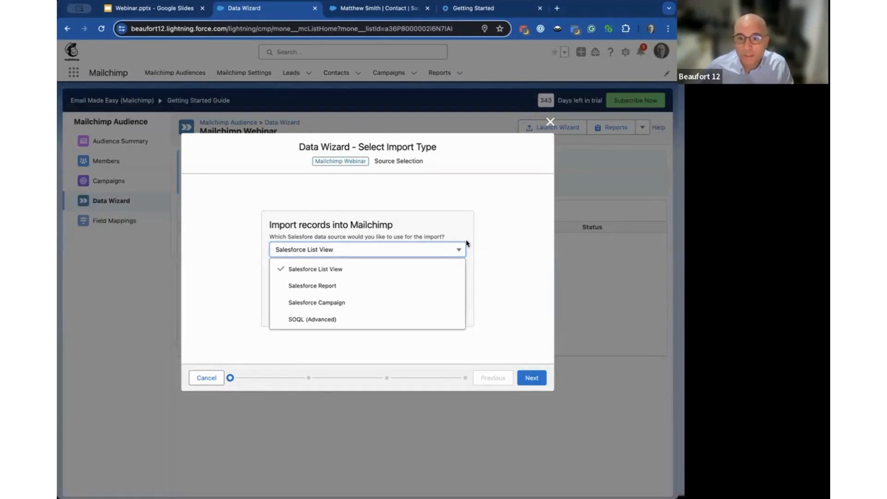
pyautogui.moveTo(483, 242)
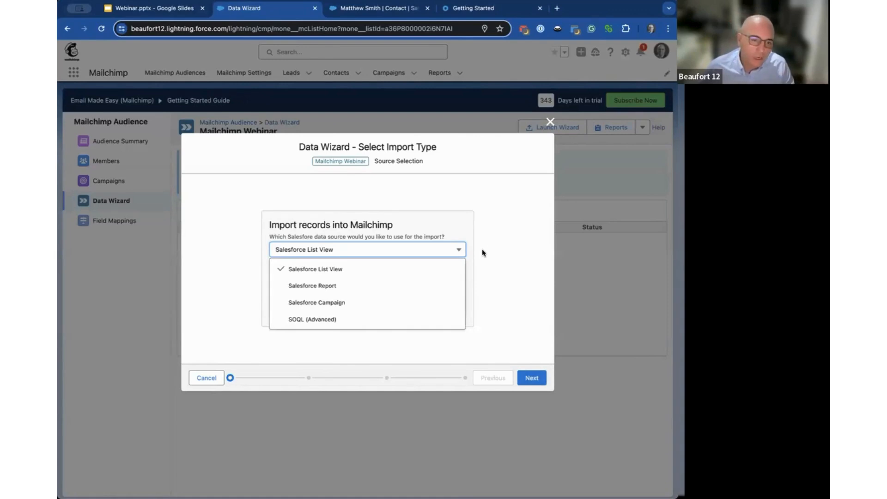
pyautogui.click(315, 269)
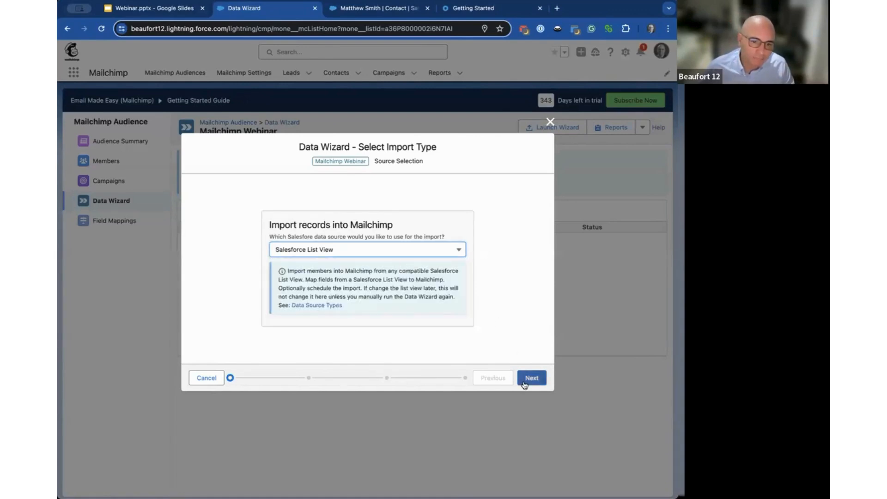
# Step: Target Lead records filtered by the Mailchimp Webinar list view and continue to field mapping
pyautogui.click(530, 377)
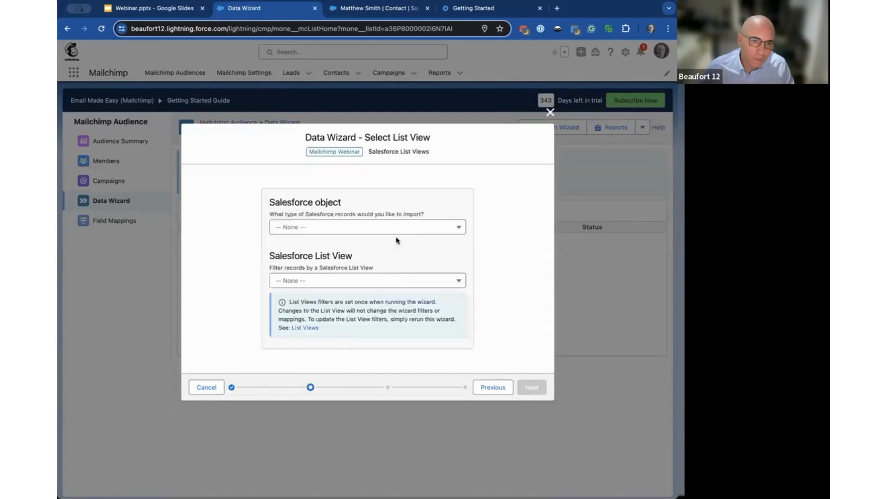
pyautogui.click(367, 228)
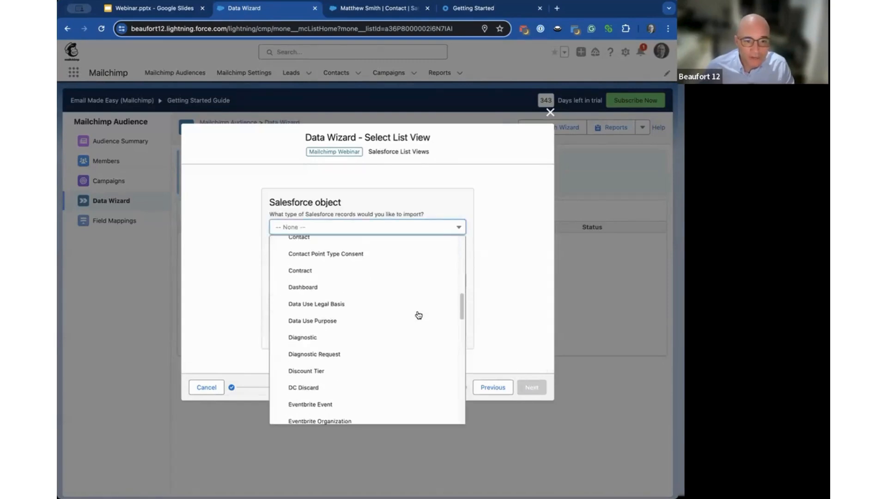
pyautogui.scroll(-3)
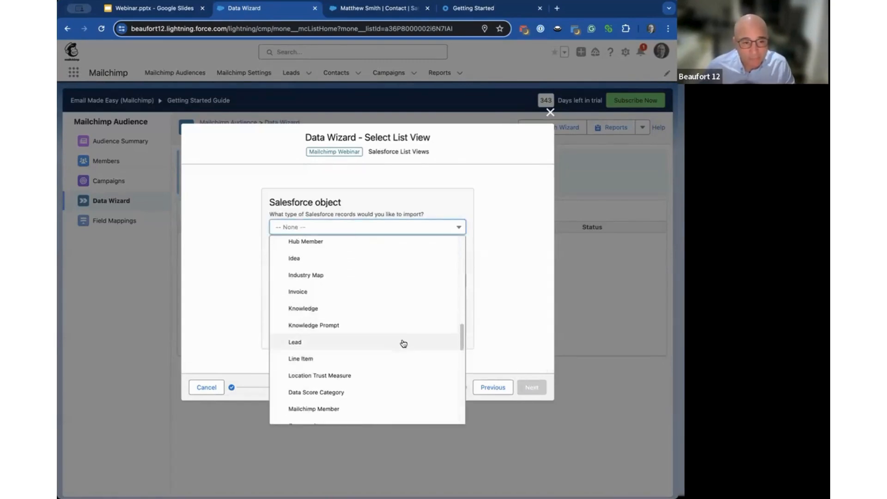
pyautogui.click(295, 341)
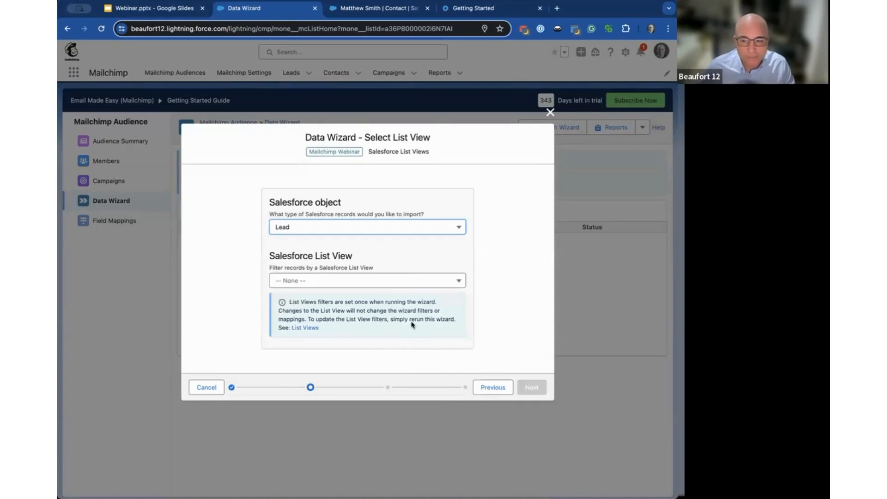
pyautogui.click(367, 280)
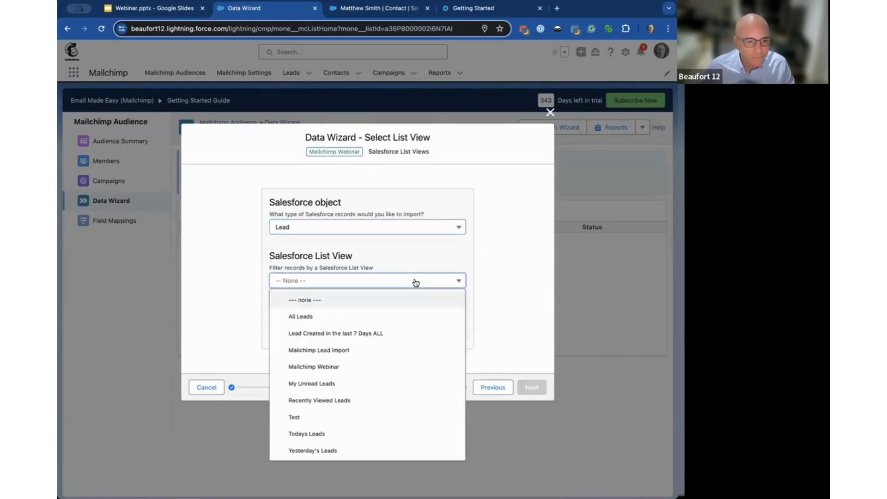
pyautogui.click(313, 367)
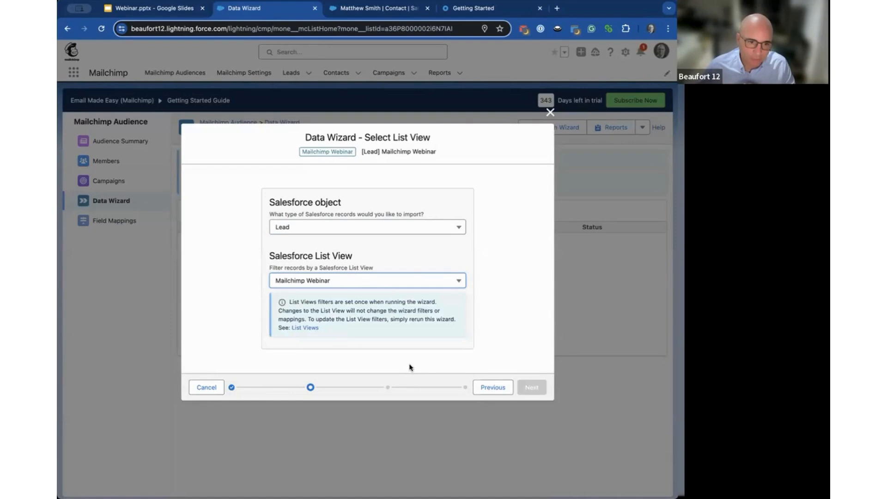
pyautogui.click(531, 387)
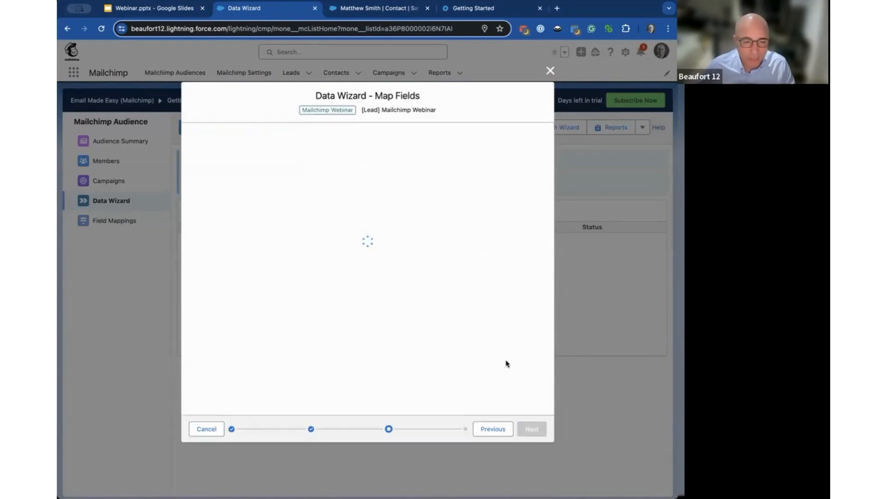
pyautogui.moveTo(478, 298)
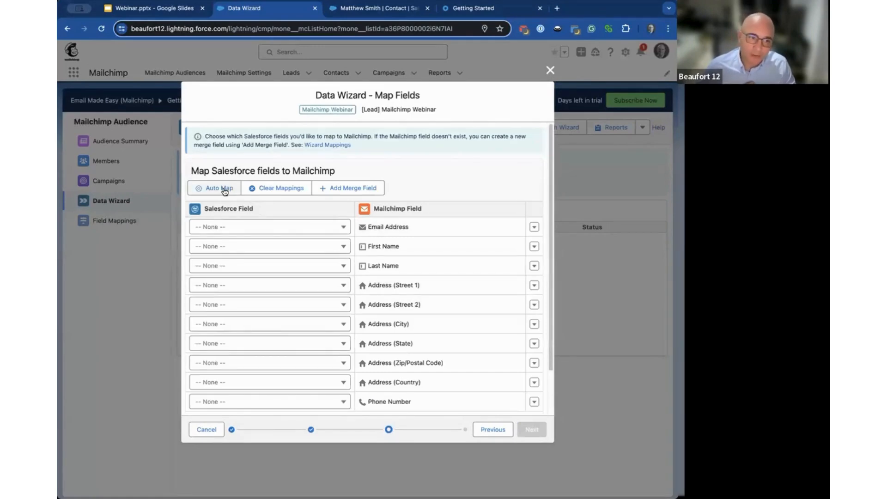
# Step: Auto-map the Lead email, first name and last name fields and review street address candidates
pyautogui.click(217, 188)
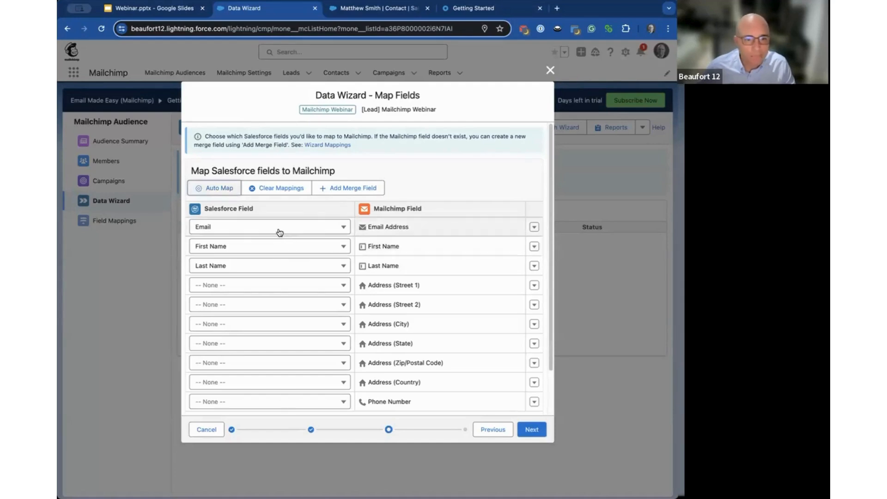
pyautogui.moveTo(293, 260)
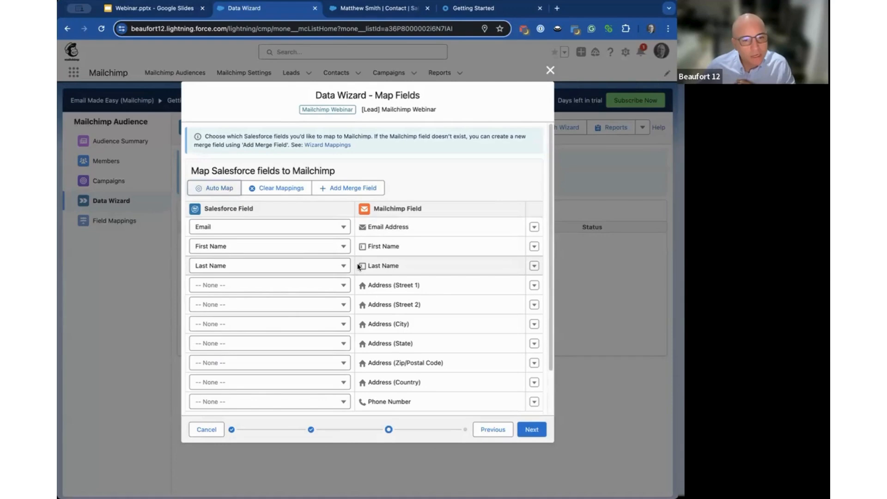
pyautogui.moveTo(304, 301)
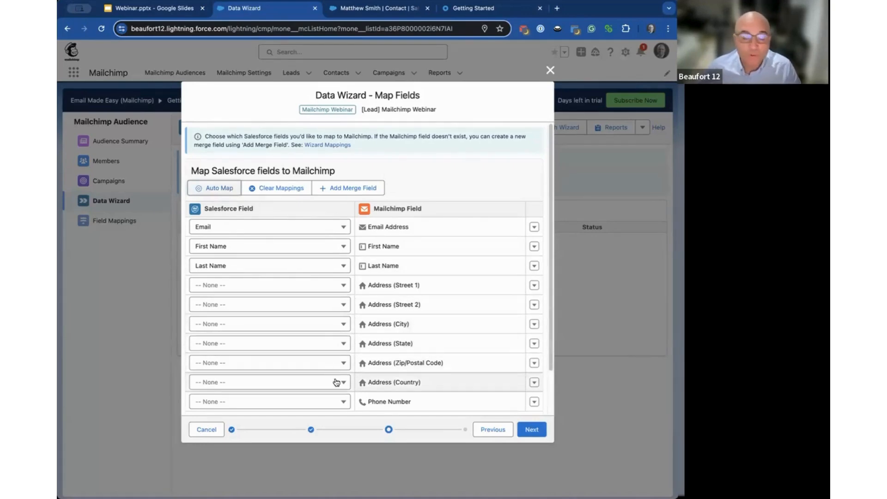
pyautogui.click(269, 285)
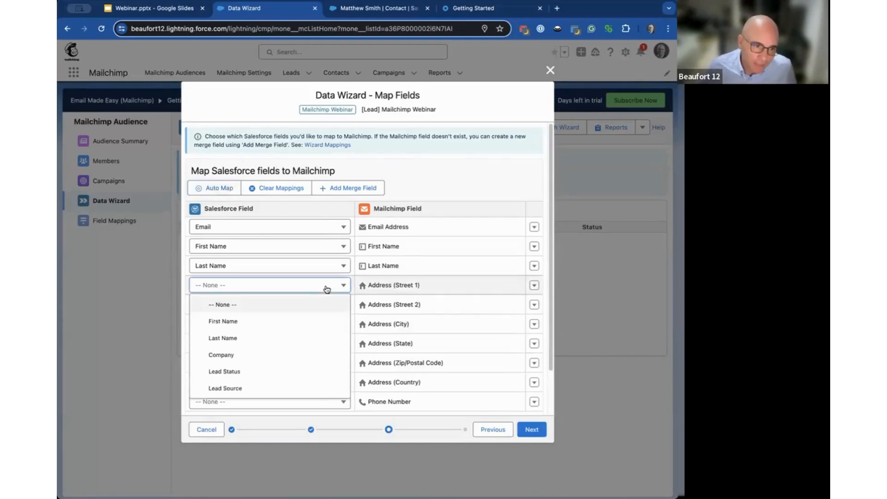
pyautogui.moveTo(325, 380)
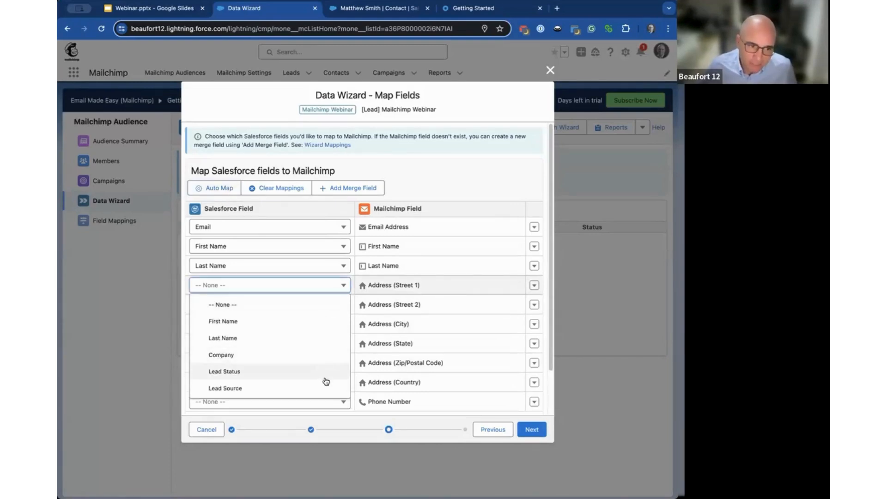
pyautogui.moveTo(454, 211)
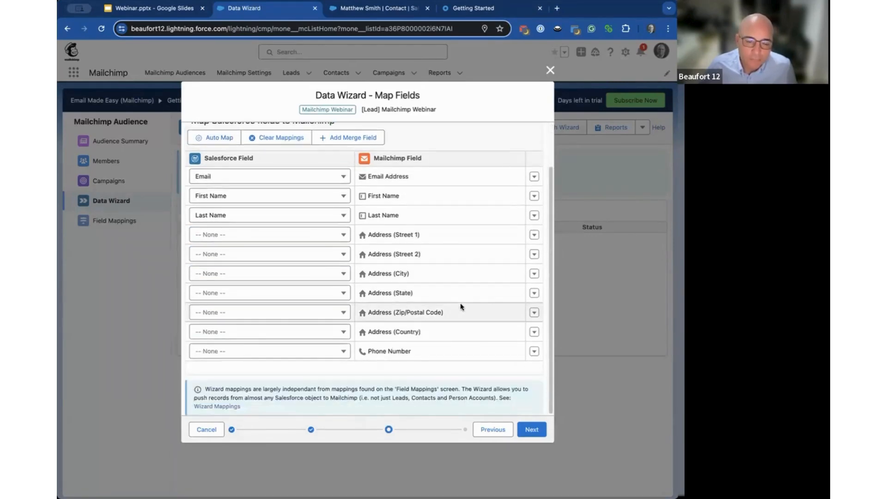
pyautogui.moveTo(405, 182)
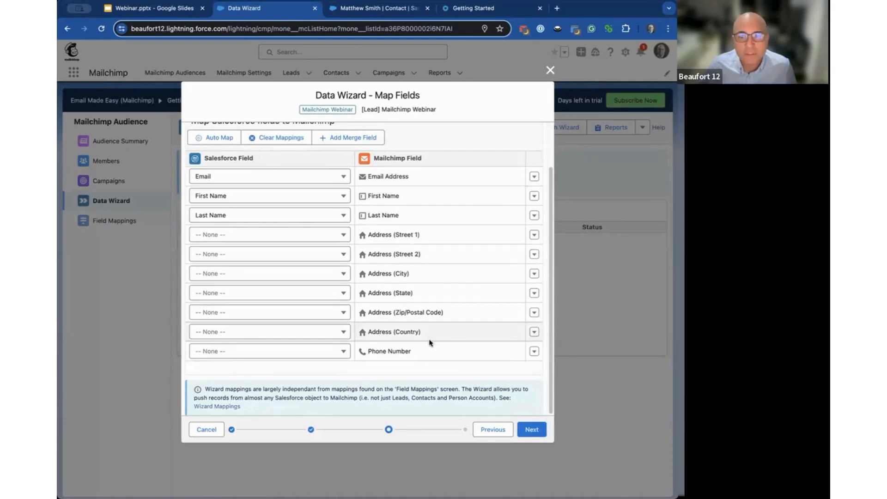
pyautogui.scroll(3)
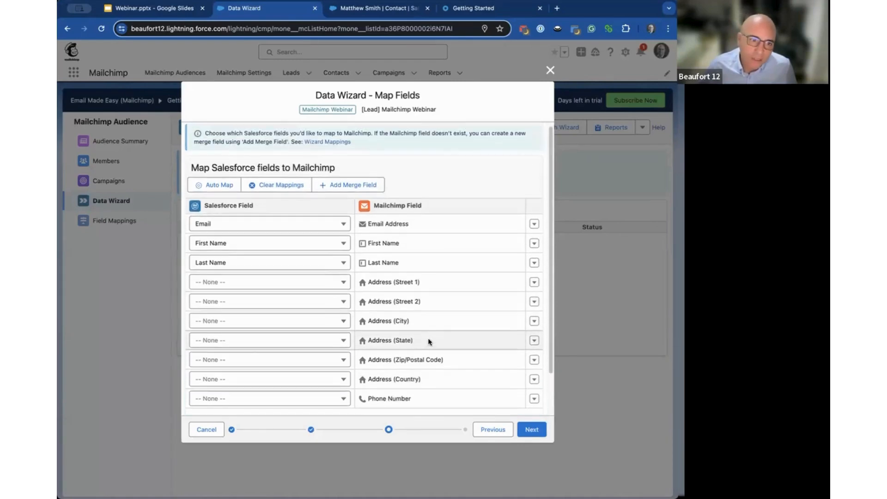
pyautogui.moveTo(466, 223)
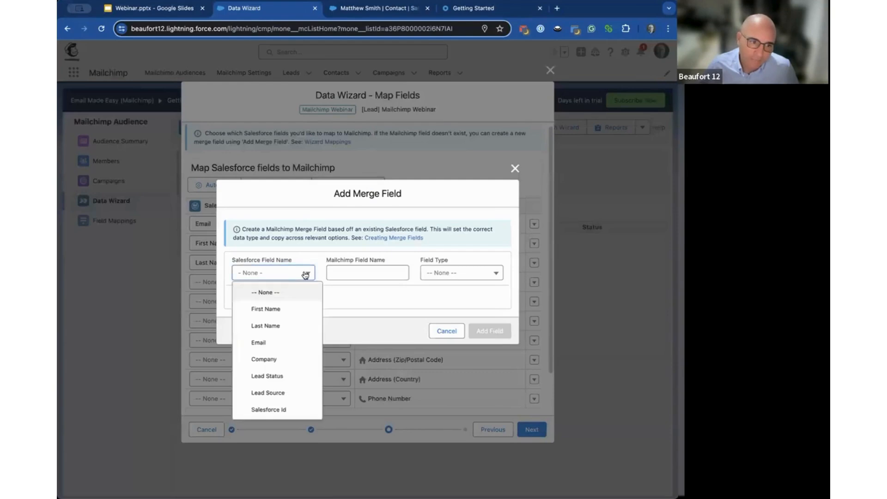
# Step: Add a Company merge field mapped from the Lead Company field
pyautogui.click(264, 359)
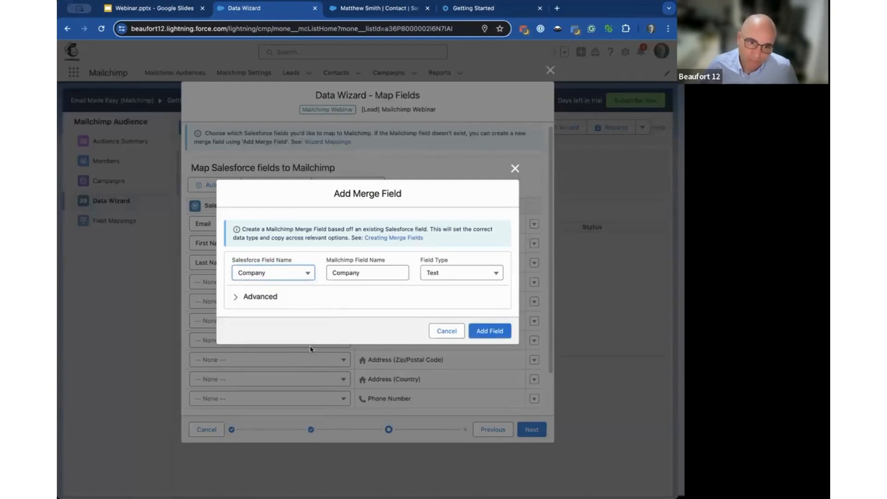
pyautogui.moveTo(400, 297)
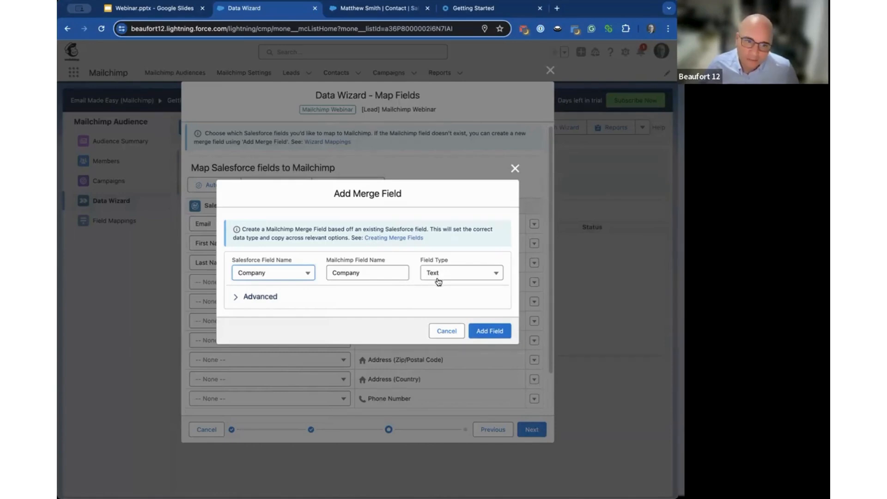
pyautogui.moveTo(428, 280)
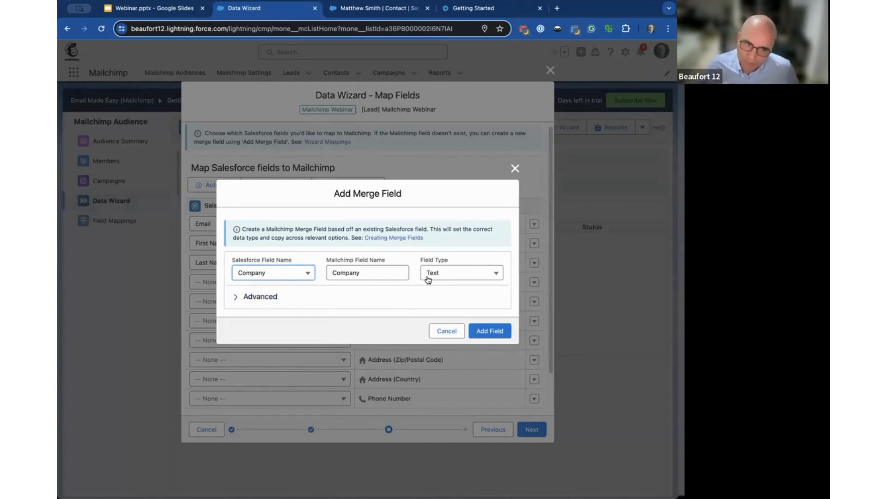
pyautogui.click(446, 331)
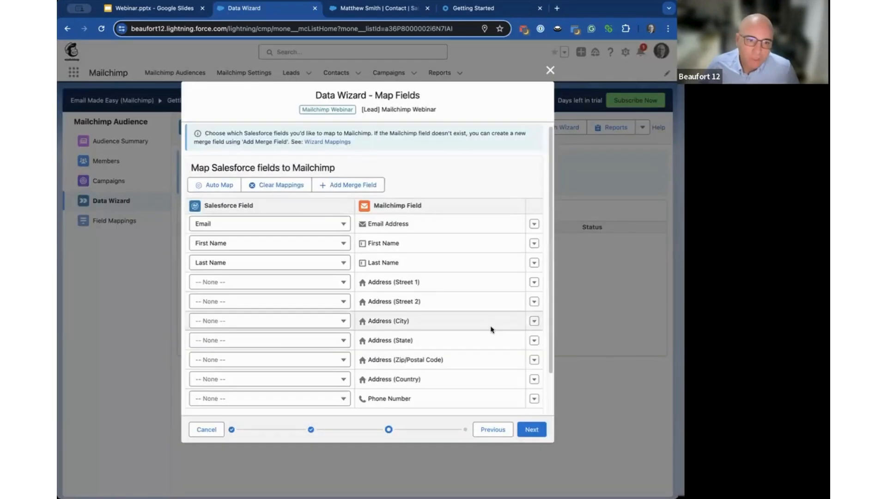
pyautogui.click(349, 185)
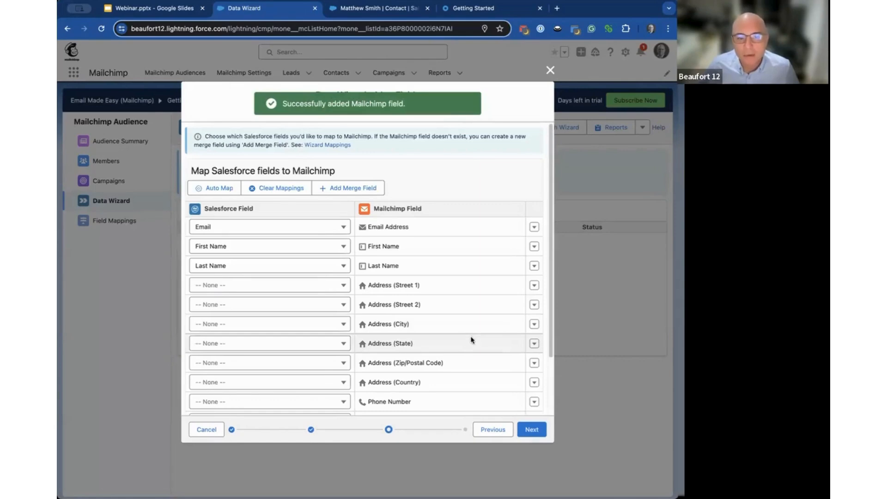
pyautogui.scroll(-3)
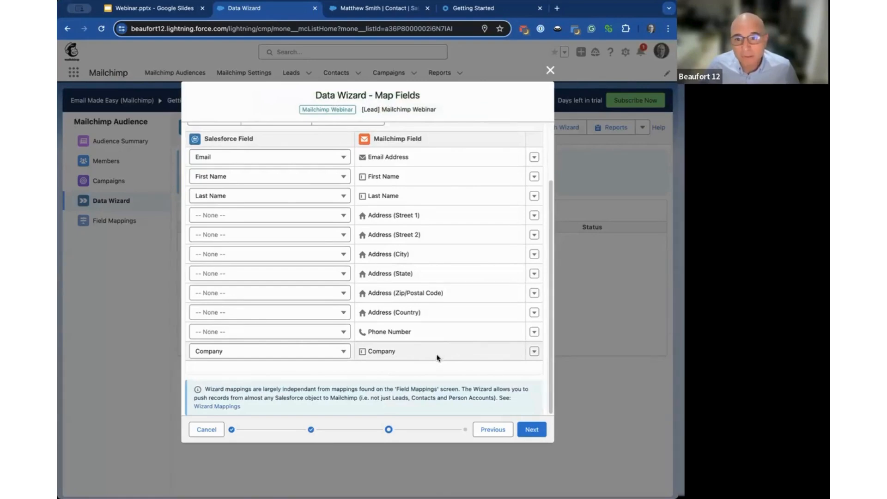
pyautogui.moveTo(444, 366)
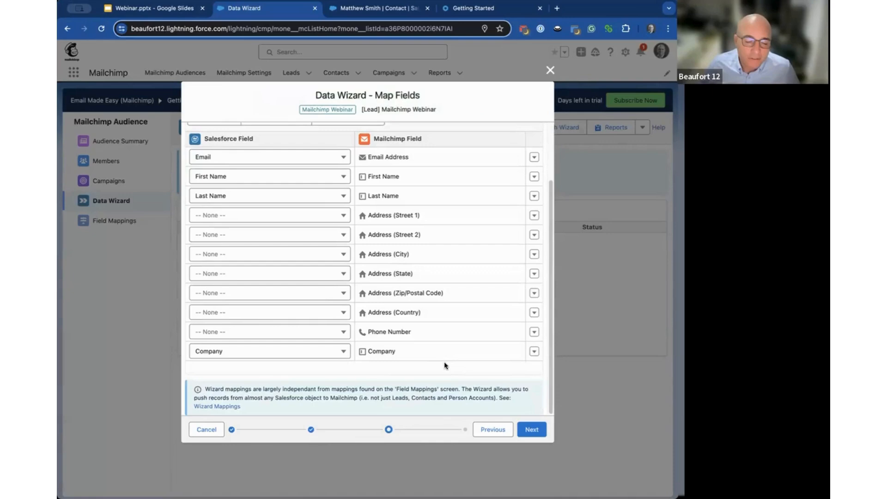
pyautogui.moveTo(459, 371)
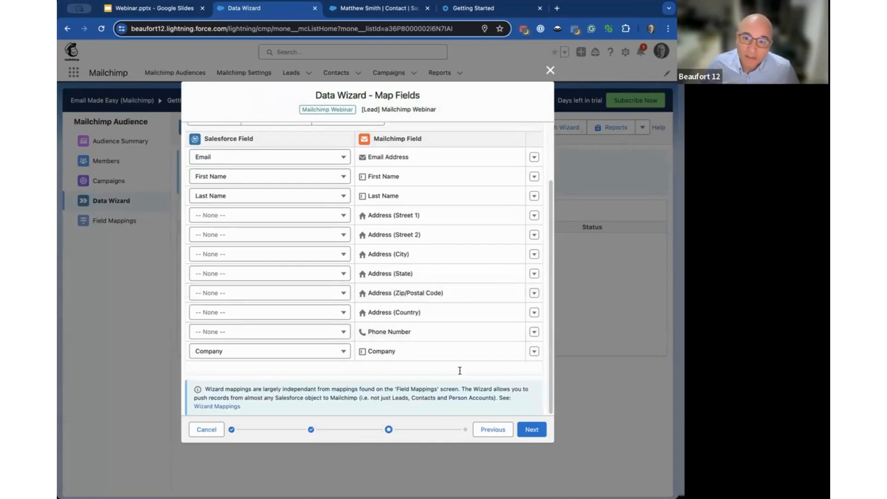
pyautogui.moveTo(531, 430)
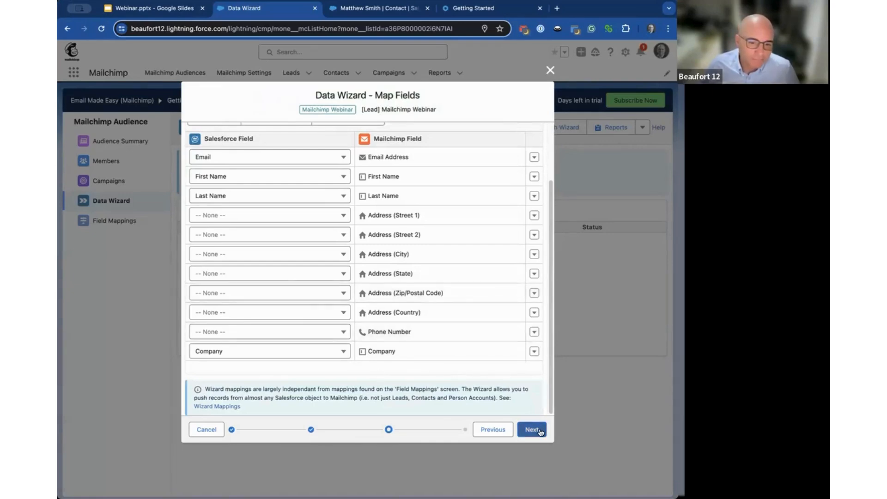
# Step: Set the import frequency to Hourly after cancelling the Custom schedule option
pyautogui.click(530, 429)
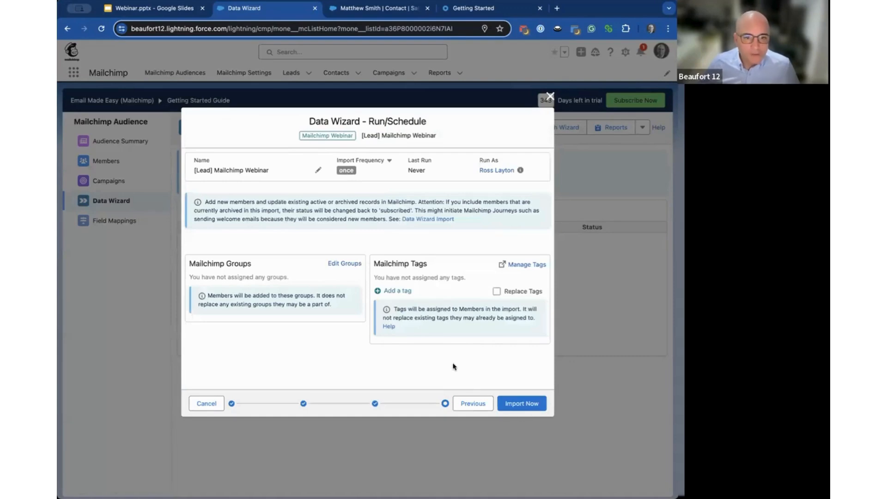
pyautogui.moveTo(521, 403)
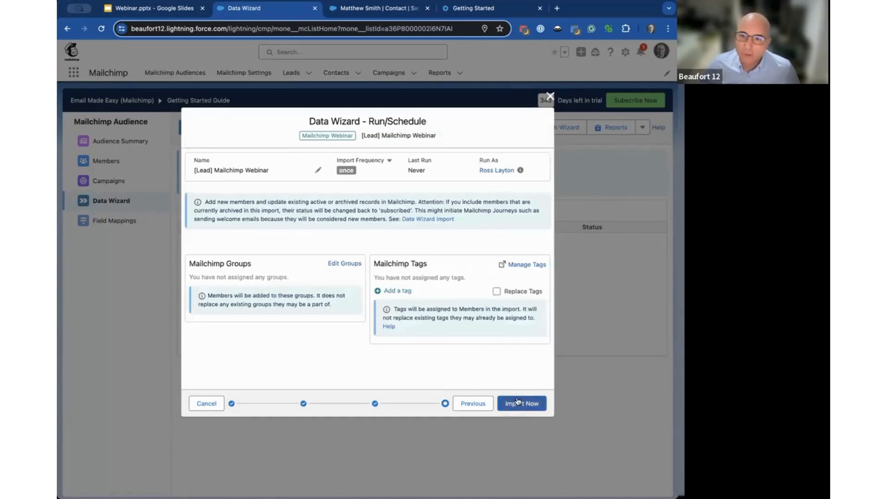
pyautogui.moveTo(389, 165)
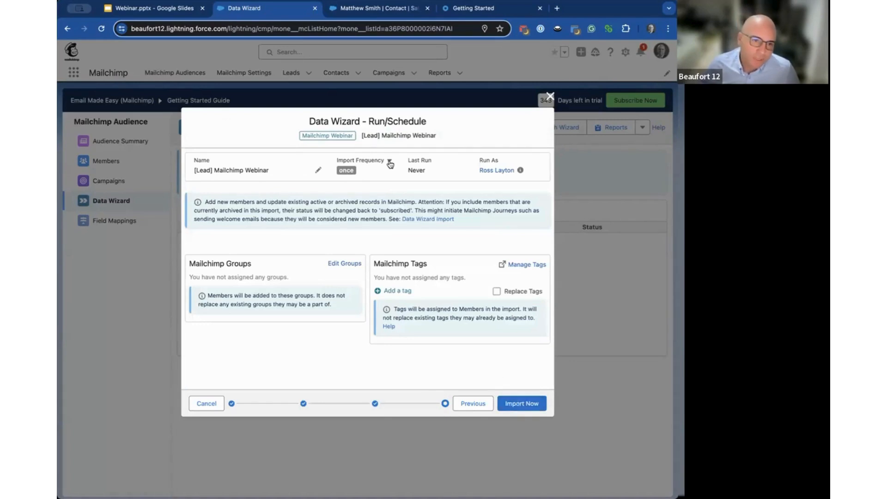
pyautogui.click(389, 160)
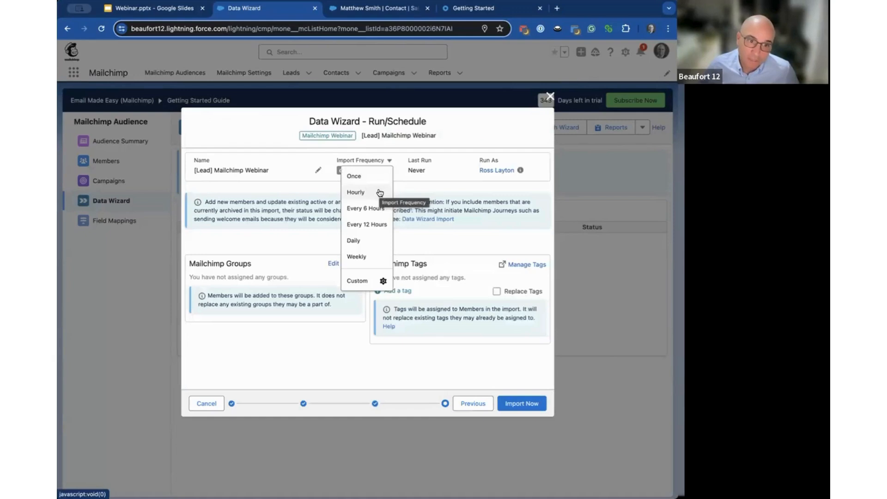
pyautogui.moveTo(371, 225)
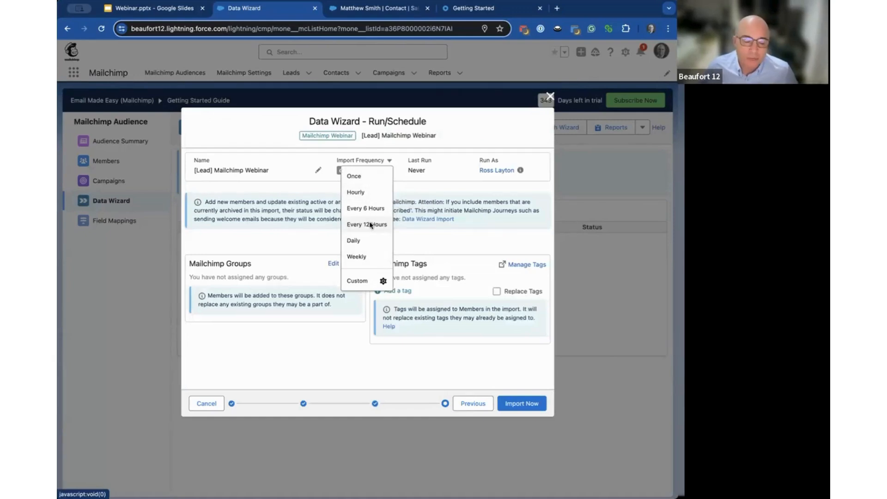
pyautogui.moveTo(368, 250)
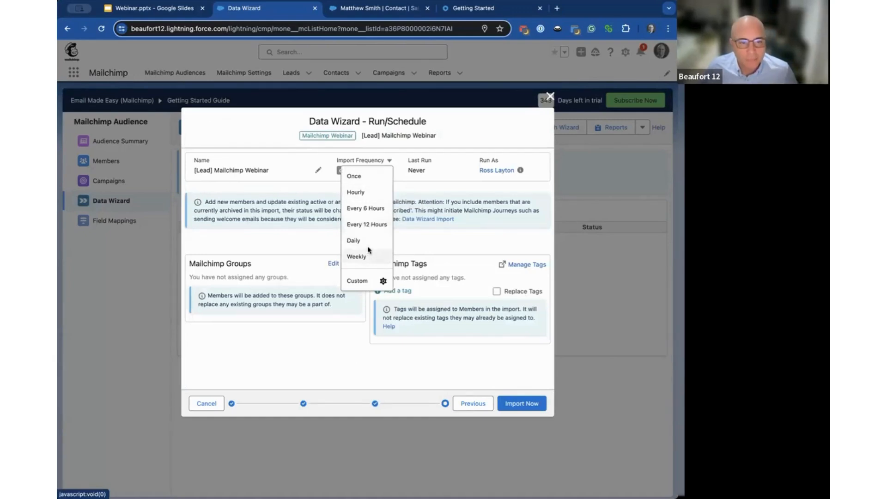
pyautogui.moveTo(377, 282)
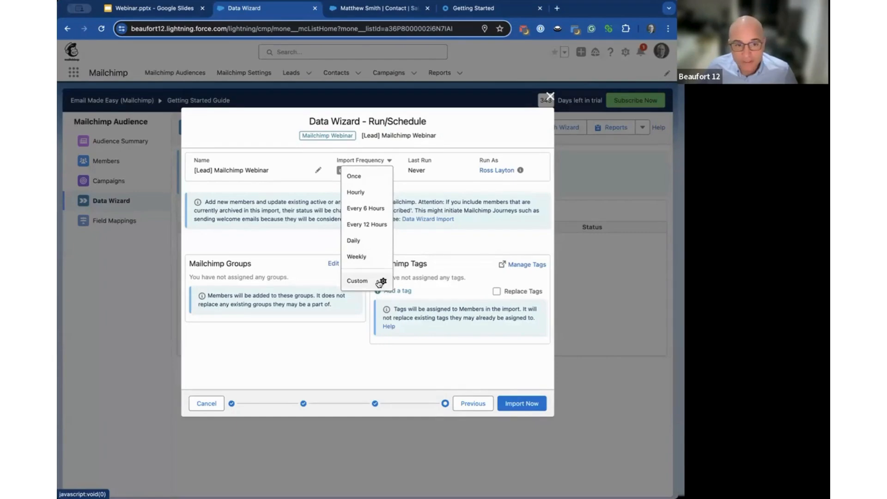
pyautogui.click(357, 281)
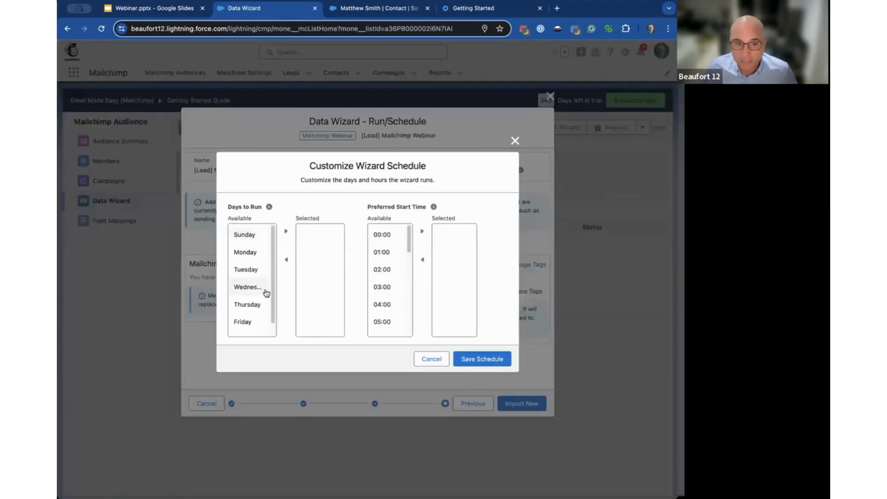
pyautogui.click(431, 359)
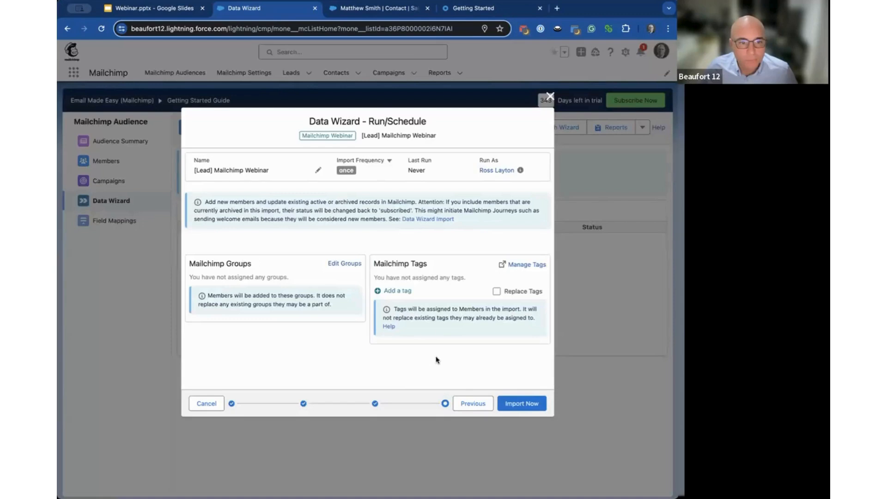
pyautogui.click(365, 163)
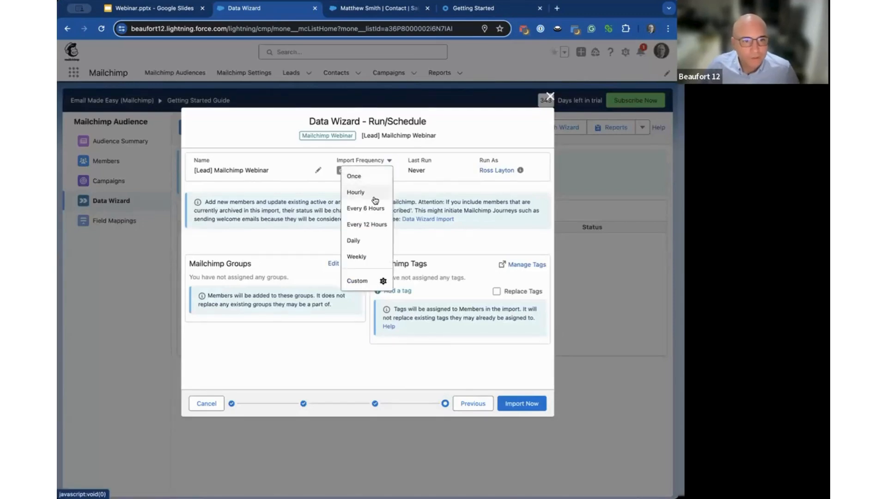
pyautogui.click(355, 192)
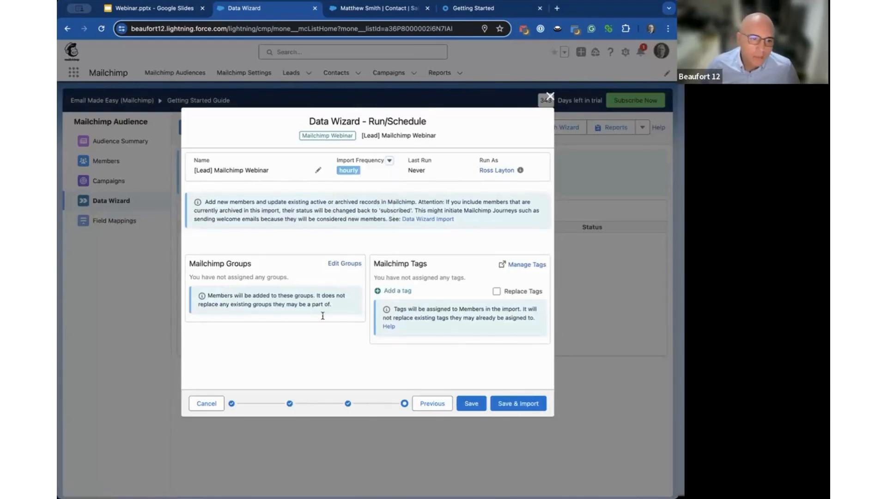
pyautogui.moveTo(324, 315)
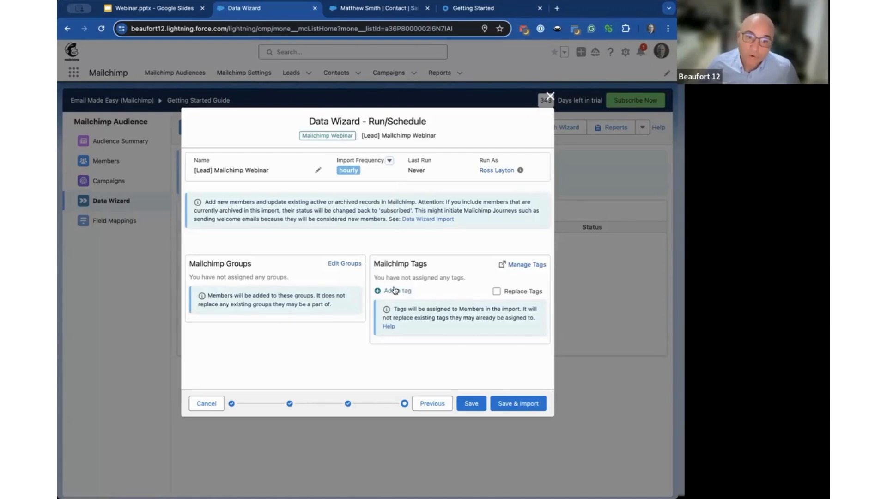
pyautogui.moveTo(397, 292)
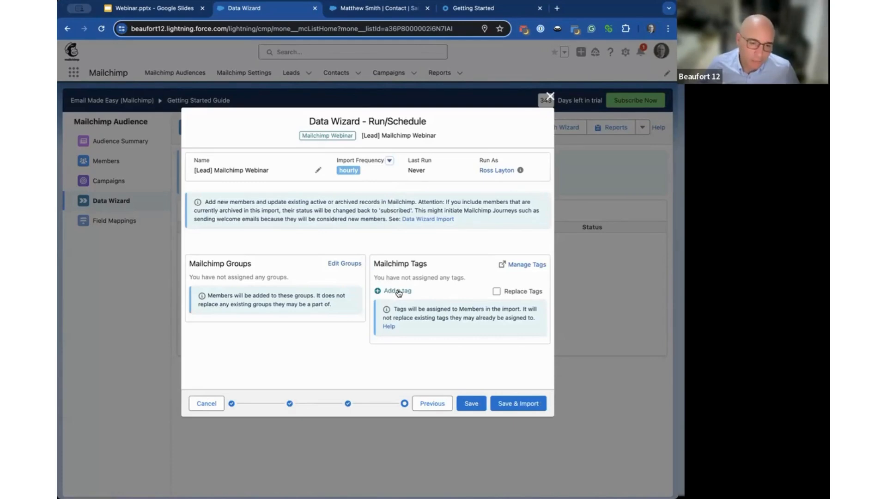
# Step: Tag imported members with a new Salesforce tag
pyautogui.click(395, 291)
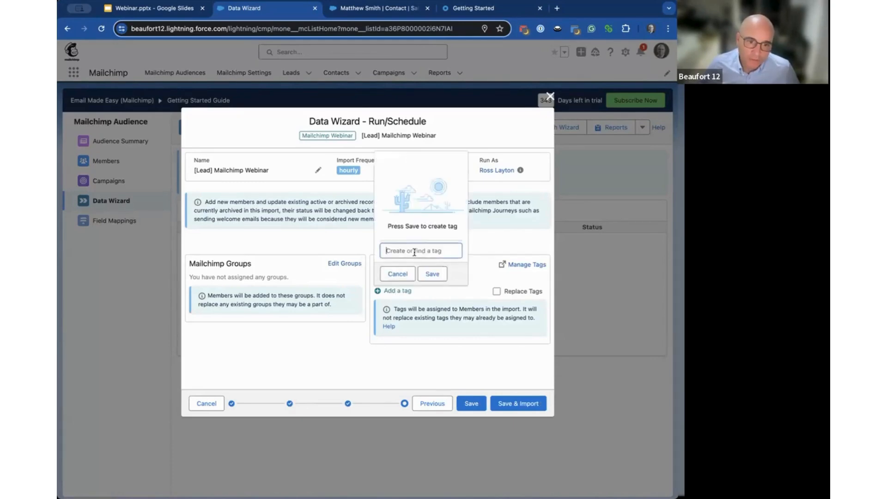
pyautogui.write('Salesfor')
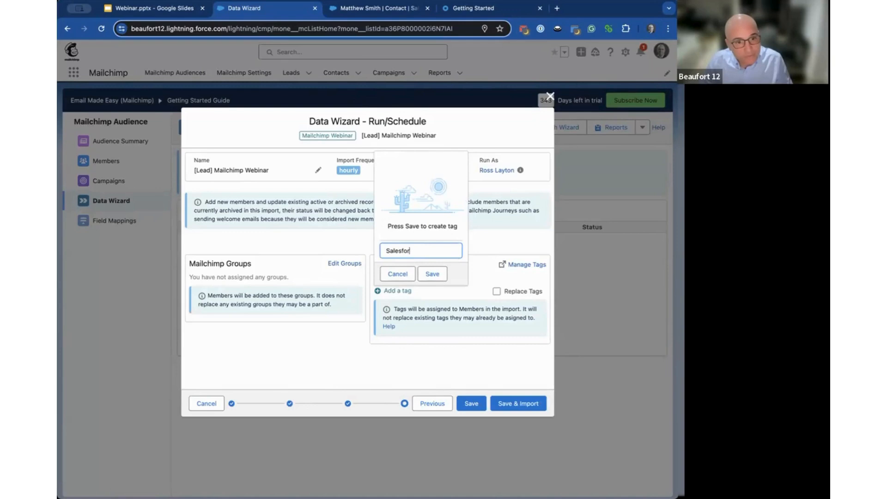
pyautogui.click(432, 274)
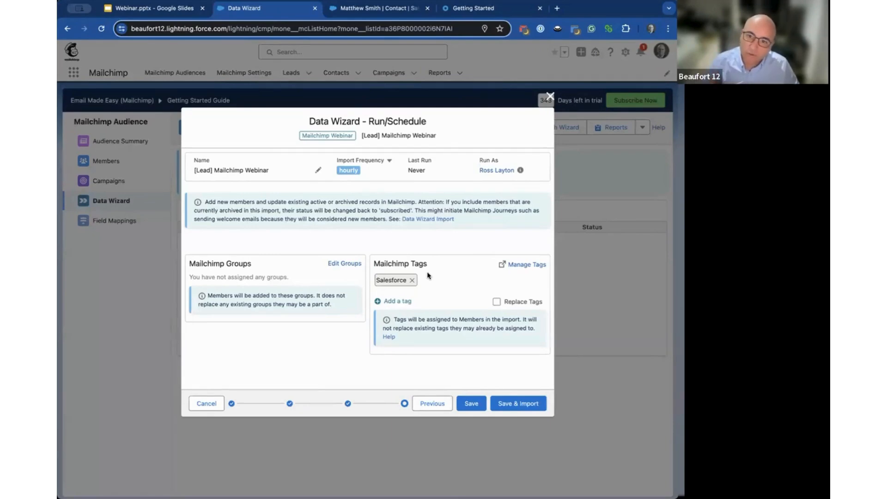
pyautogui.moveTo(537, 417)
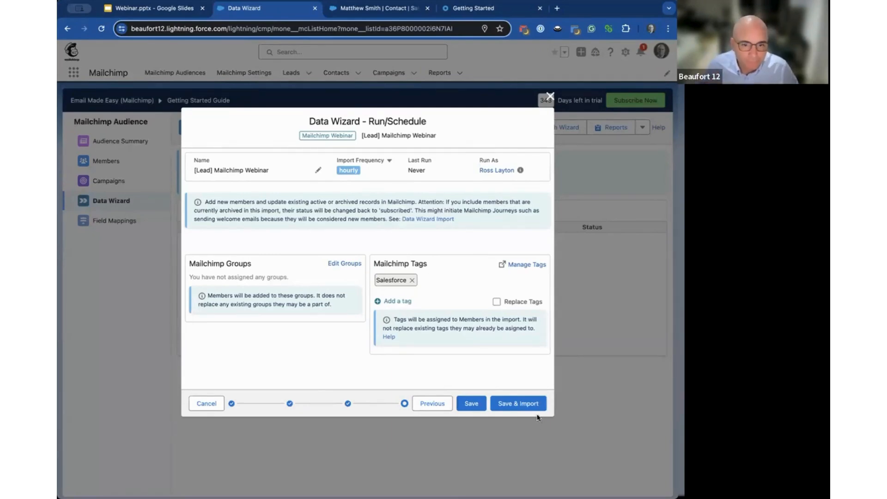
# Step: Save & Import so the job appears in Data Wizard Jobs with status preparing
pyautogui.click(517, 397)
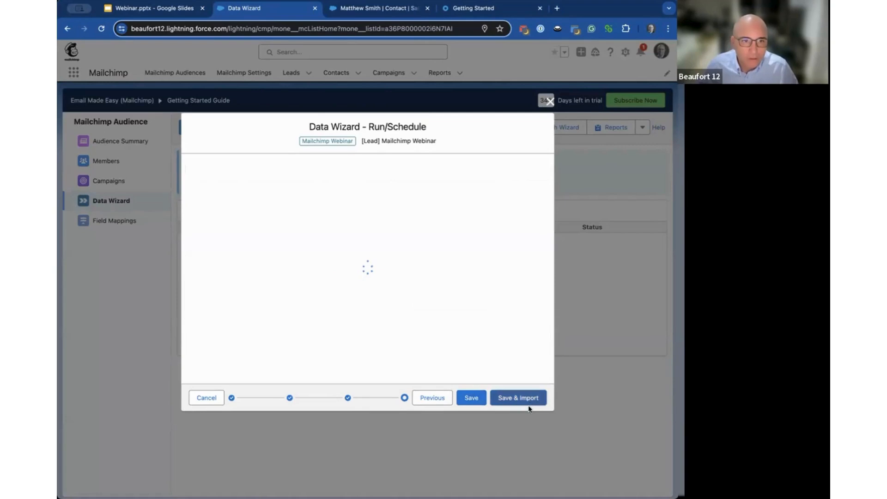
pyautogui.click(518, 397)
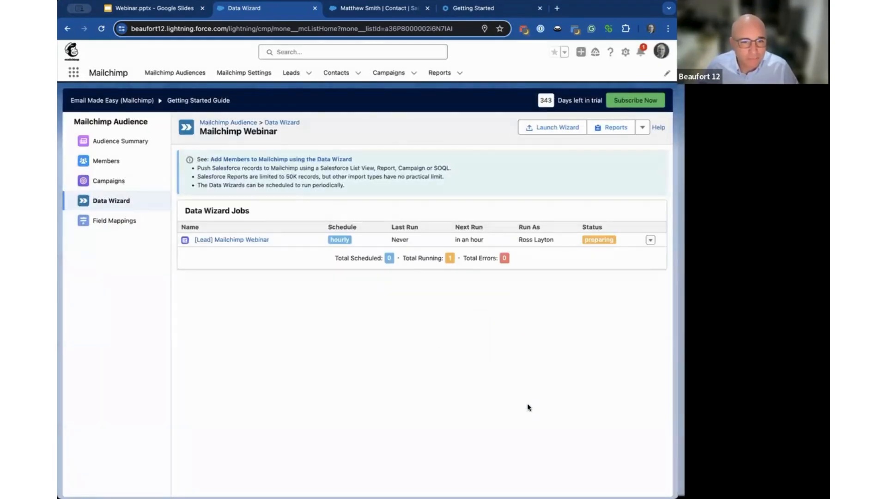
pyautogui.moveTo(599, 279)
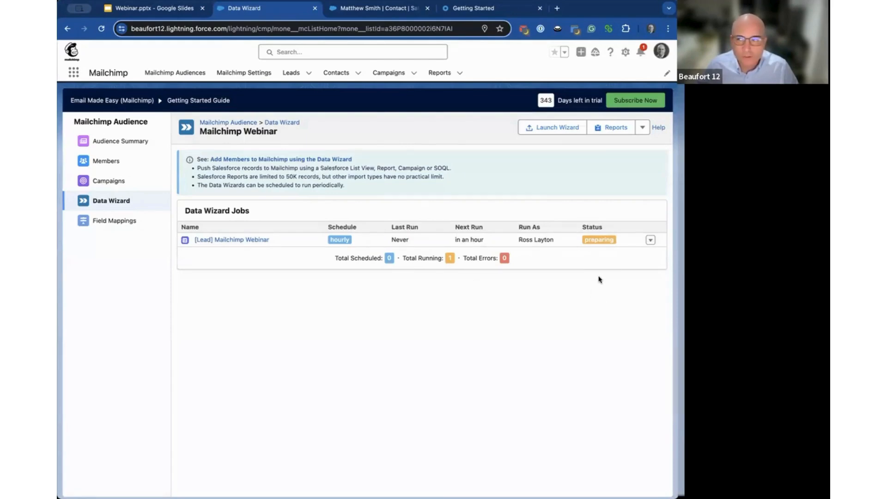
pyautogui.moveTo(589, 271)
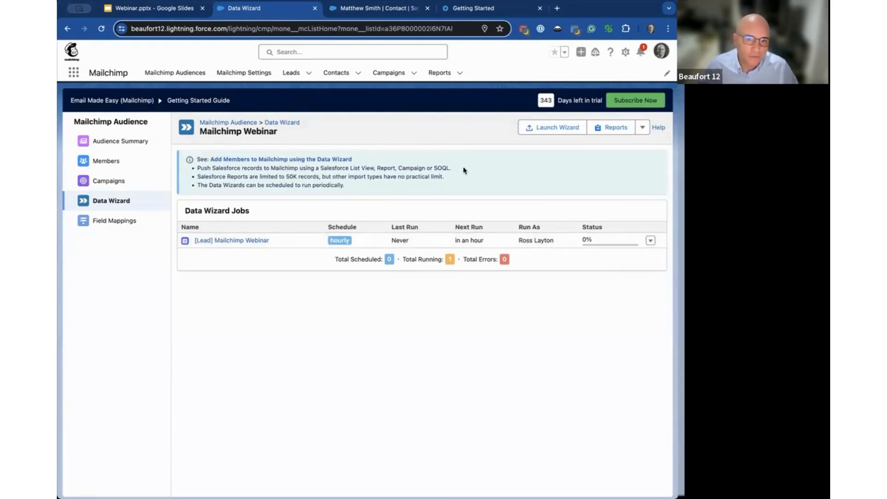
pyautogui.moveTo(326, 117)
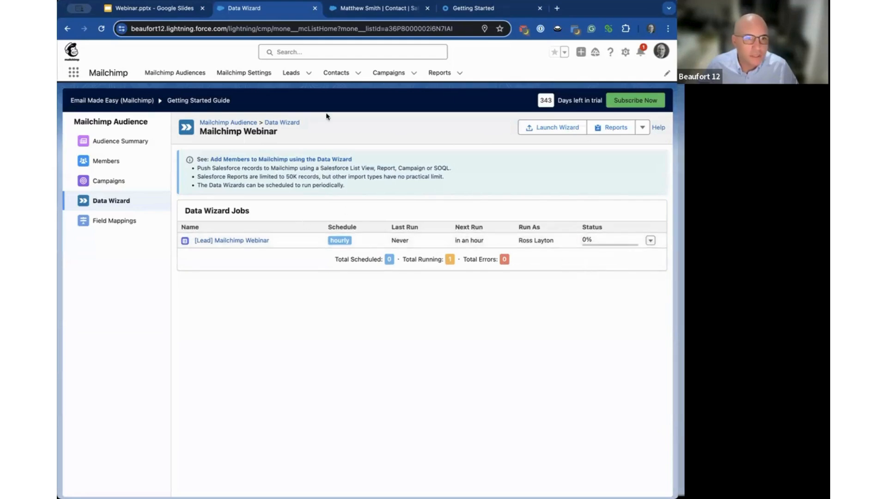
pyautogui.moveTo(174, 72)
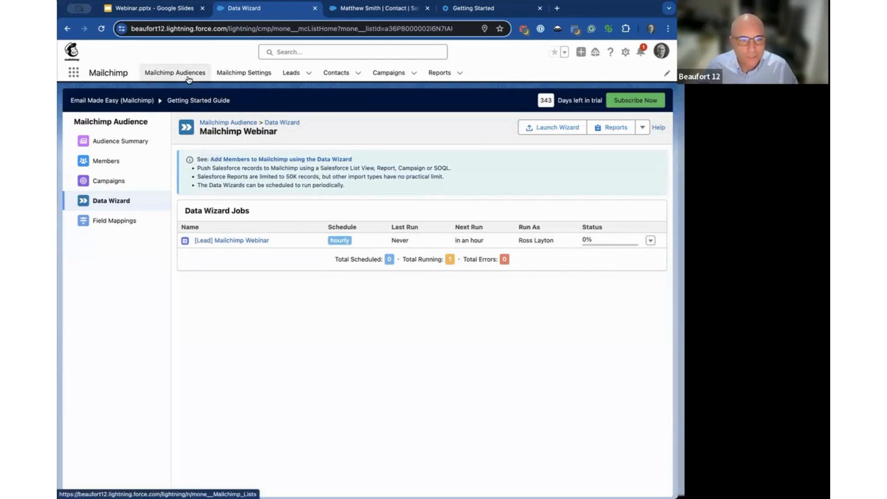
pyautogui.moveTo(210, 88)
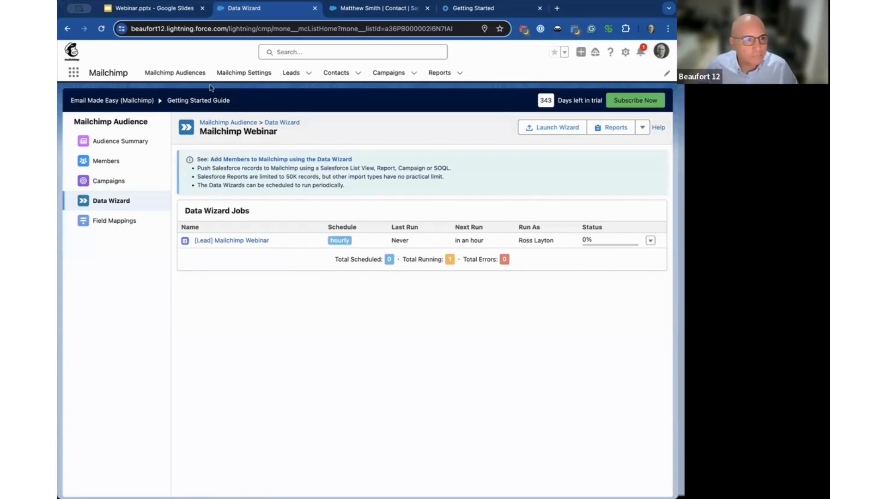
pyautogui.moveTo(175, 72)
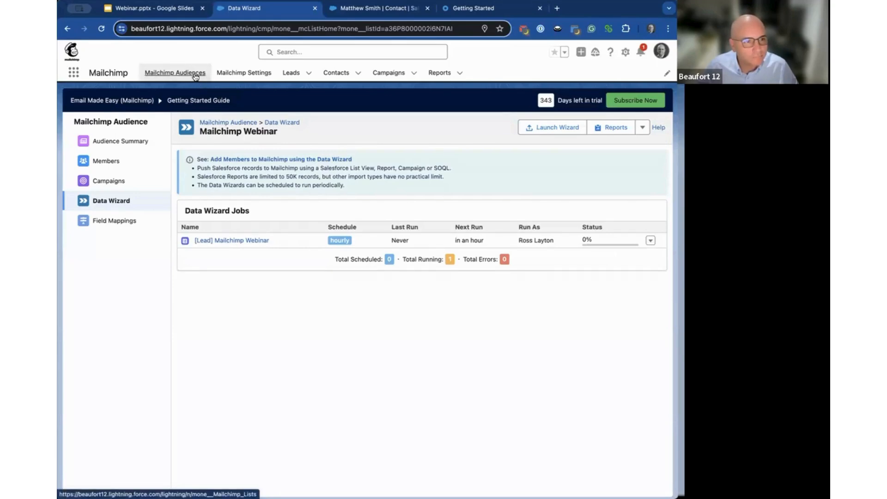
# Step: Return to the Mailchimp Audiences list, where Mailchimp Webinar shows one import
pyautogui.click(175, 72)
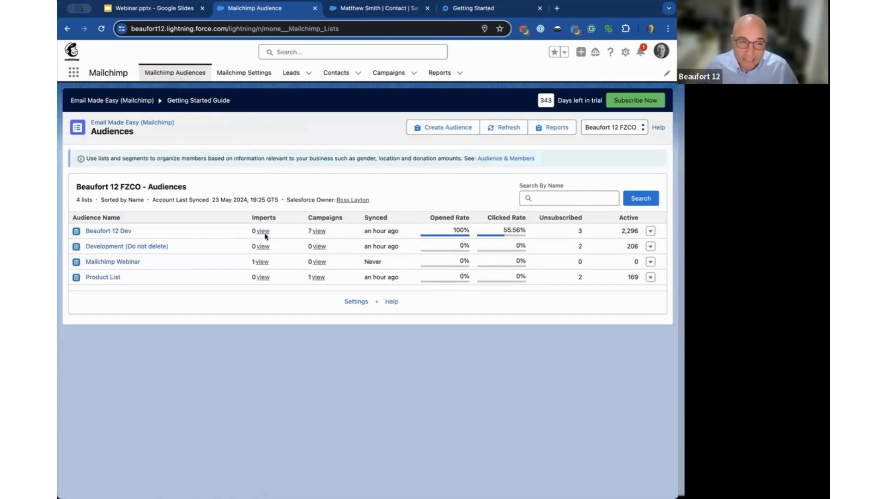
pyautogui.moveTo(262, 264)
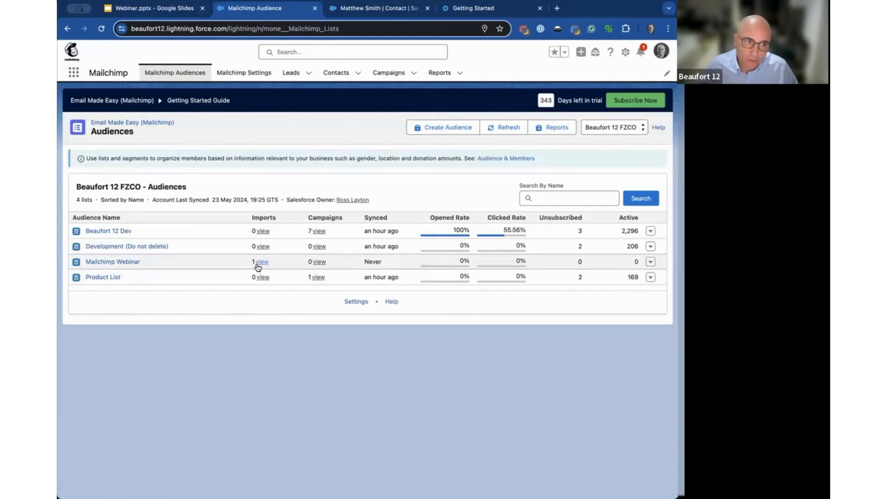
pyautogui.moveTo(289, 272)
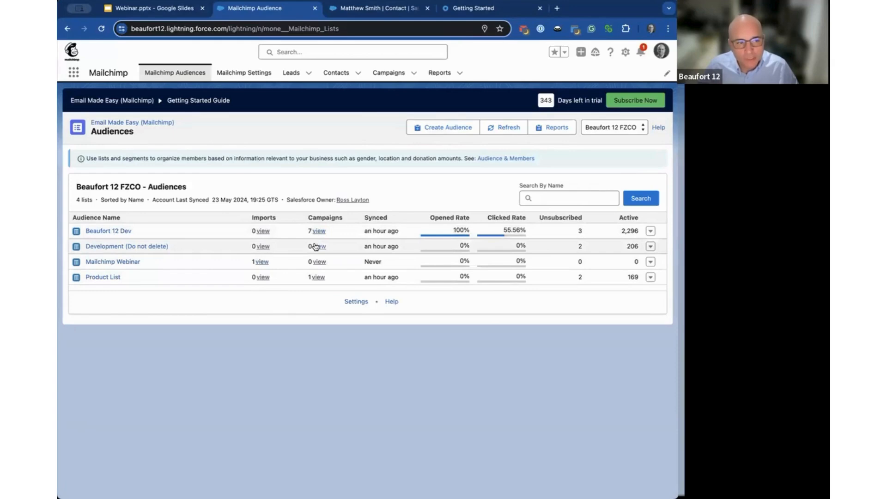
pyautogui.moveTo(317, 280)
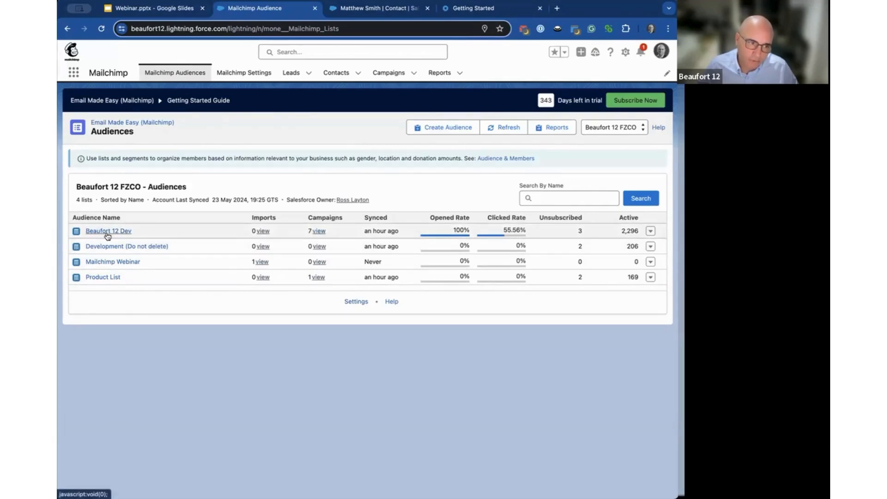
# Step: Browse Beaufort 12 Dev's audience summary, member map location and its associated campaigns list
pyautogui.click(107, 231)
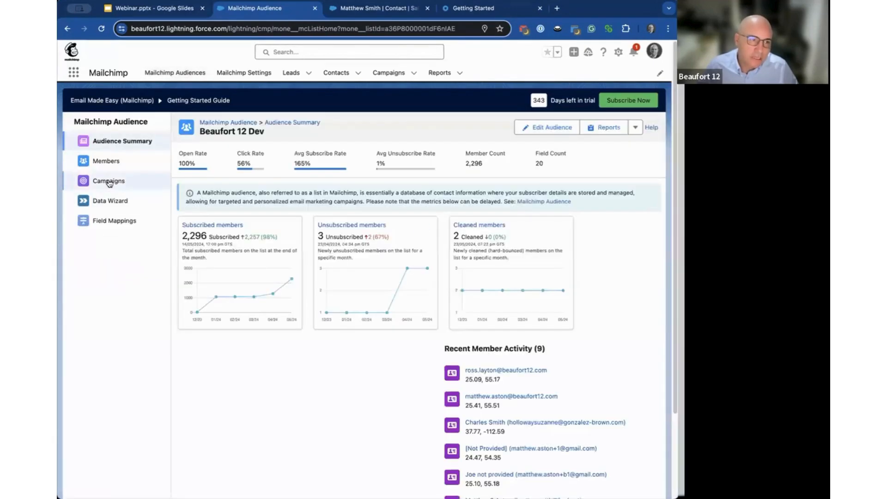
pyautogui.click(109, 180)
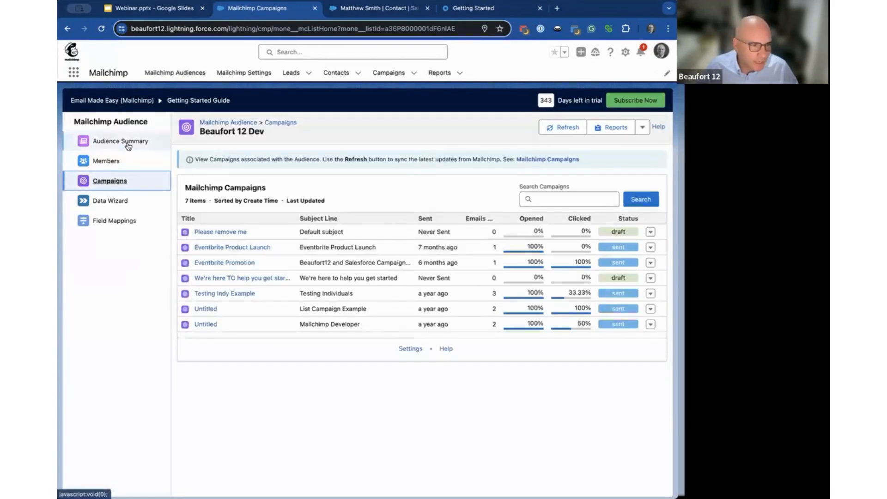
pyautogui.click(119, 140)
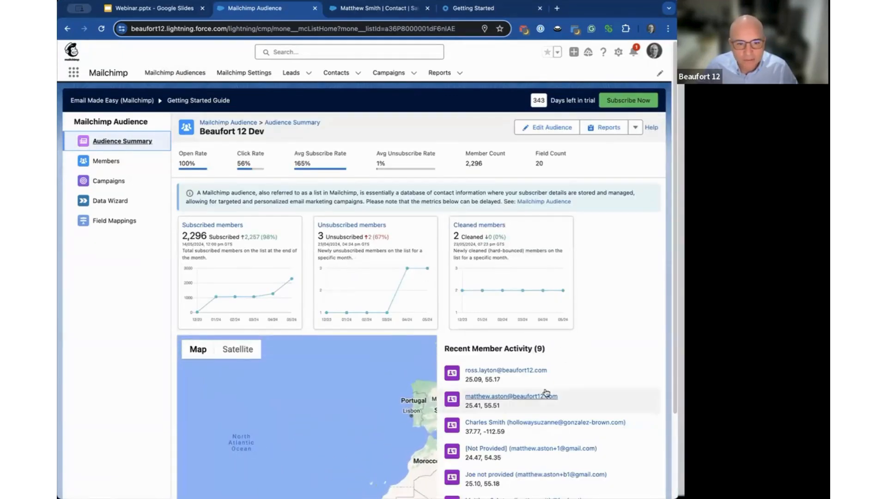
pyautogui.click(505, 370)
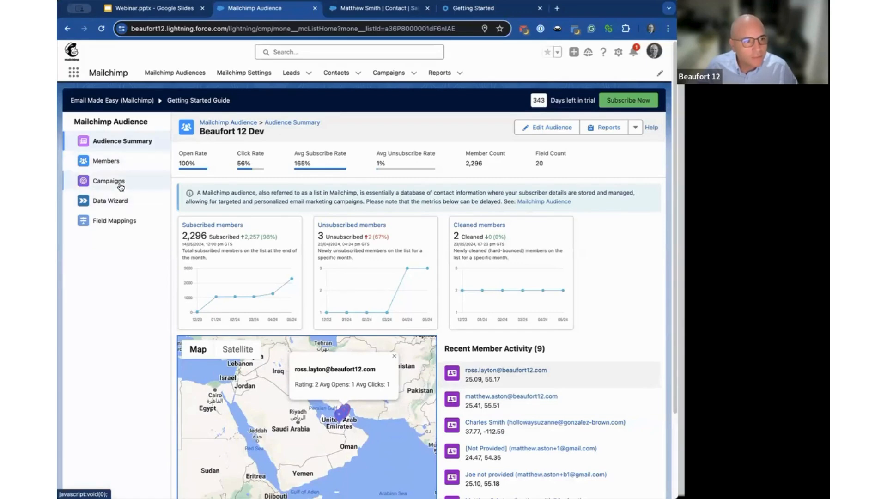
pyautogui.click(108, 180)
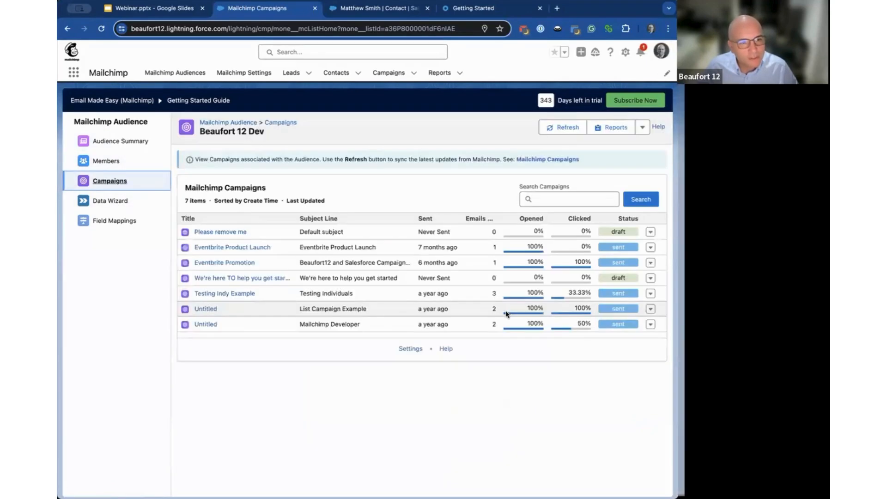
pyautogui.moveTo(232, 252)
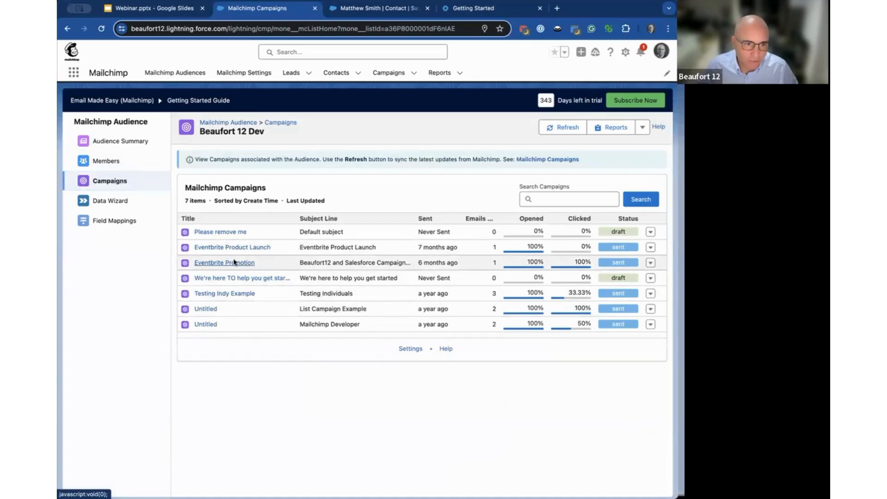
pyautogui.click(224, 261)
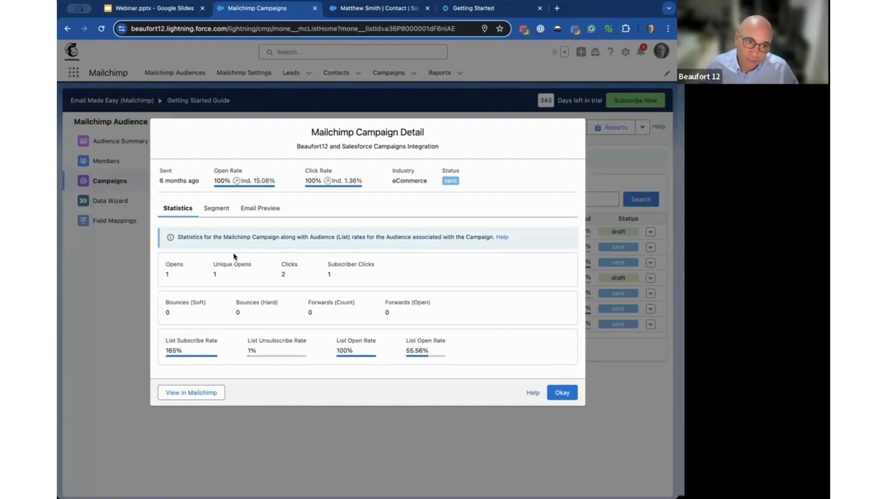
pyautogui.moveTo(349, 275)
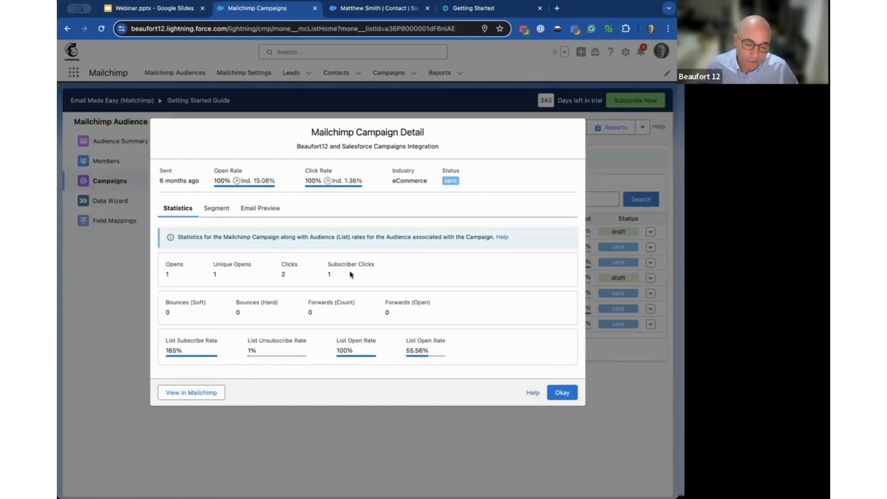
pyautogui.moveTo(270, 232)
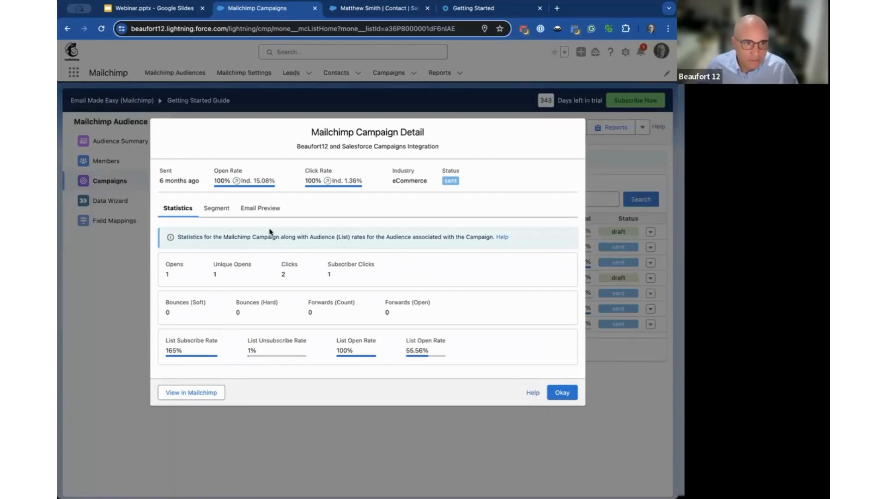
pyautogui.click(259, 208)
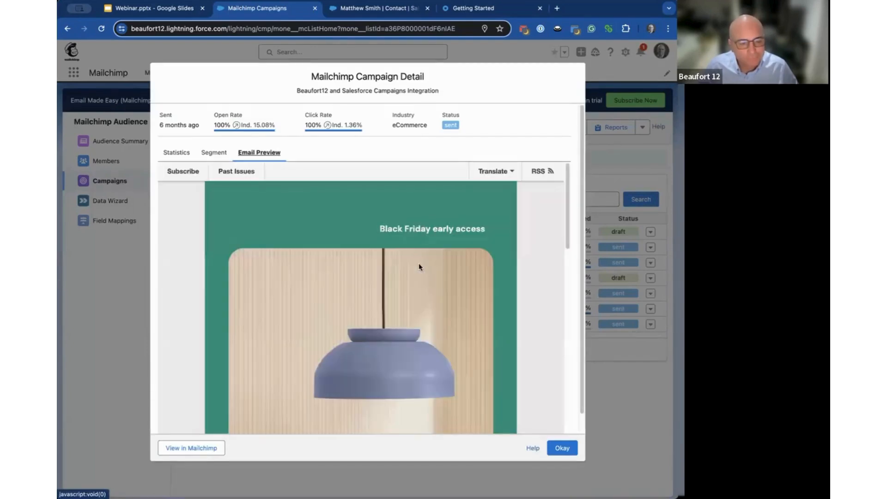
pyautogui.moveTo(433, 290)
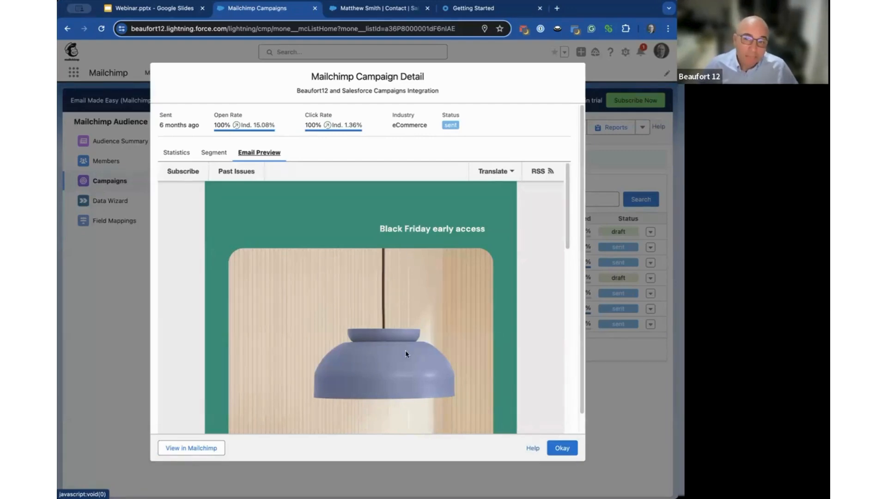
pyautogui.moveTo(397, 378)
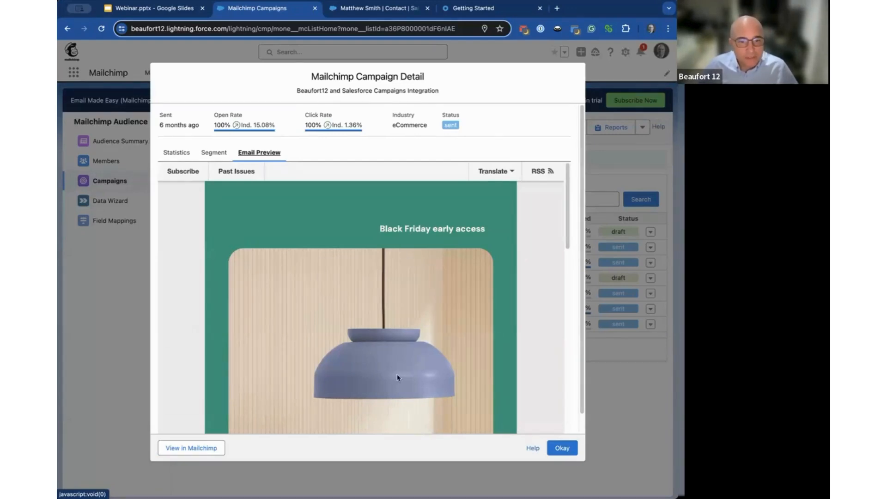
pyautogui.moveTo(220, 469)
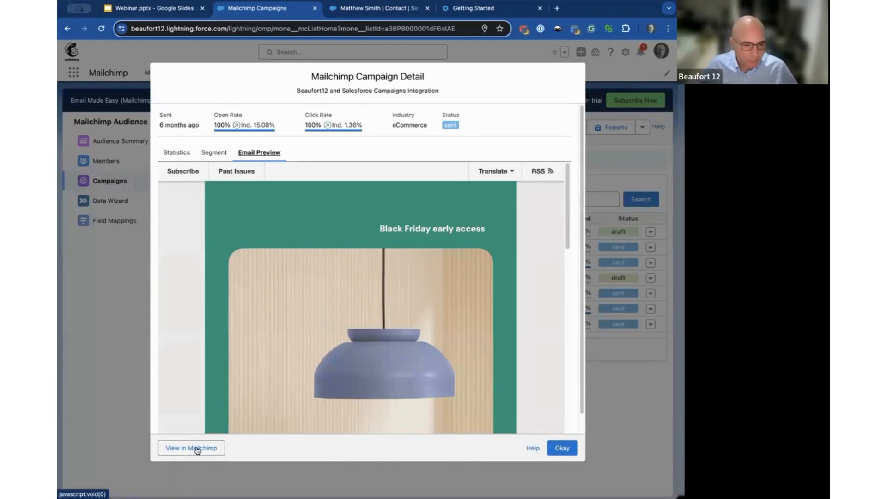
# Step: View the Eventbrite Promotion report in Mailchimp with its 1 recipient, opens, clicks and top links
pyautogui.click(191, 447)
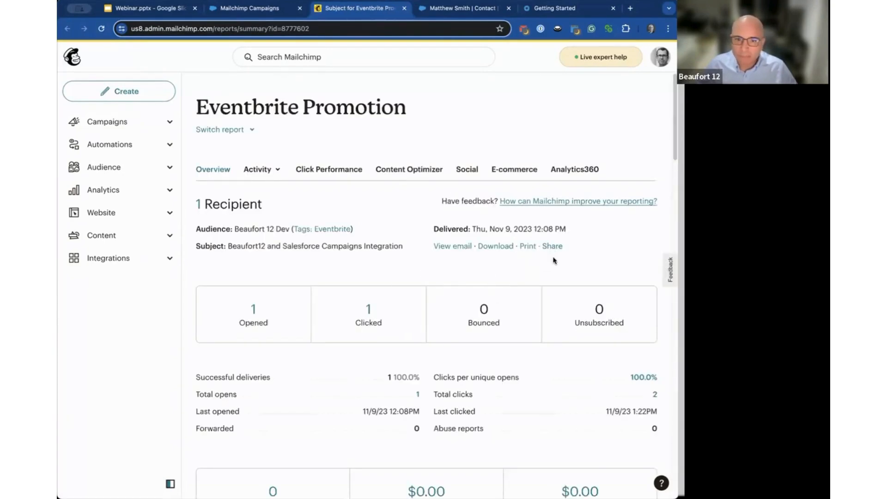
pyautogui.scroll(-3)
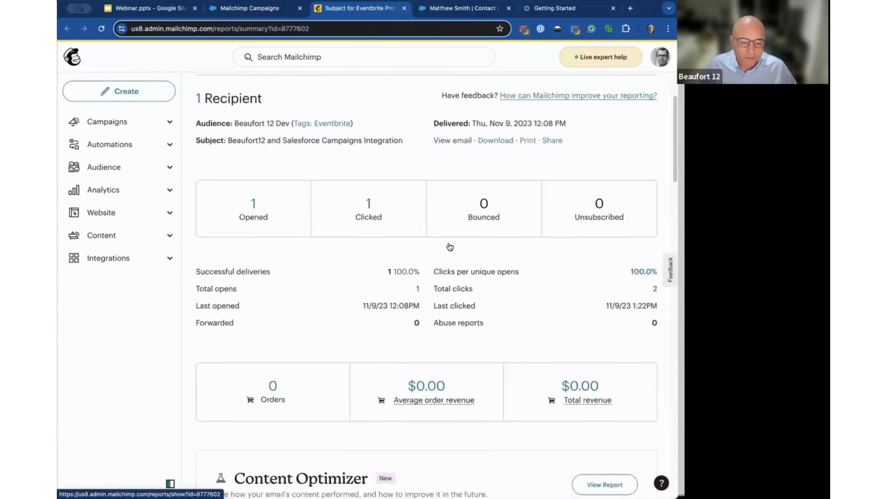
pyautogui.scroll(-3)
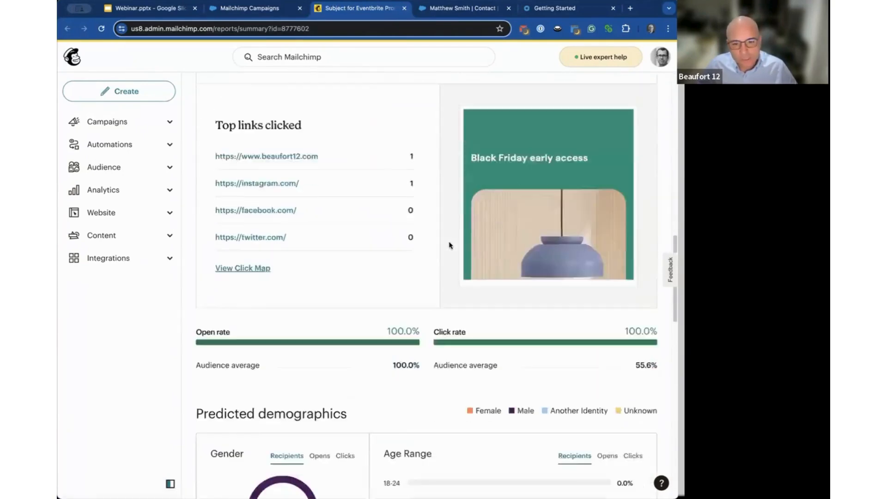
pyautogui.scroll(-3)
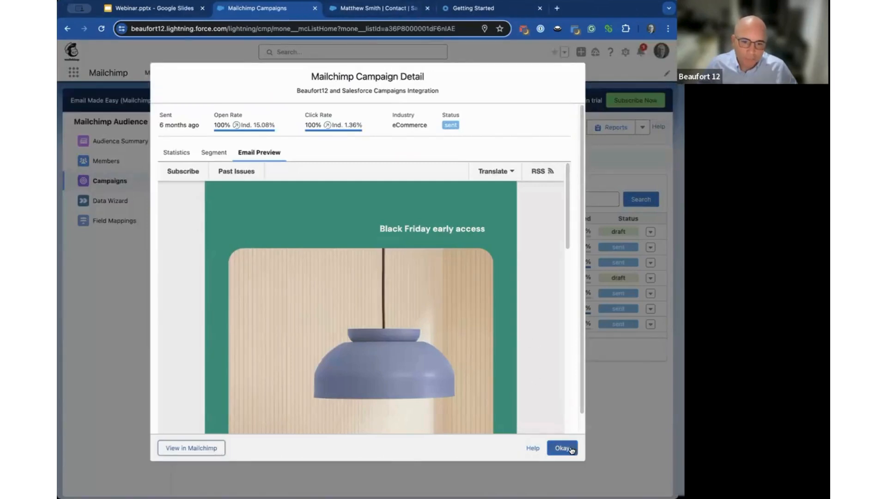
# Step: Dismiss the Campaign Detail and show the shortcuts to Mailchimp report pages
pyautogui.click(562, 447)
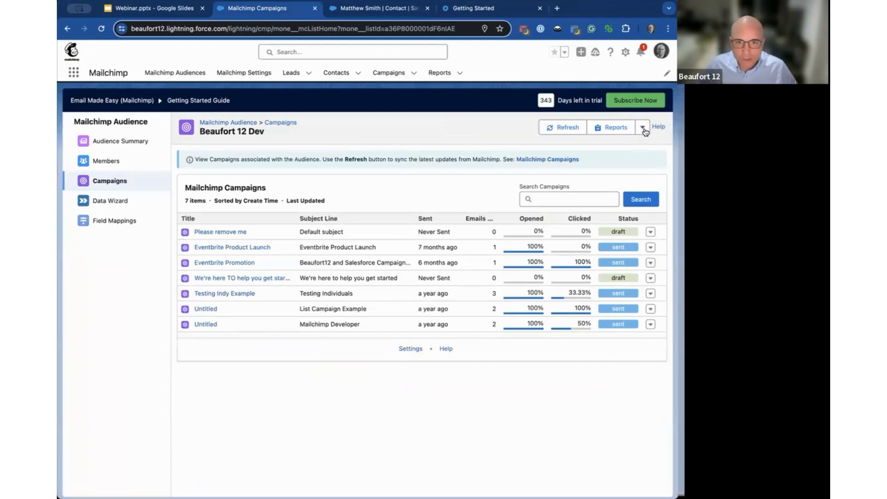
pyautogui.click(642, 127)
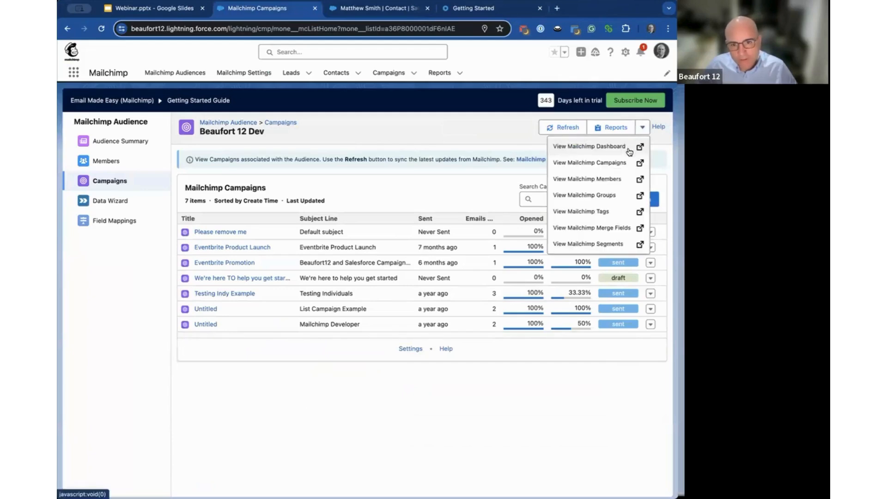
pyautogui.moveTo(622, 248)
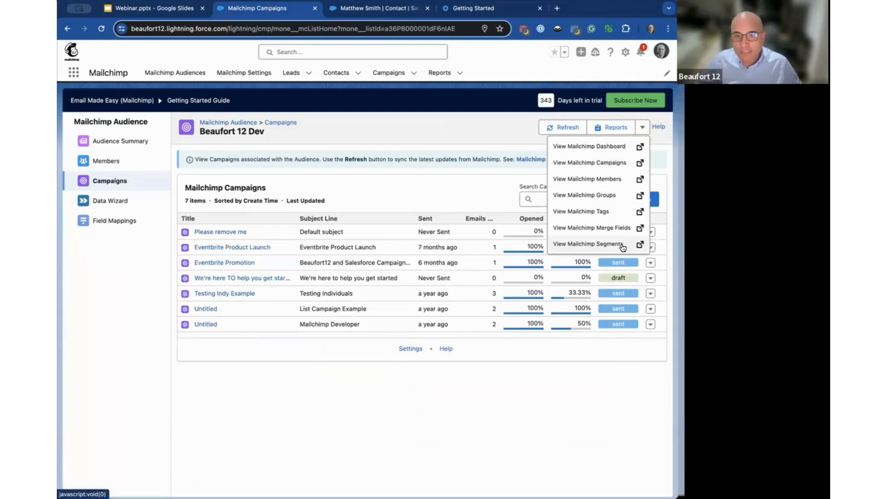
pyautogui.moveTo(587, 178)
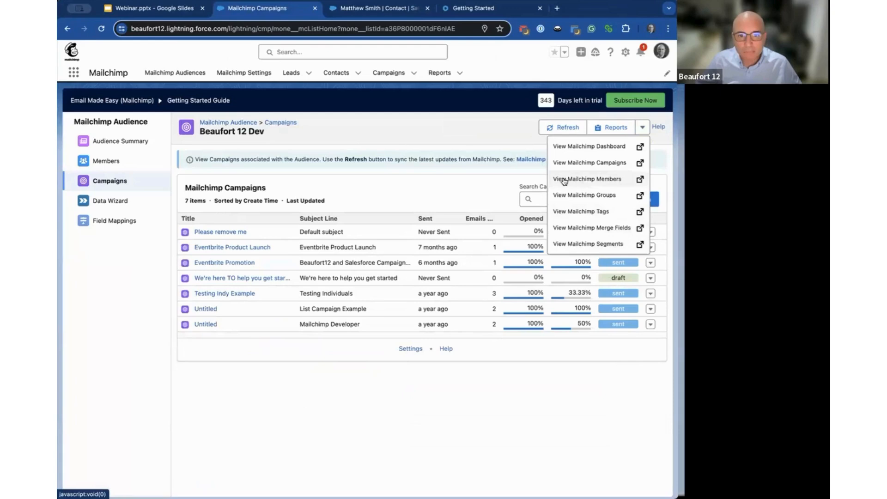
pyautogui.moveTo(596, 184)
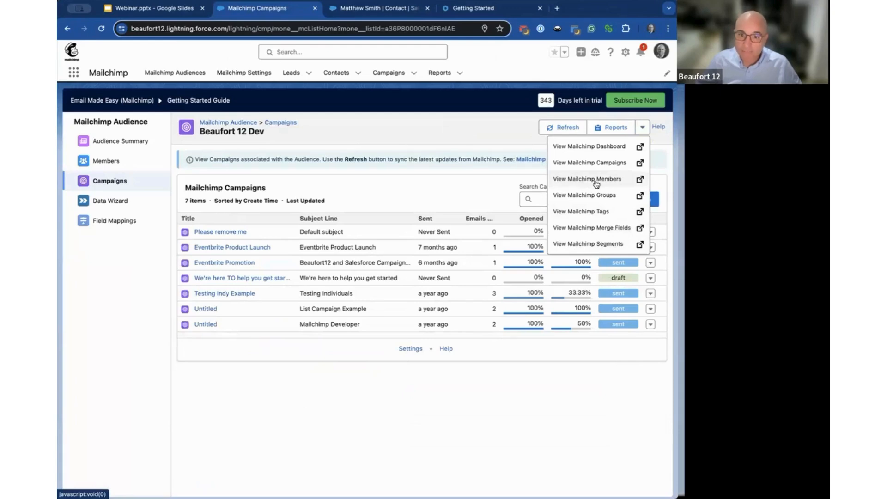
pyautogui.moveTo(602, 181)
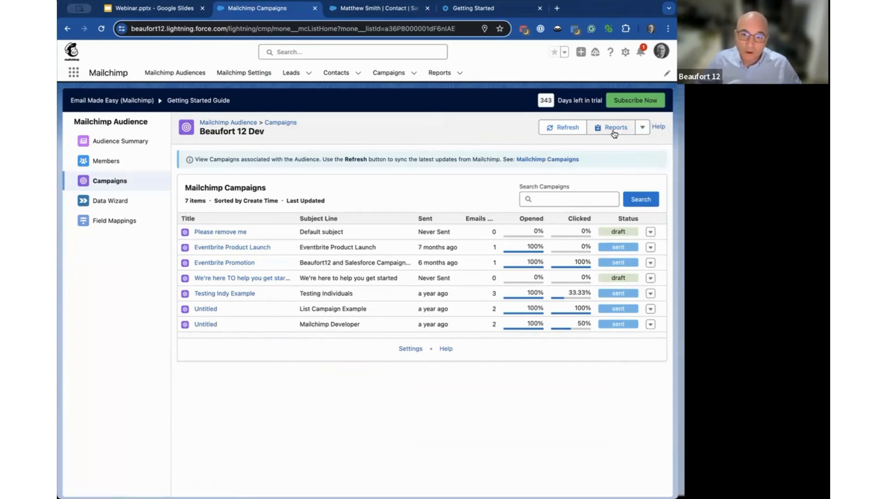
pyautogui.moveTo(614, 141)
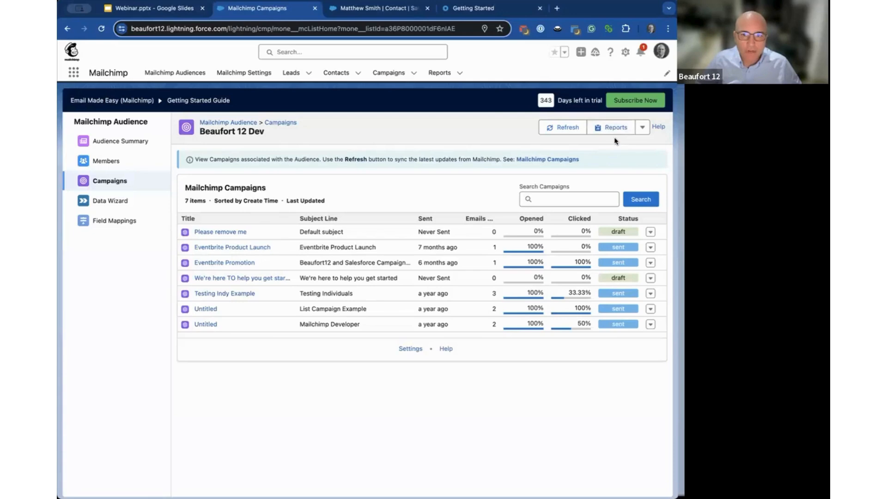
# Step: Run 'Mailchimp campaigns sent this month' in a new window, see no results, and close it
pyautogui.click(611, 127)
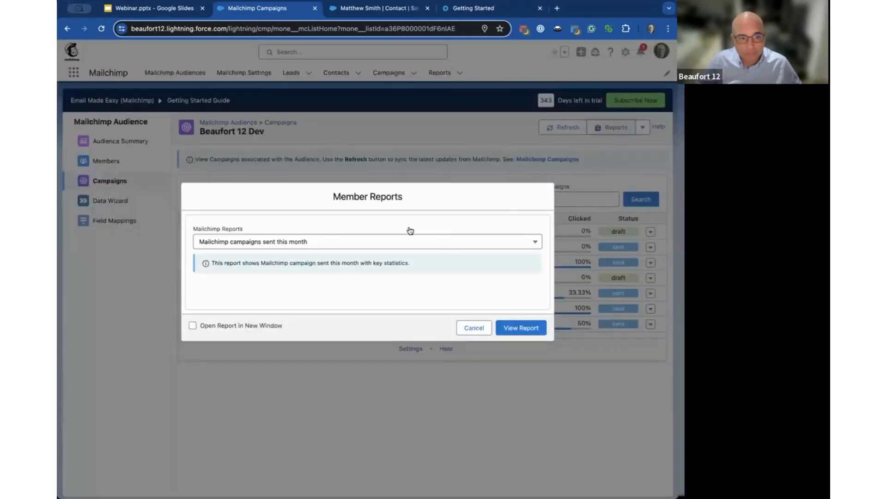
pyautogui.moveTo(392, 285)
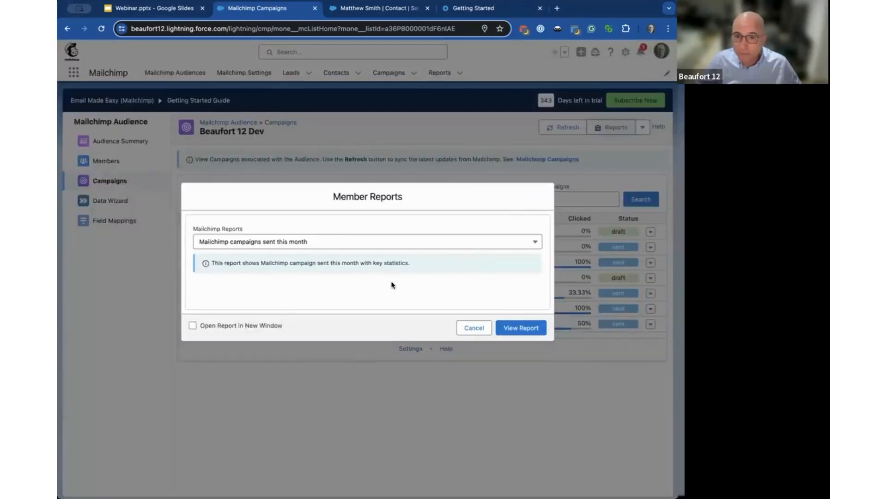
pyautogui.click(367, 241)
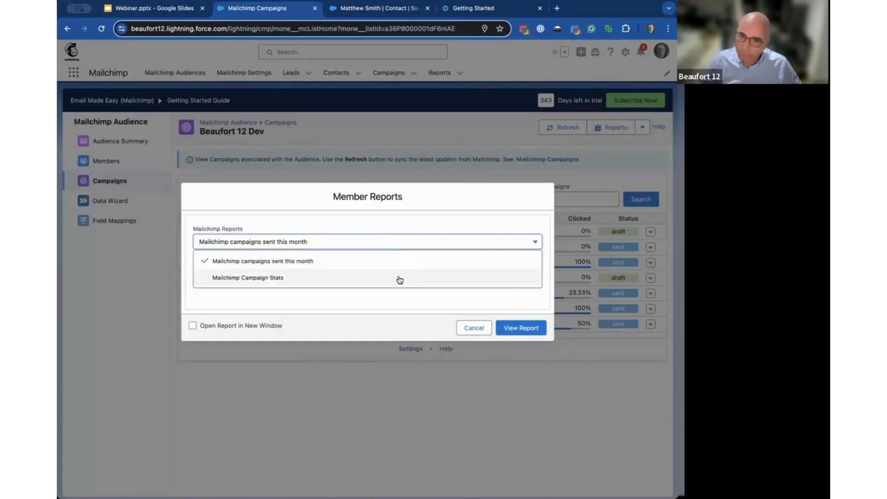
pyautogui.click(193, 326)
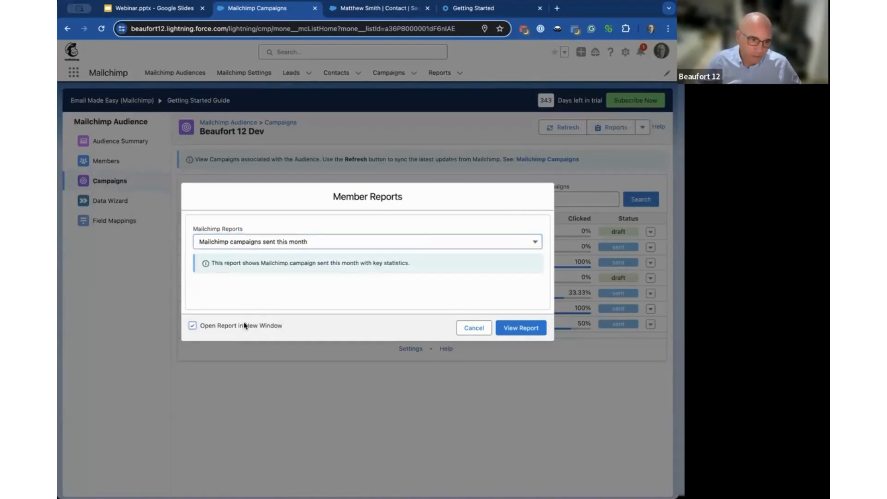
pyautogui.click(521, 327)
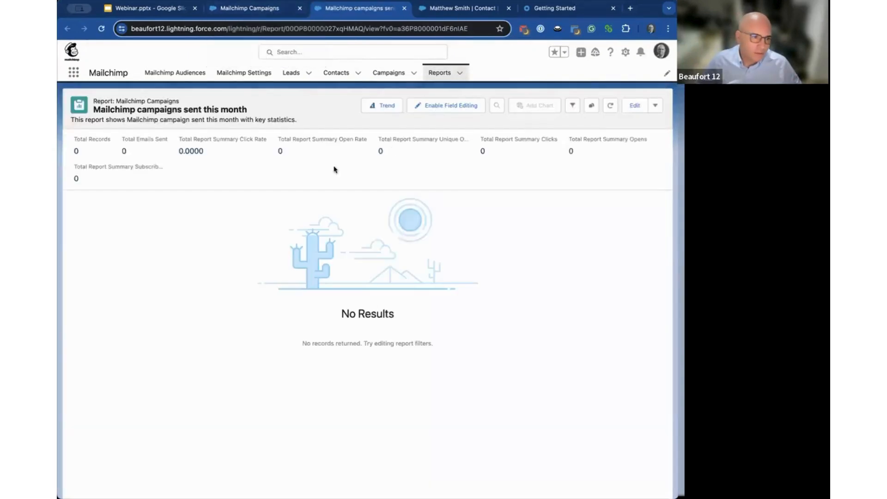
pyautogui.moveTo(402, 9)
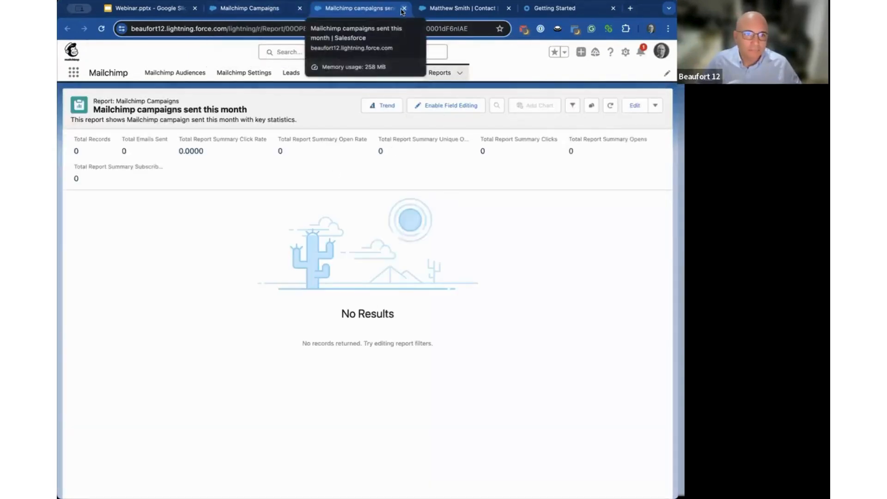
pyautogui.click(404, 9)
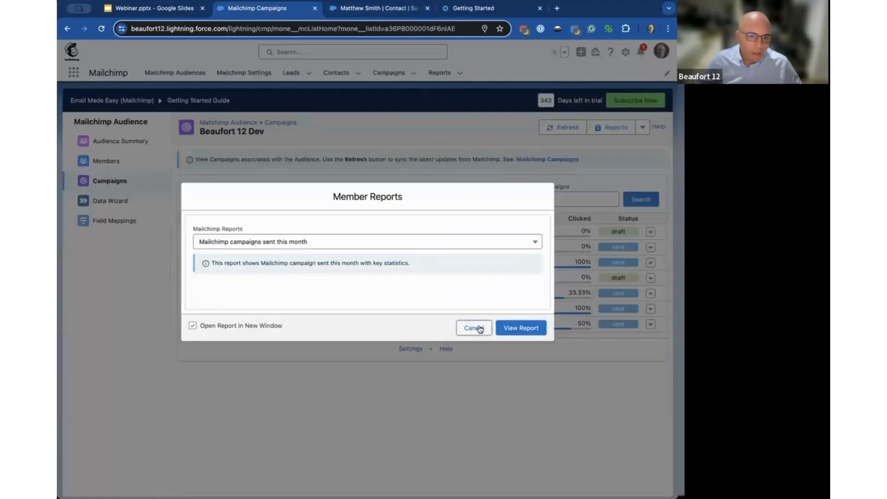
# Step: View the Mailchimp Webinar Data Wizard job's import results (5 members created) and dismiss them
pyautogui.click(473, 327)
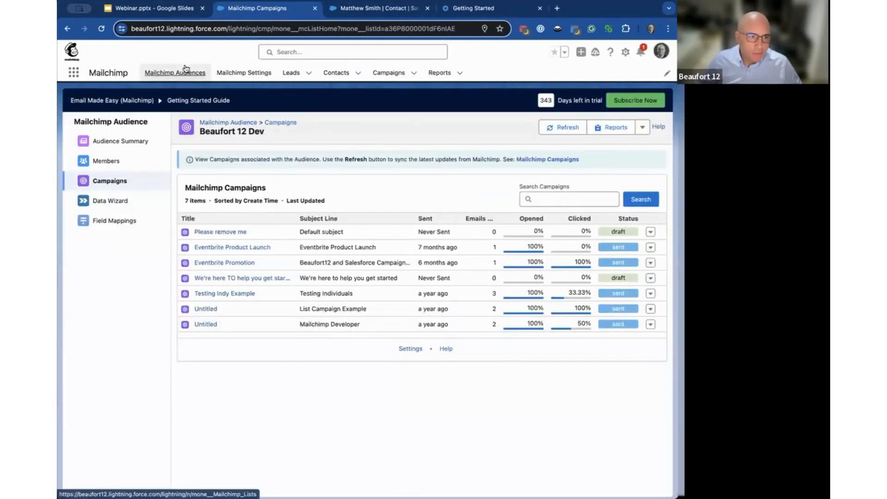
pyautogui.click(122, 141)
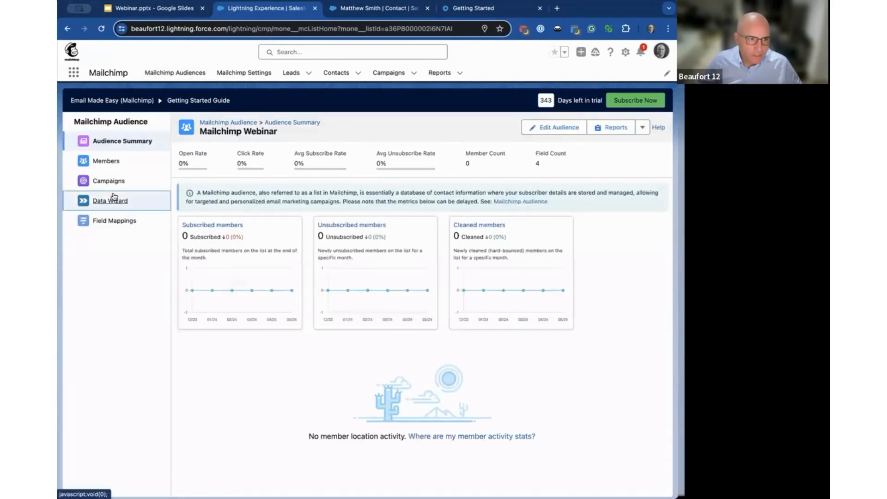
pyautogui.click(110, 200)
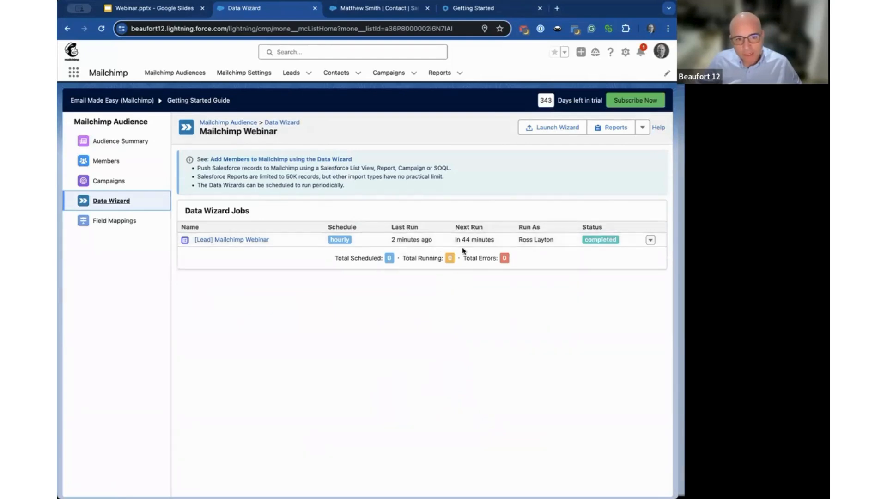
pyautogui.moveTo(497, 243)
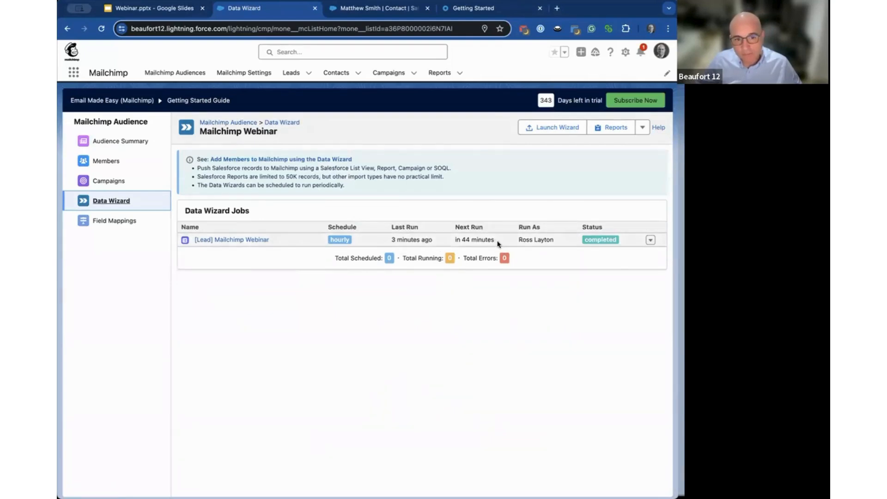
pyautogui.click(649, 240)
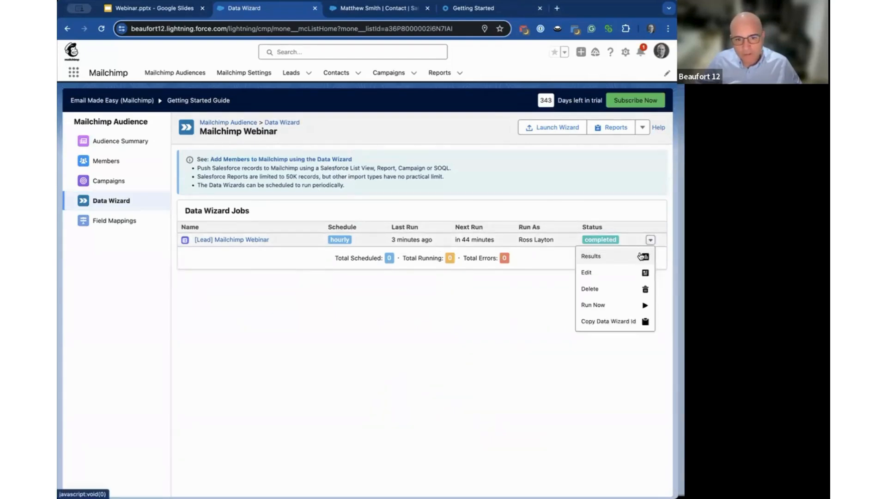
pyautogui.click(591, 256)
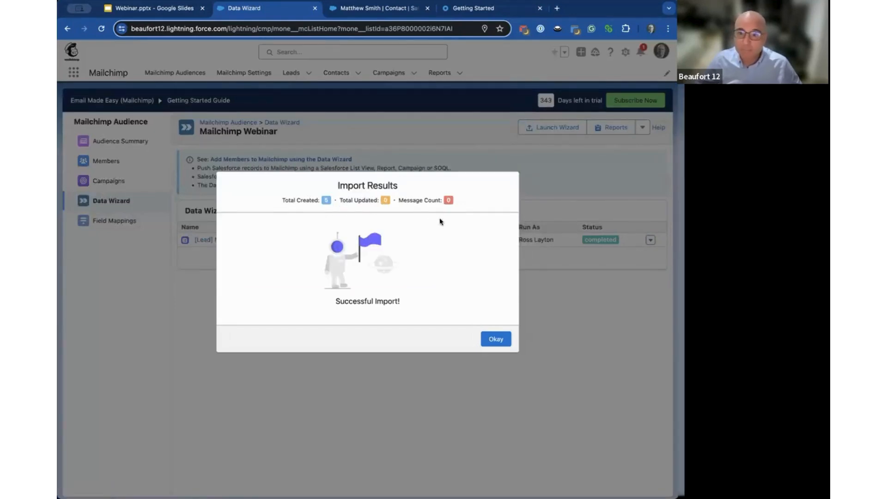
pyautogui.moveTo(456, 268)
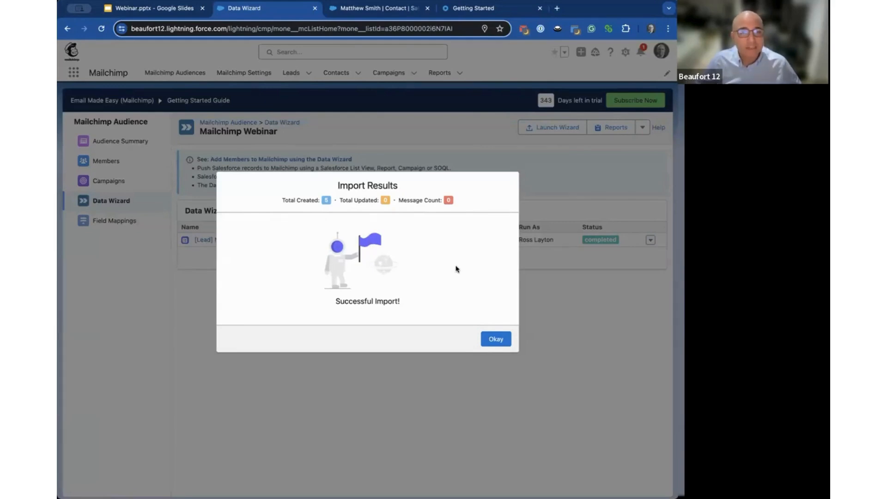
pyautogui.moveTo(462, 255)
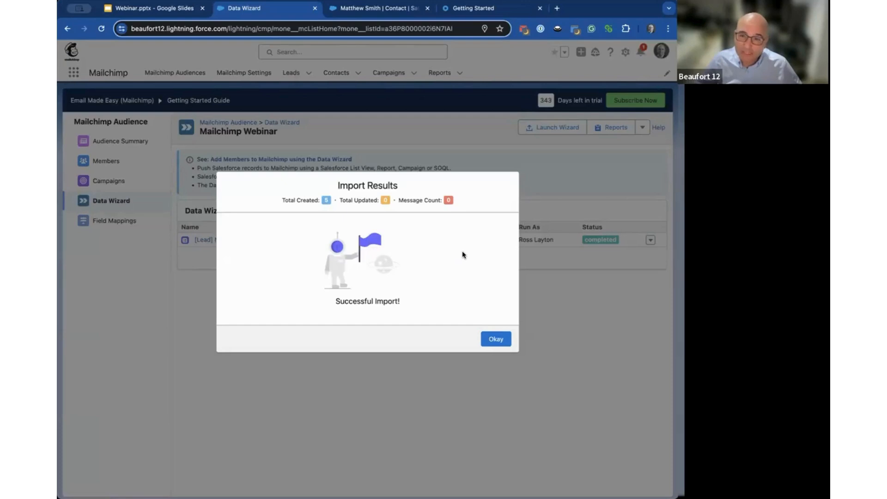
pyautogui.moveTo(453, 234)
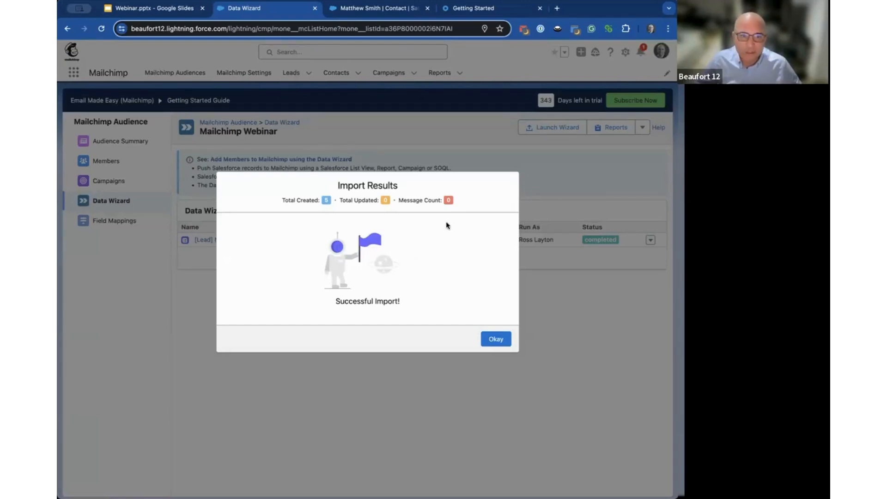
pyautogui.moveTo(448, 218)
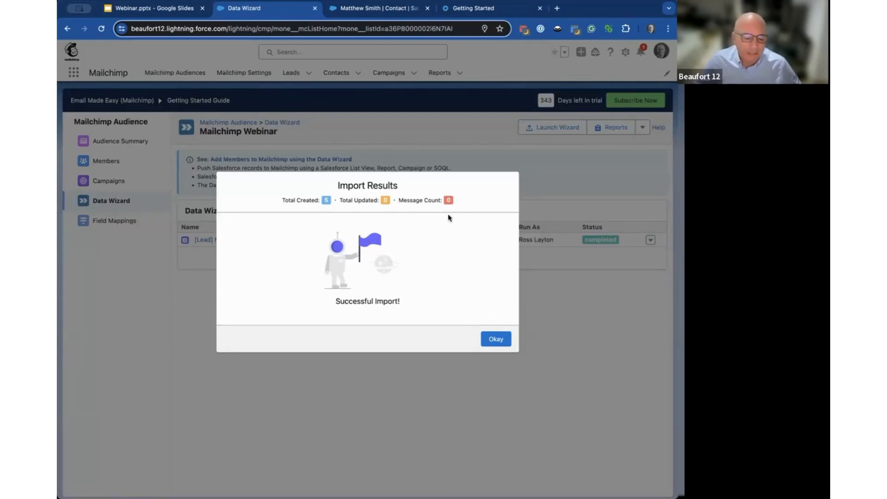
pyautogui.moveTo(479, 339)
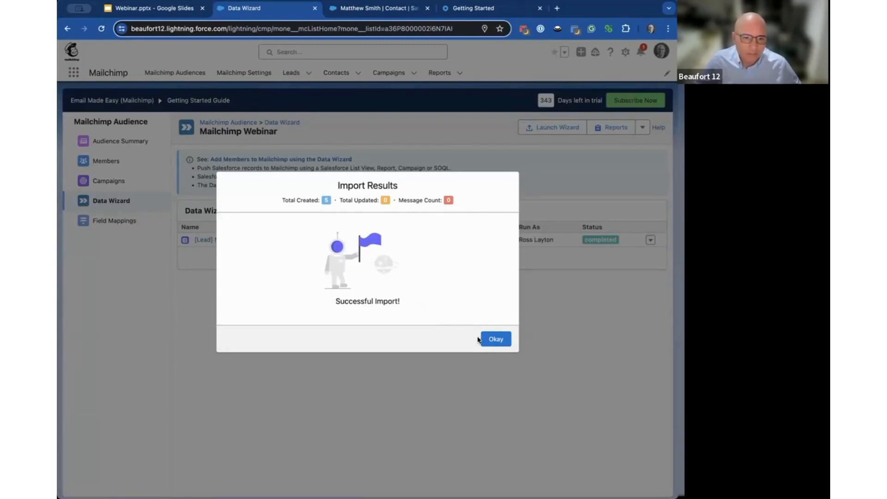
pyautogui.moveTo(341, 203)
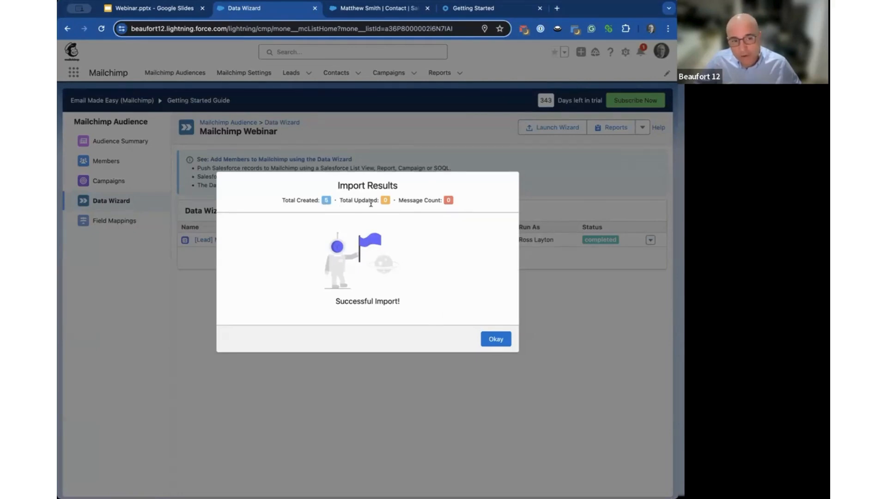
pyautogui.moveTo(471, 334)
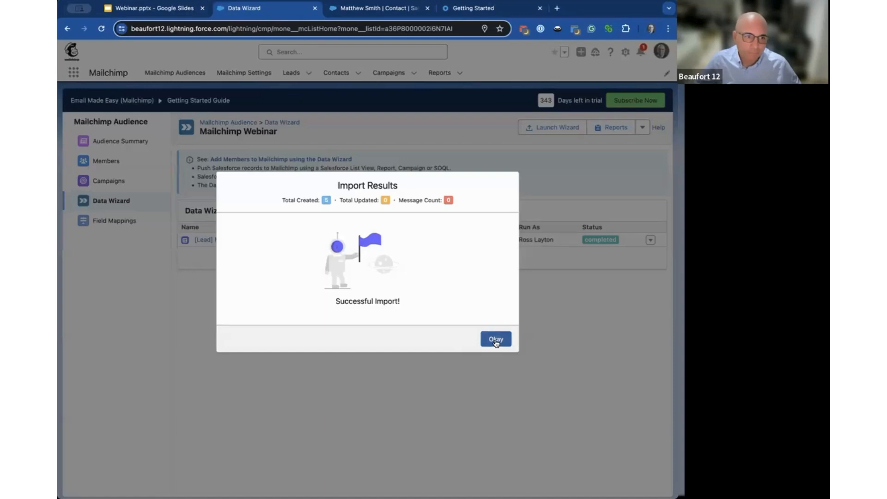
pyautogui.click(494, 338)
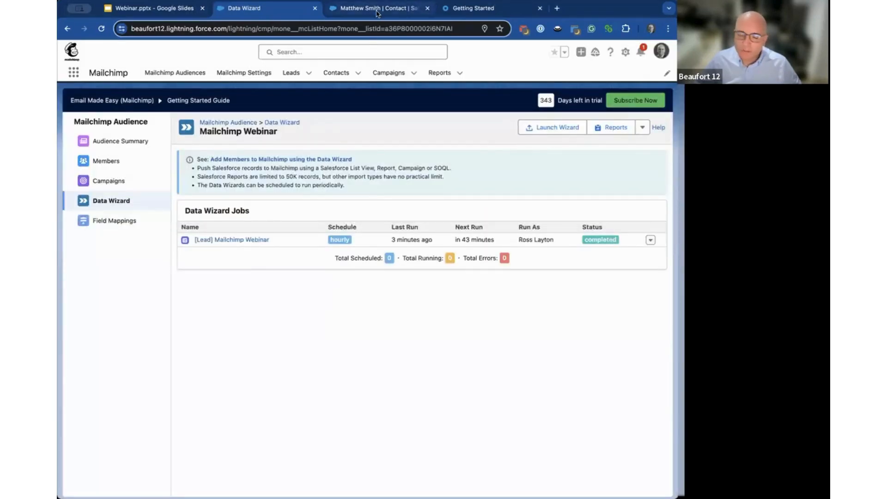
pyautogui.moveTo(373, 9)
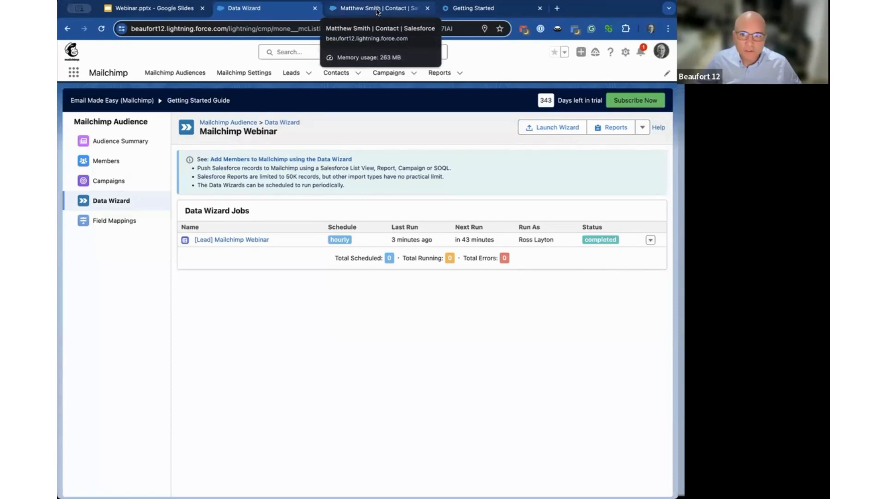
pyautogui.click(373, 9)
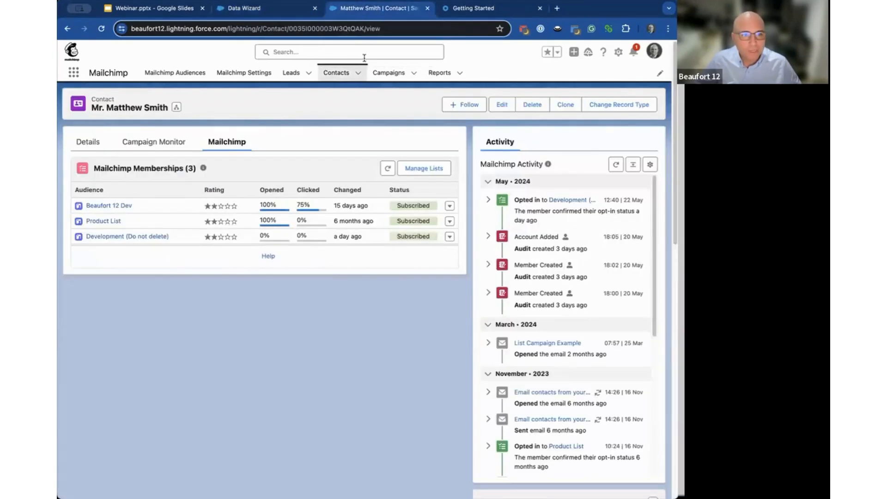
pyautogui.moveTo(329, 149)
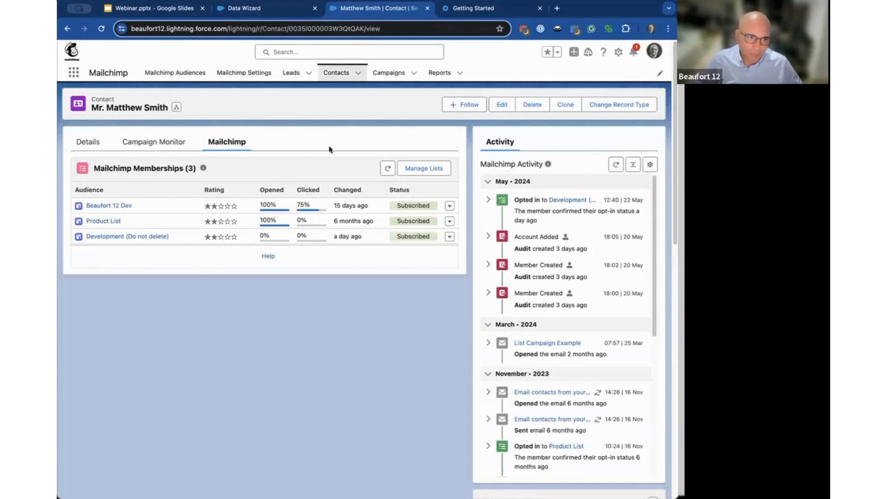
pyautogui.moveTo(328, 202)
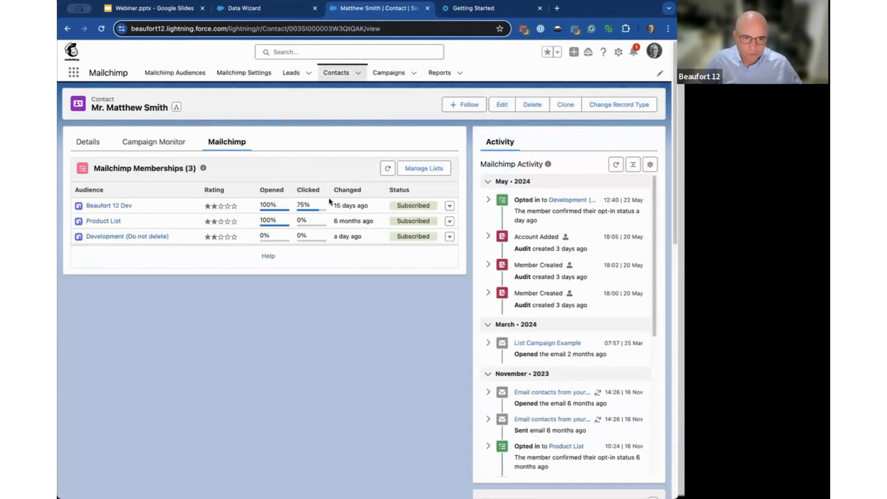
pyautogui.moveTo(306, 294)
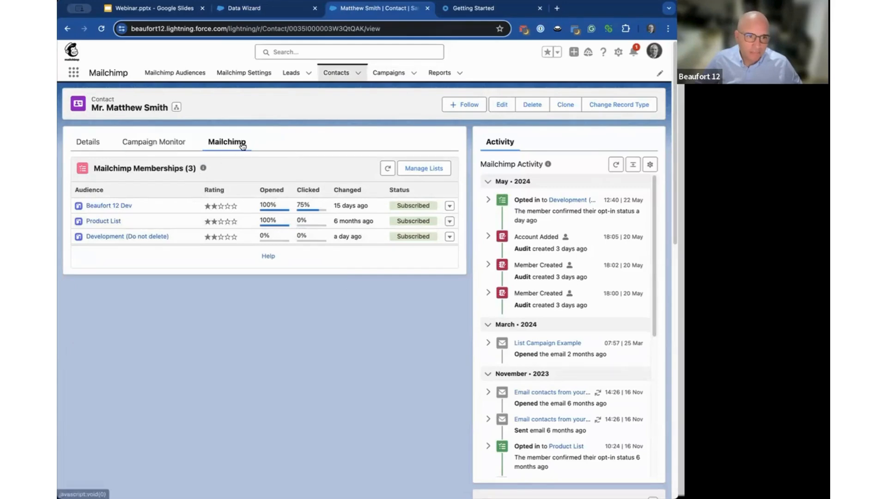
pyautogui.moveTo(228, 141)
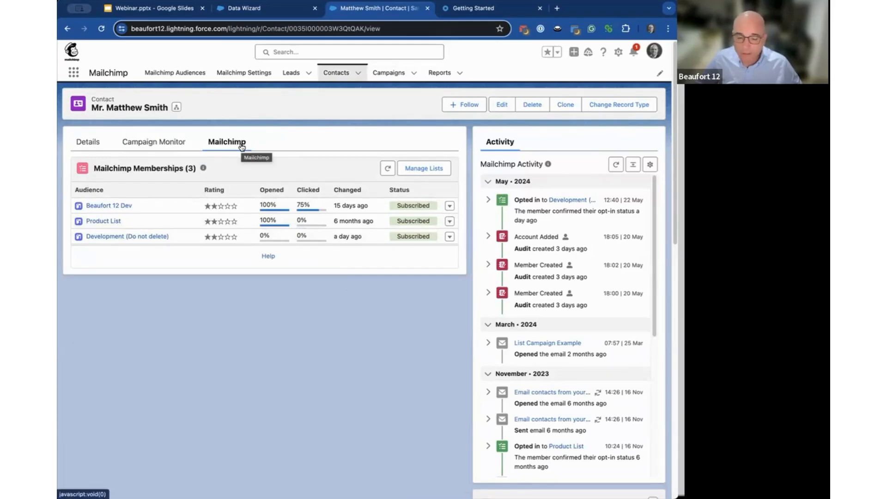
pyautogui.moveTo(338, 254)
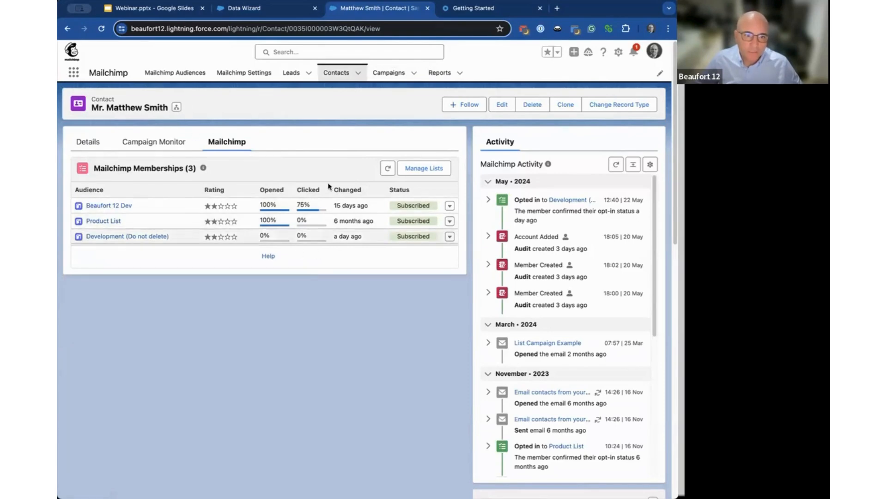
pyautogui.moveTo(330, 243)
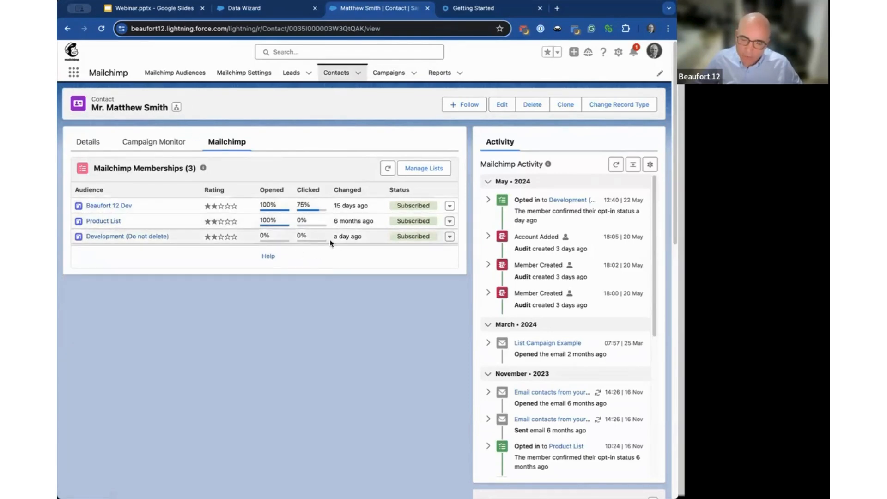
pyautogui.moveTo(416, 245)
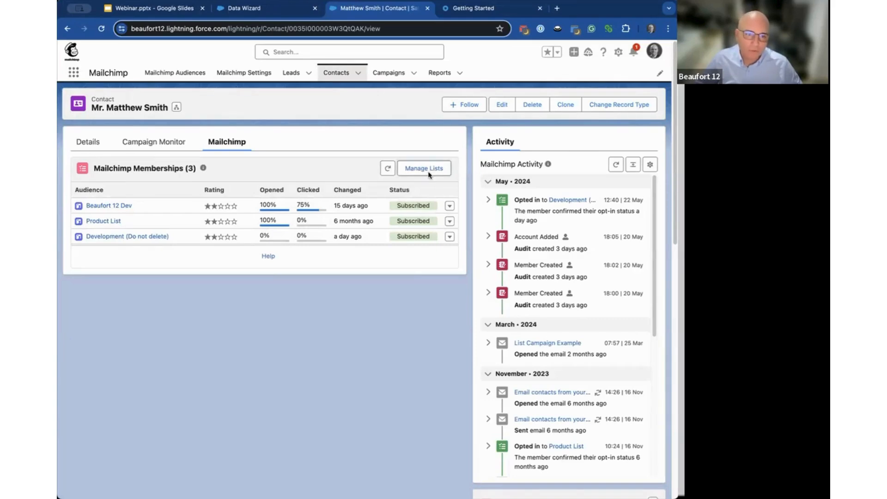
pyautogui.click(423, 168)
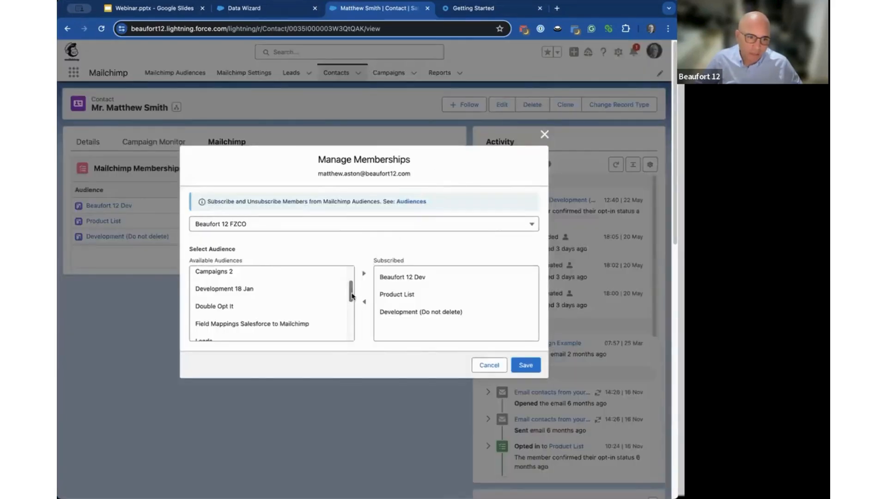
pyautogui.scroll(3)
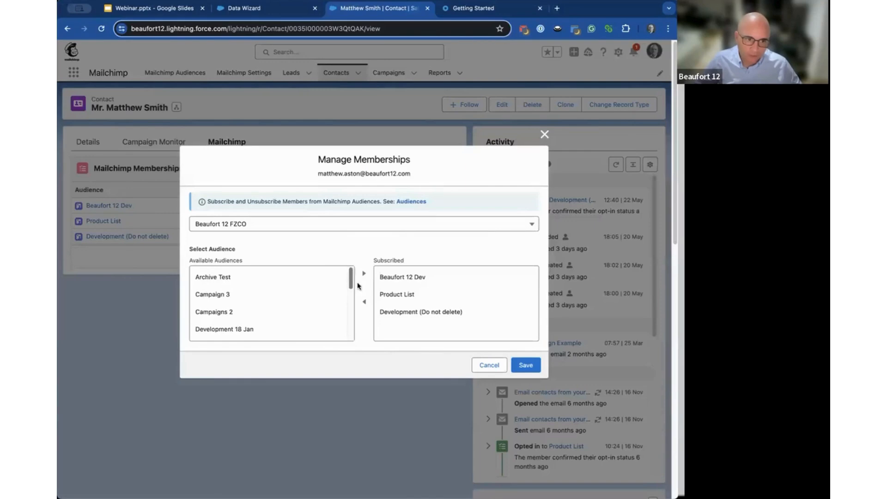
pyautogui.scroll(-3)
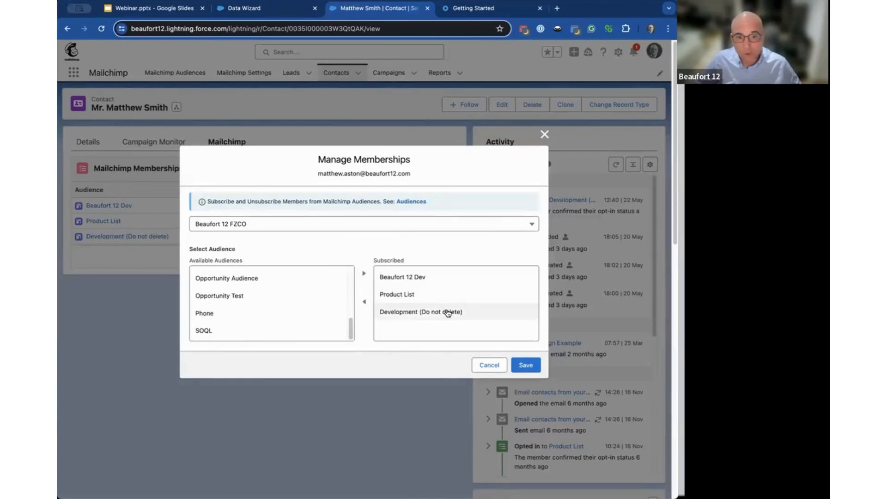
pyautogui.click(422, 312)
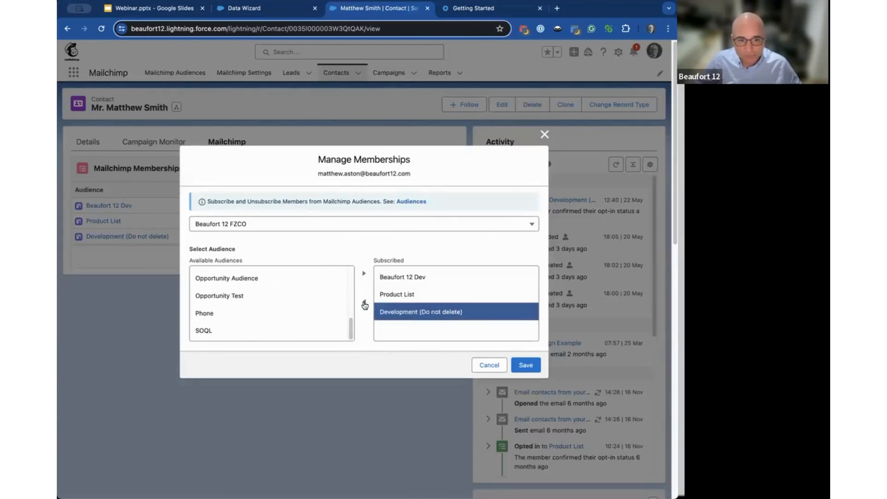
pyautogui.click(525, 365)
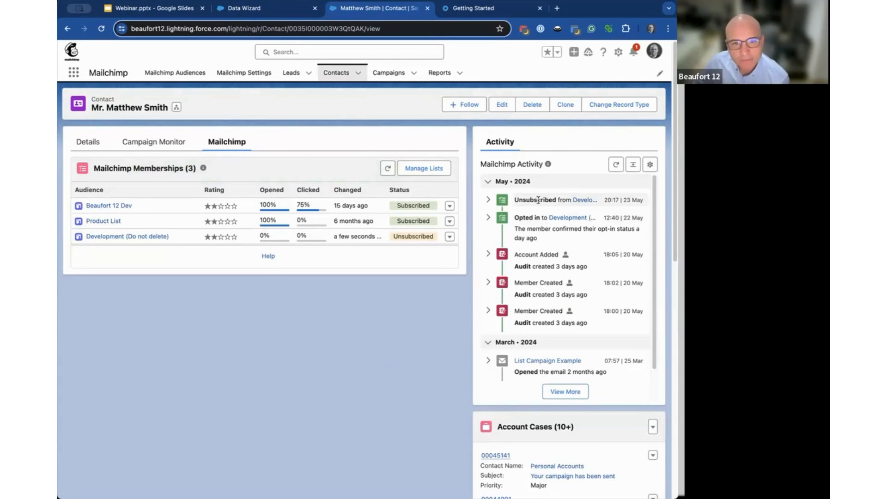
pyautogui.moveTo(563, 347)
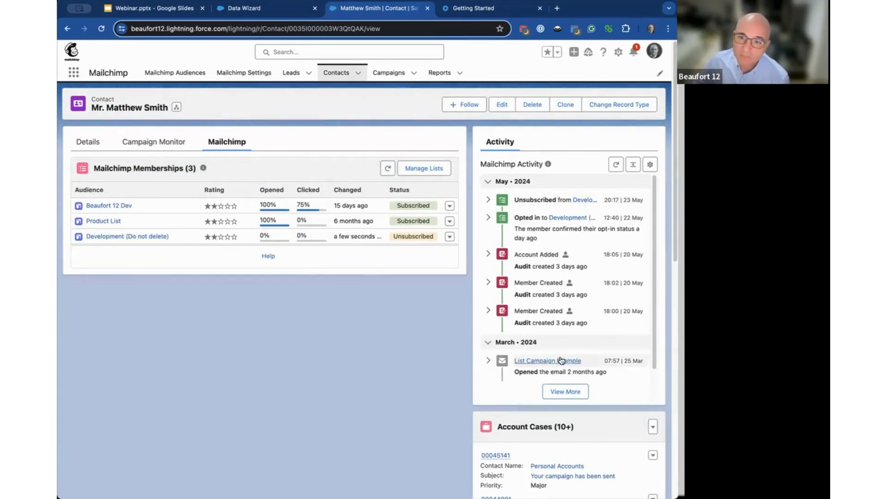
pyautogui.moveTo(515, 208)
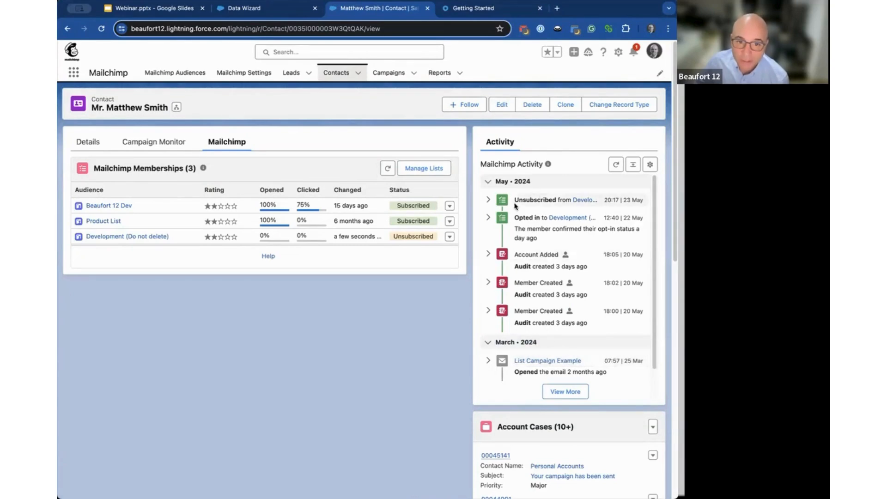
pyautogui.moveTo(607, 203)
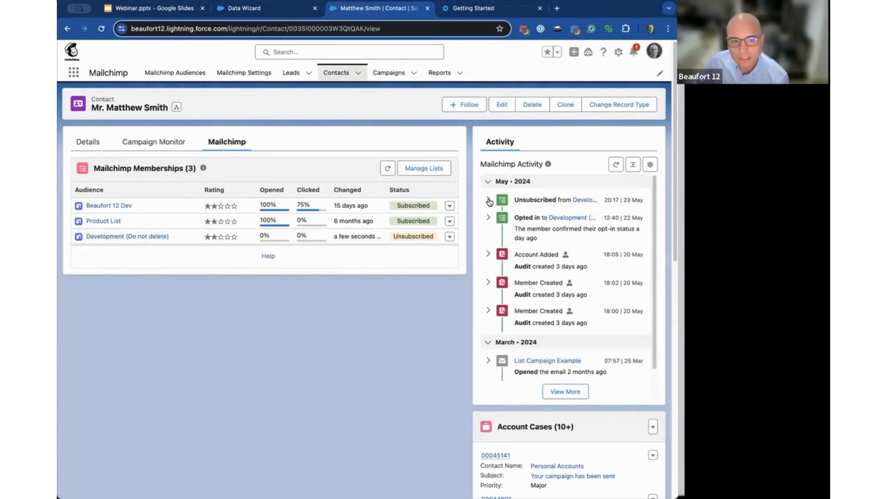
pyautogui.click(488, 202)
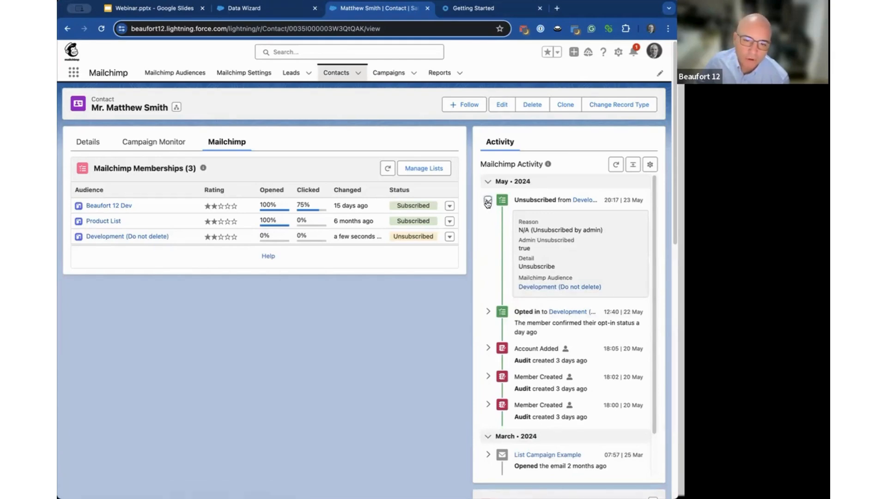
# Step: Expand the List Campaign Example email activity, view and close its Campaign Detail statistics
pyautogui.click(487, 201)
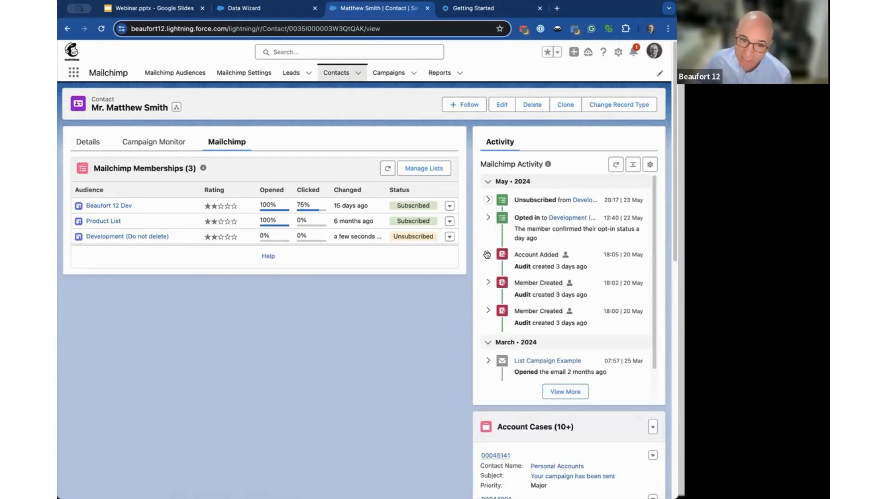
pyautogui.click(488, 361)
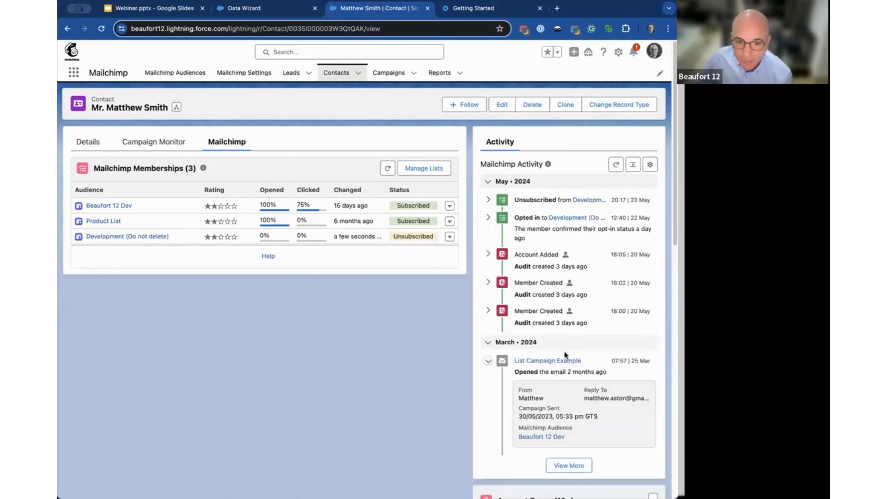
pyautogui.scroll(-3)
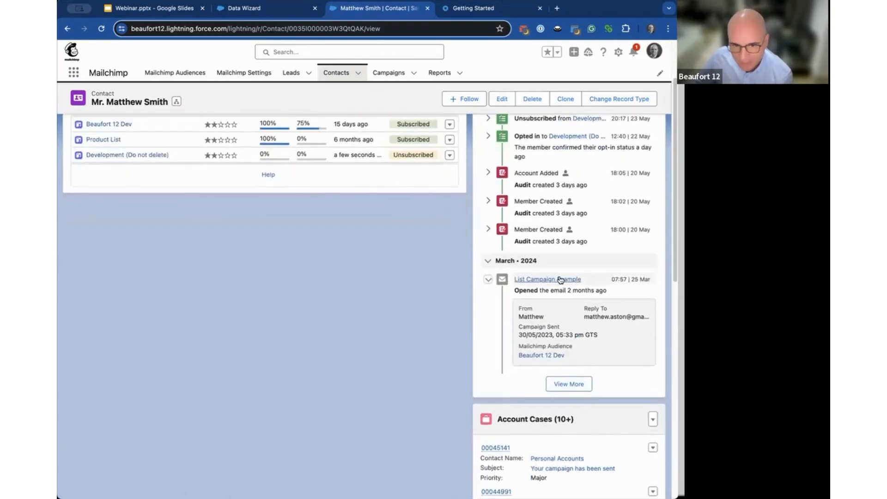
pyautogui.click(546, 279)
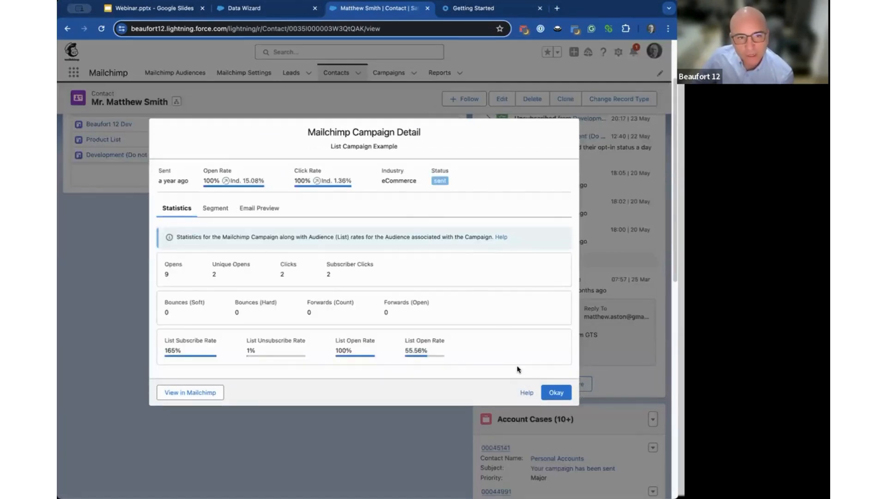
pyautogui.click(555, 391)
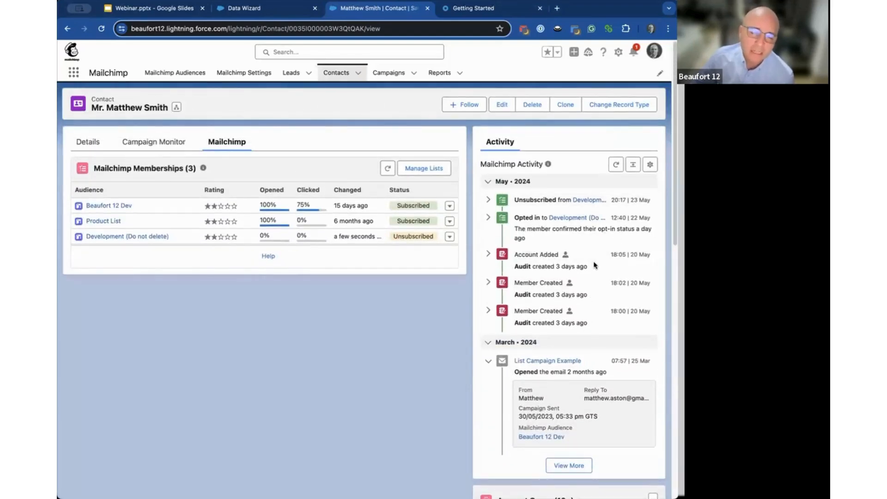
pyautogui.moveTo(653, 180)
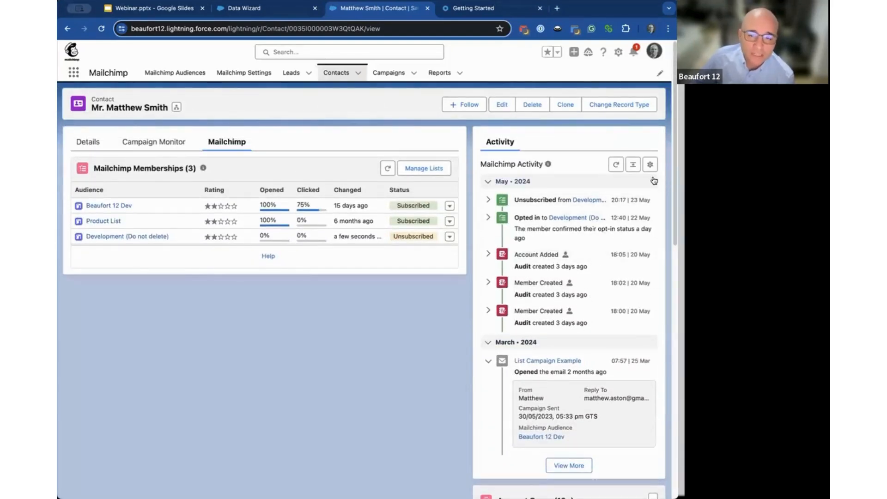
pyautogui.click(649, 165)
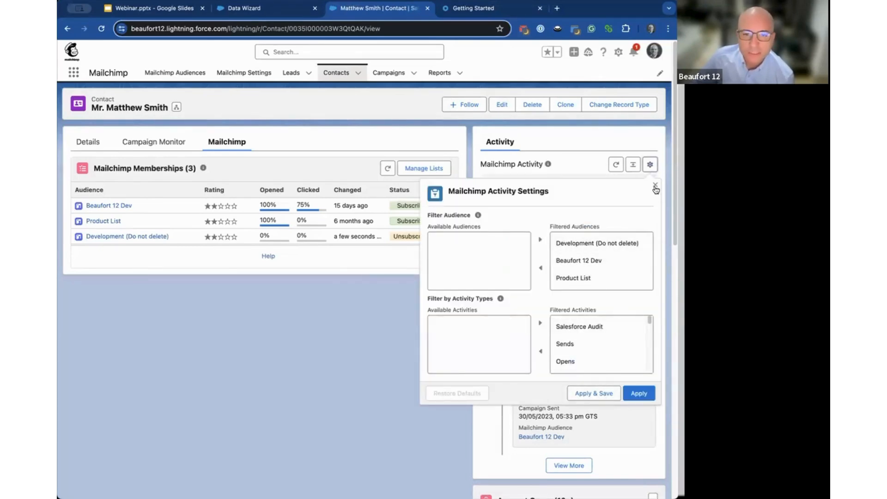
pyautogui.click(654, 187)
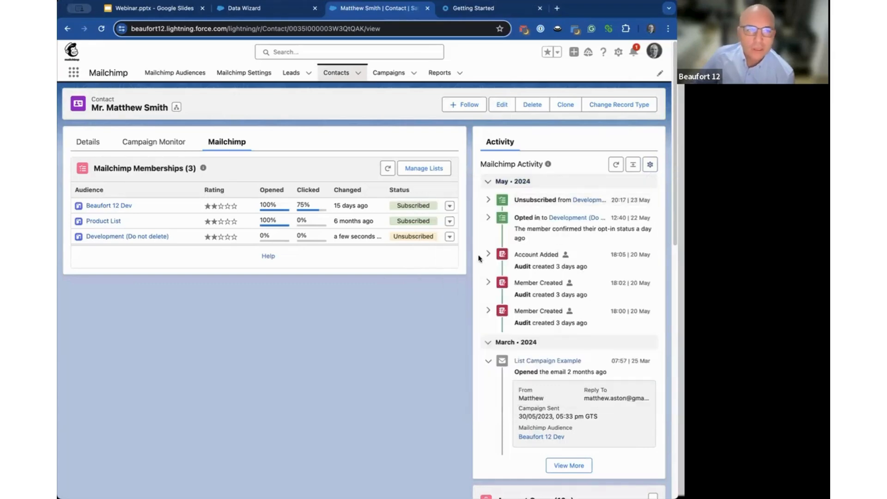
pyautogui.moveTo(495, 277)
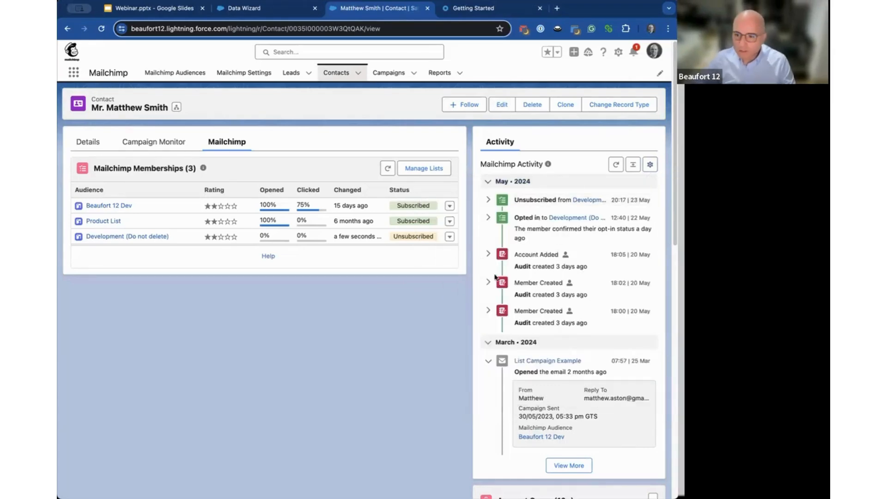
pyautogui.moveTo(514, 303)
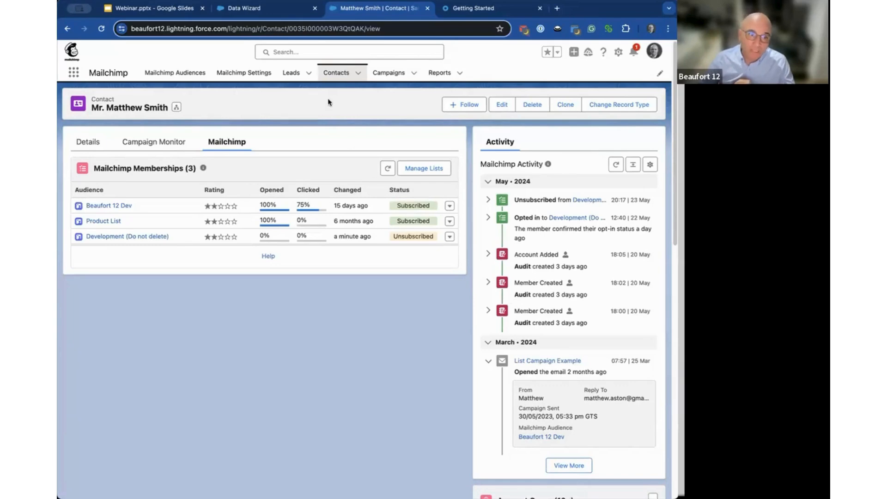
# Step: Show the Mailchimp Webinar audience's Salesforce-to-Mailchimp field mappings, all currently unmapped
pyautogui.click(248, 8)
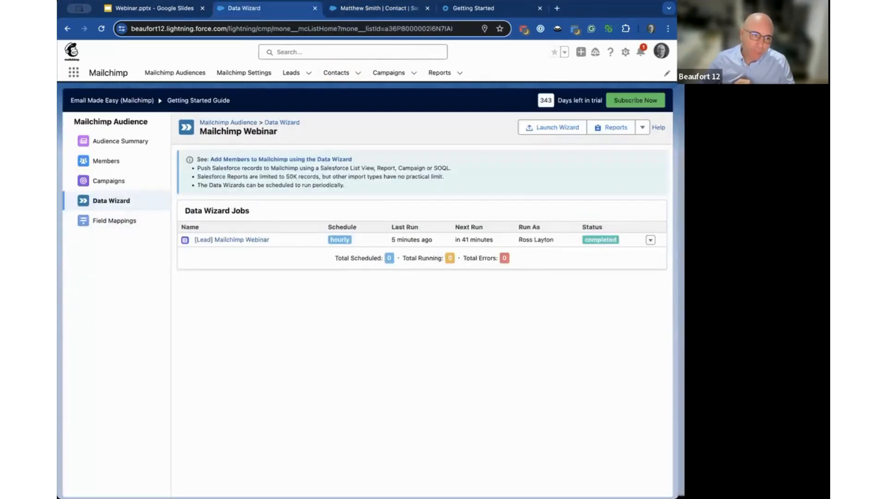
pyautogui.click(115, 220)
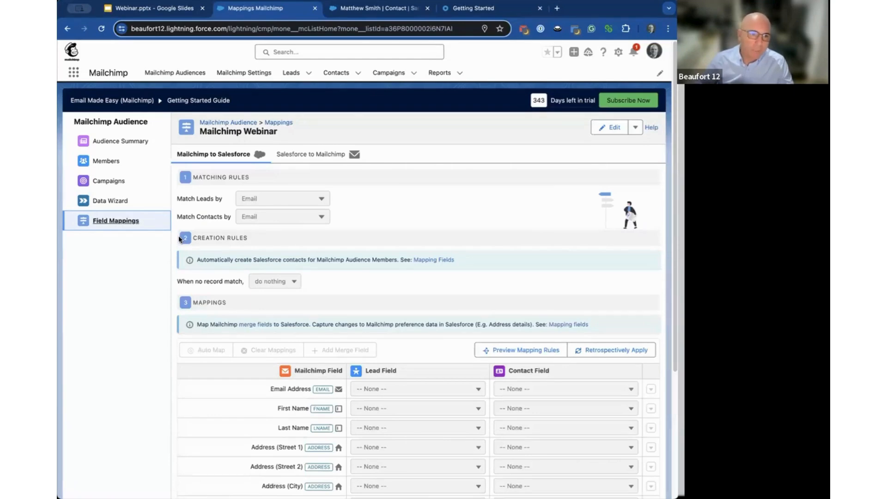
pyautogui.moveTo(263, 162)
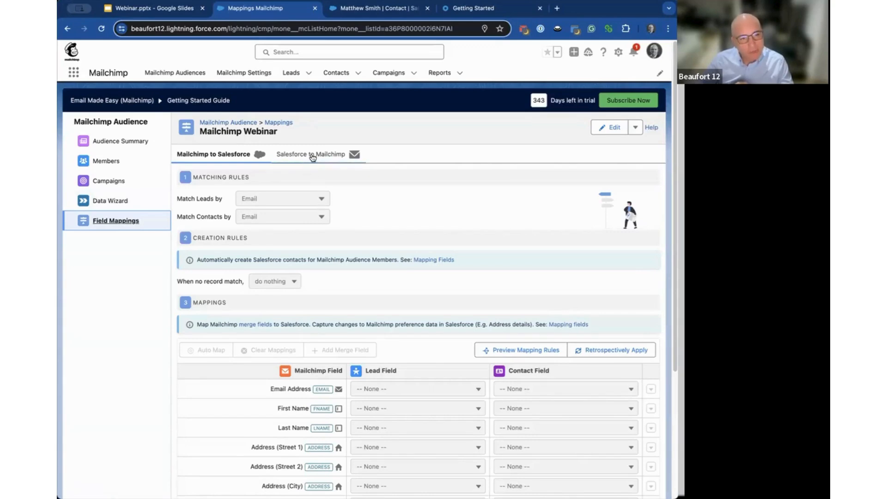
pyautogui.click(309, 154)
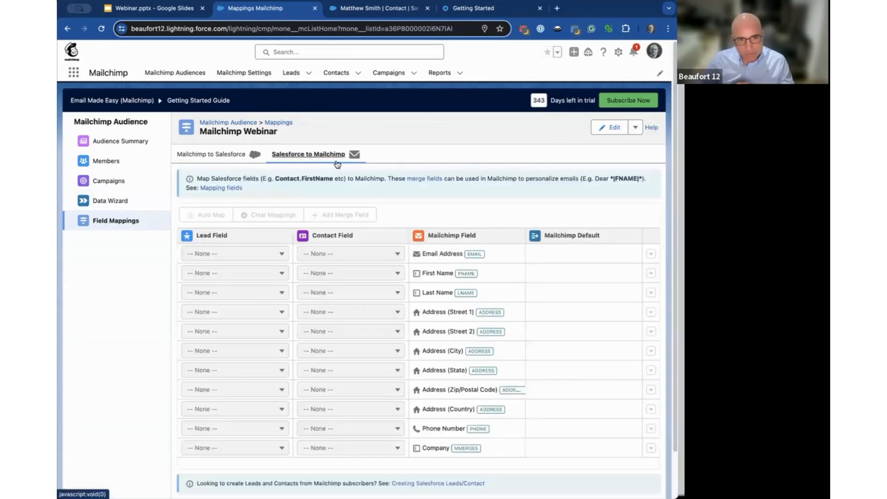
pyautogui.moveTo(348, 394)
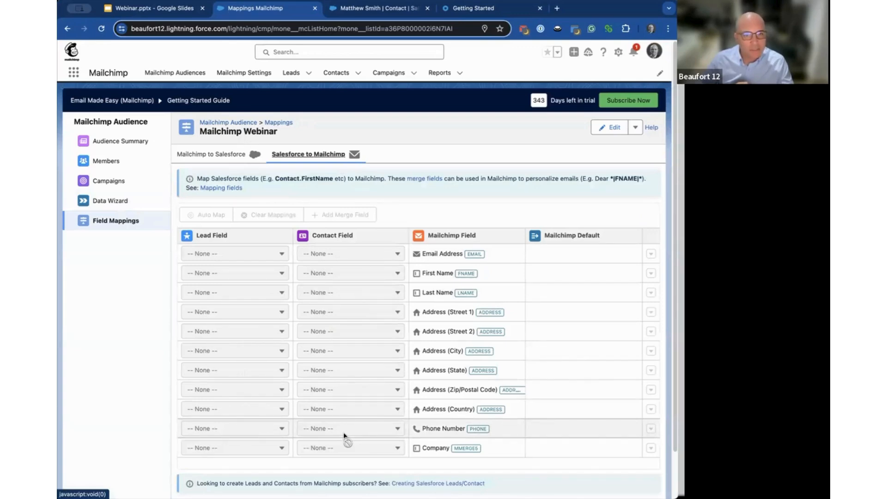
pyautogui.moveTo(343, 335)
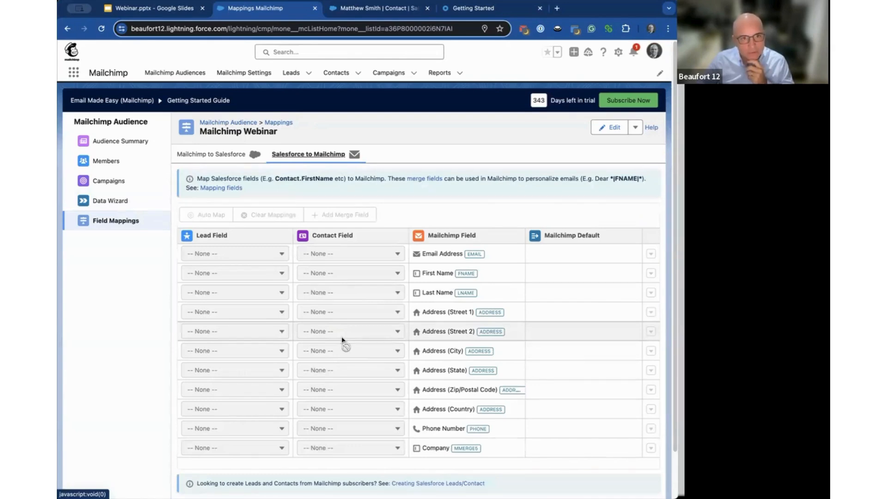
# Step: Reach the Getting Started guide's 'Using Mailchimp in your Salesforce' section on the Beaufort 12 support site
pyautogui.click(480, 9)
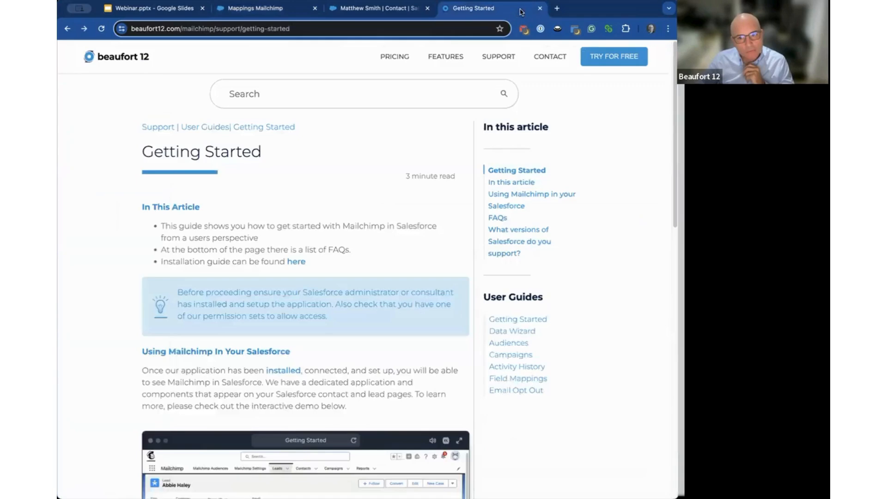
pyautogui.moveTo(381, 123)
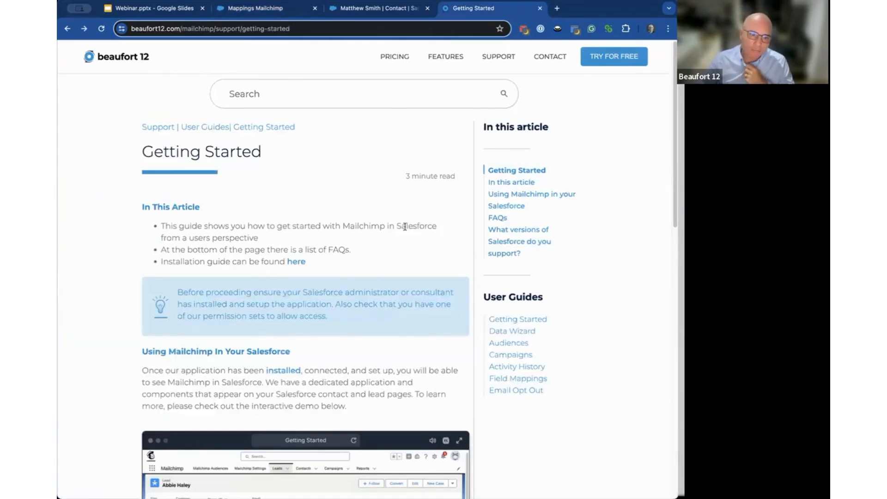
pyautogui.click(498, 57)
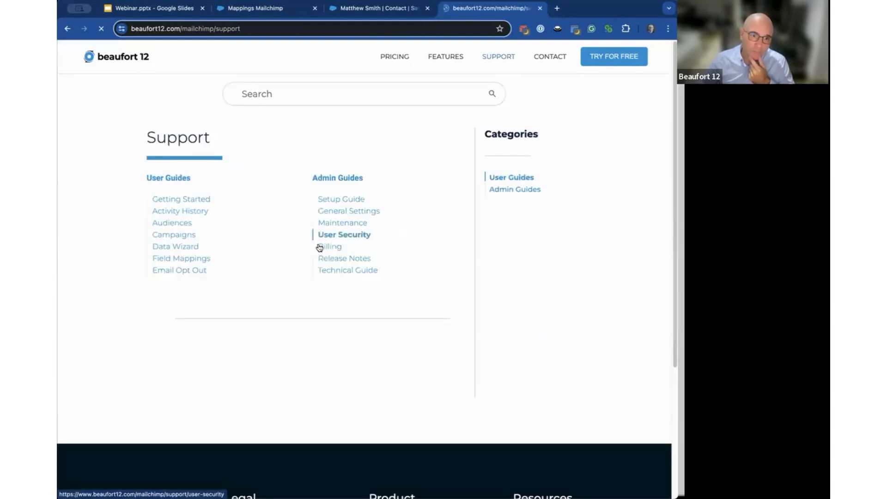
pyautogui.click(181, 199)
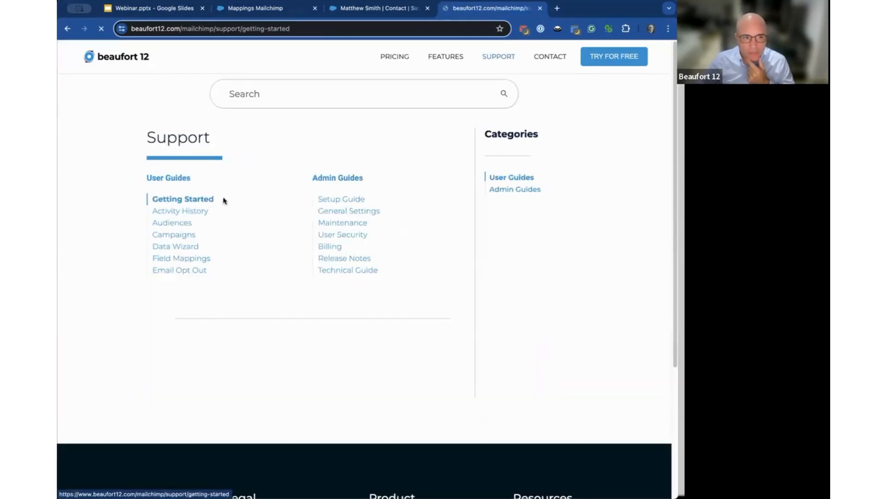
pyautogui.click(183, 199)
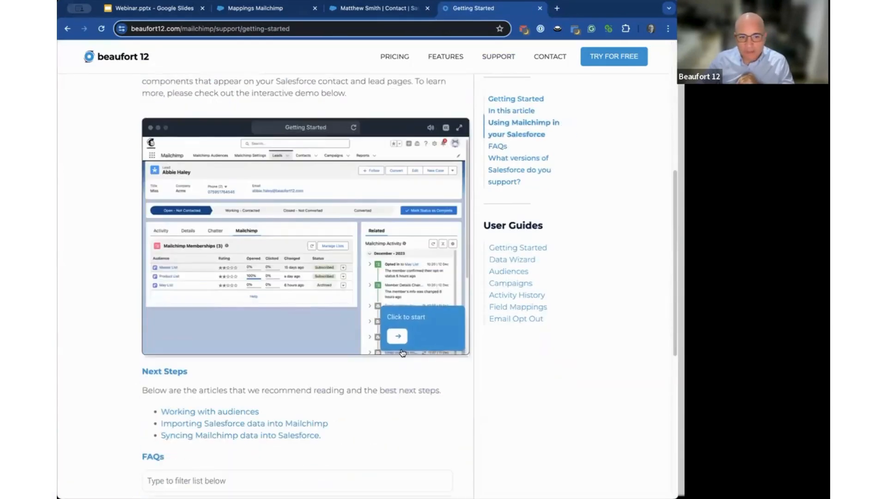
pyautogui.moveTo(325, 214)
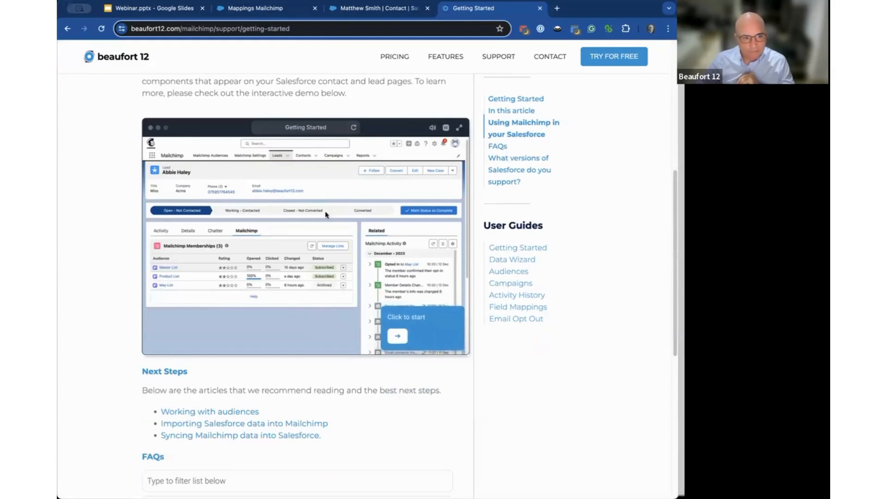
pyautogui.moveTo(328, 296)
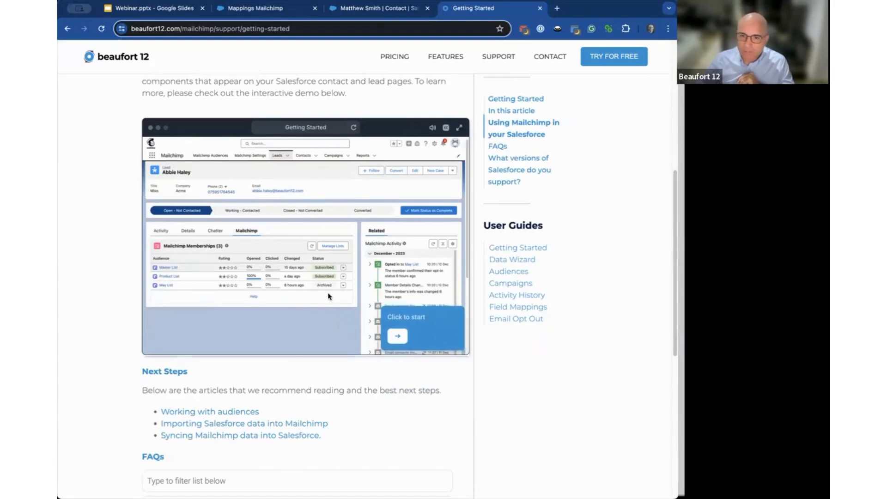
pyautogui.scroll(3)
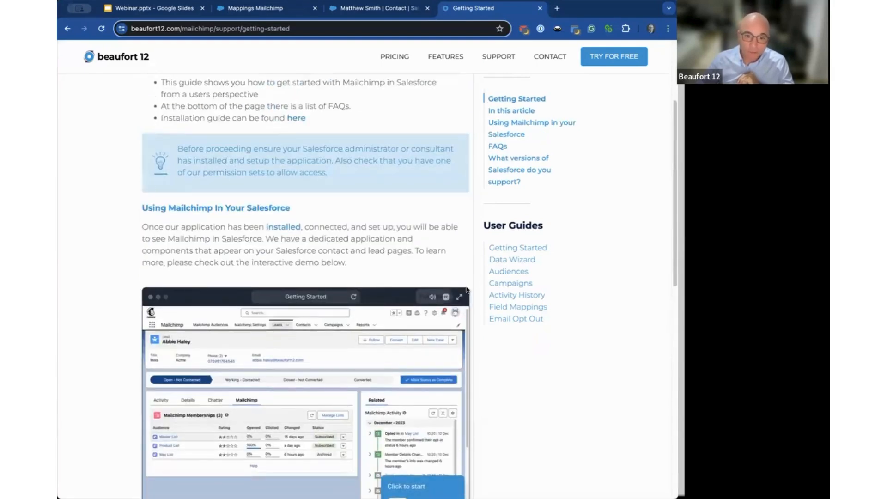
# Step: Show the Data Wizard guide and advance its interactive demo to selecting the import type
pyautogui.click(511, 259)
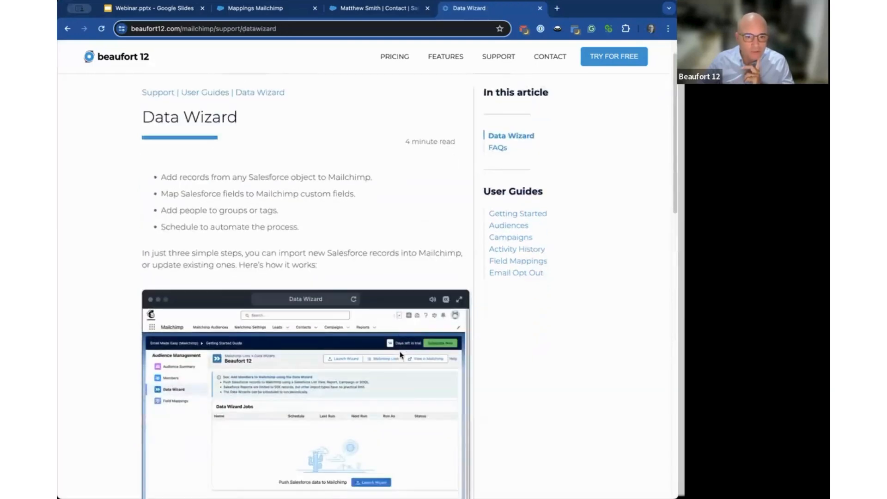
pyautogui.scroll(-3)
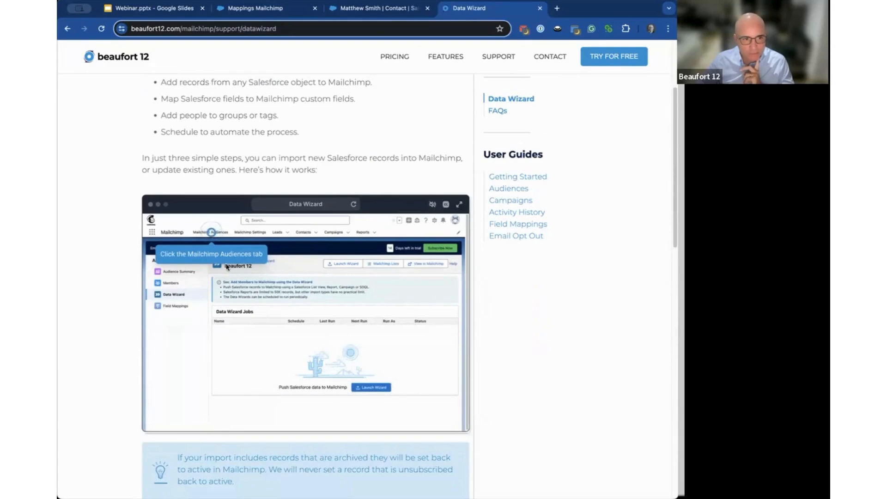
pyautogui.click(210, 232)
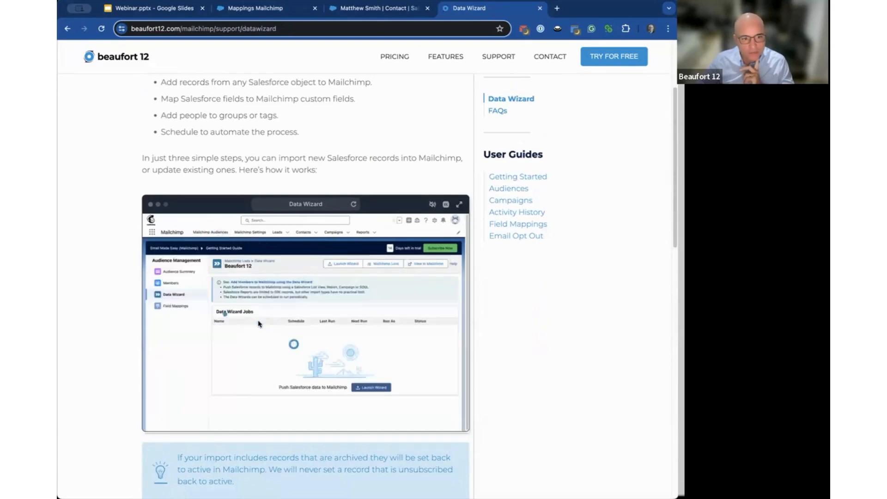
pyautogui.click(371, 387)
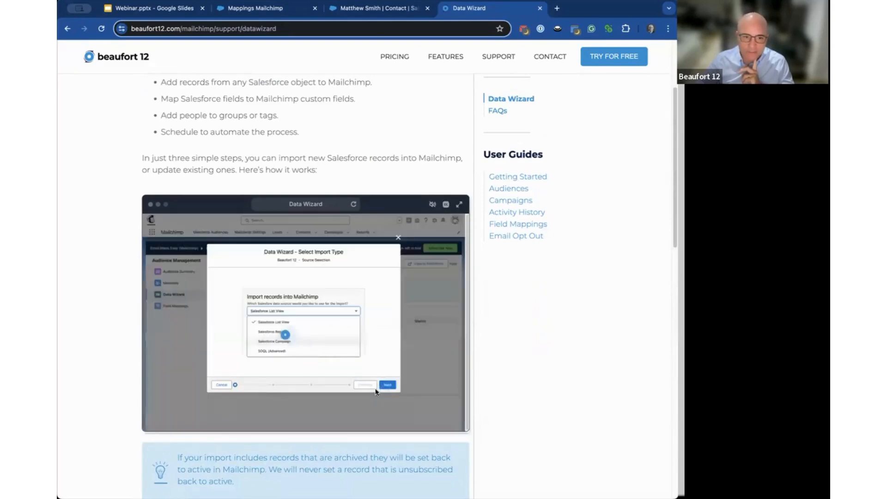
# Step: Scroll through the Data Wizard FAQs and back up to the top of the guide
pyautogui.scroll(-3)
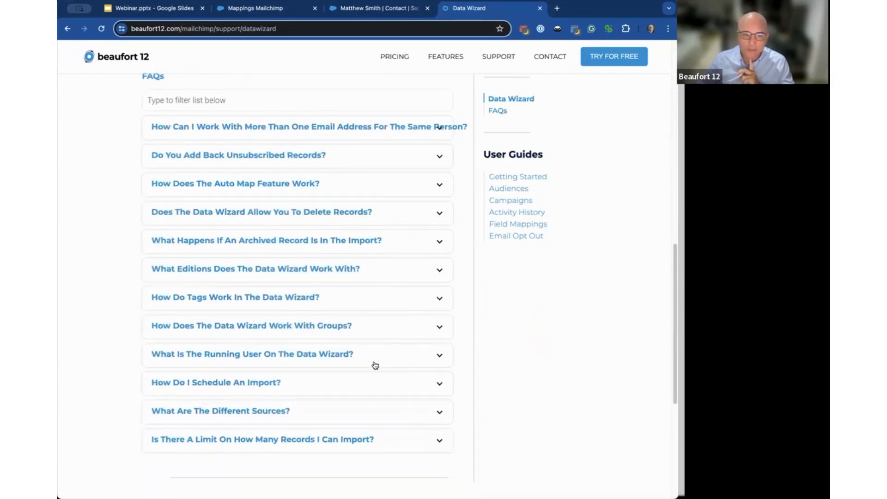
pyautogui.moveTo(371, 369)
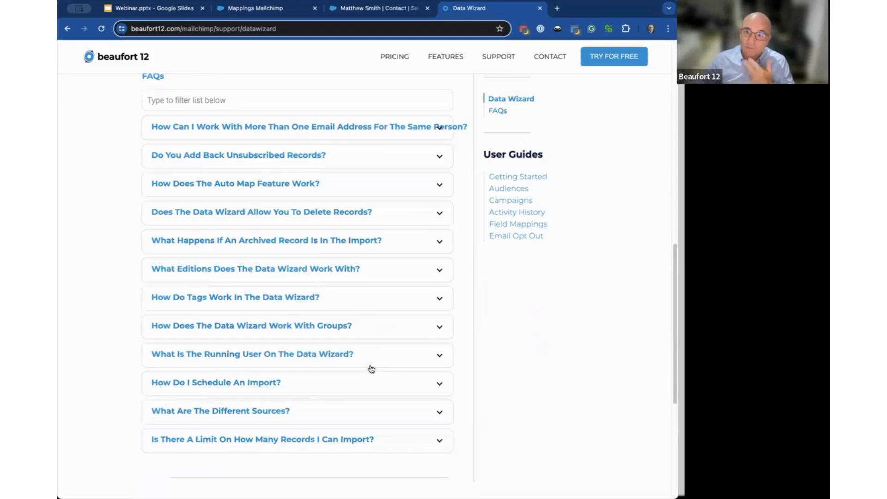
pyautogui.moveTo(354, 314)
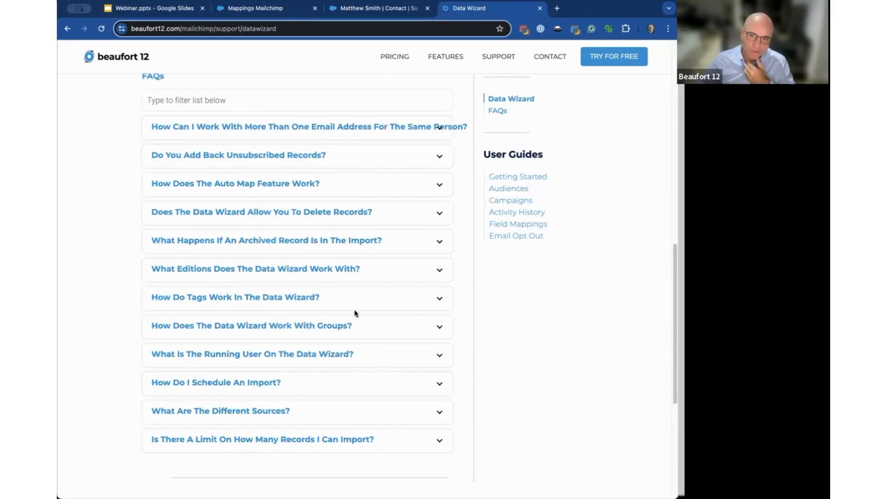
pyautogui.scroll(3)
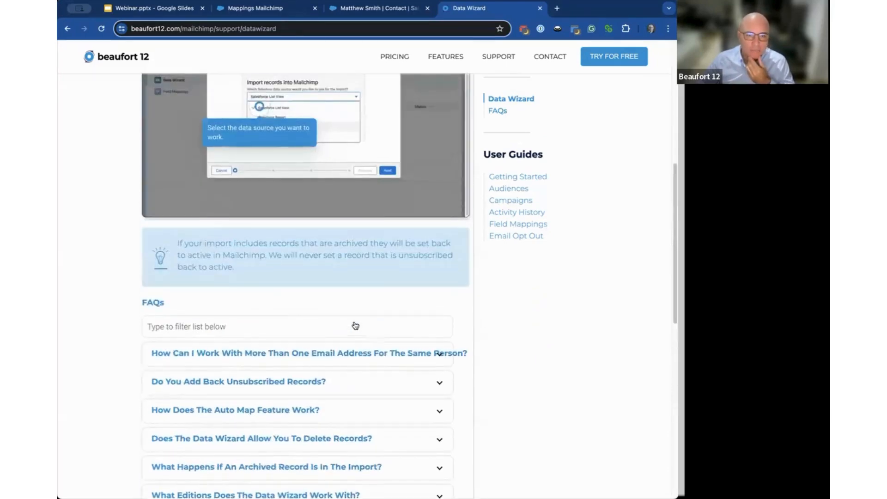
pyautogui.scroll(3)
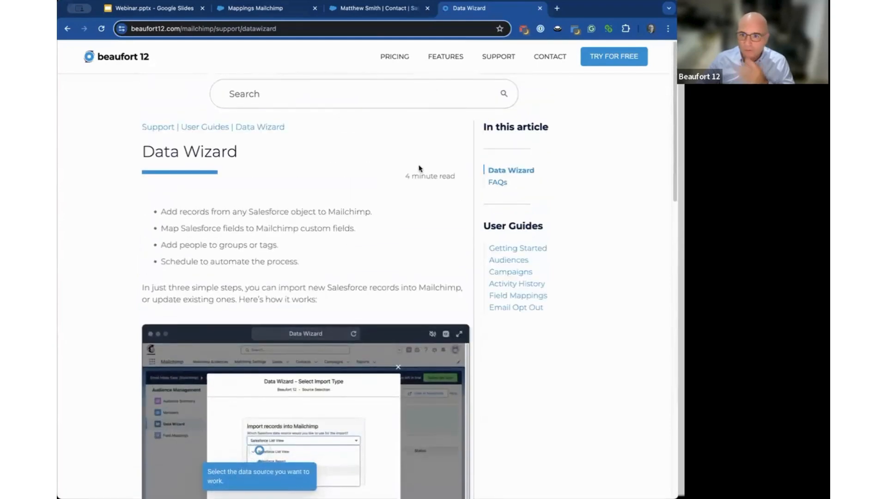
pyautogui.moveTo(556, 97)
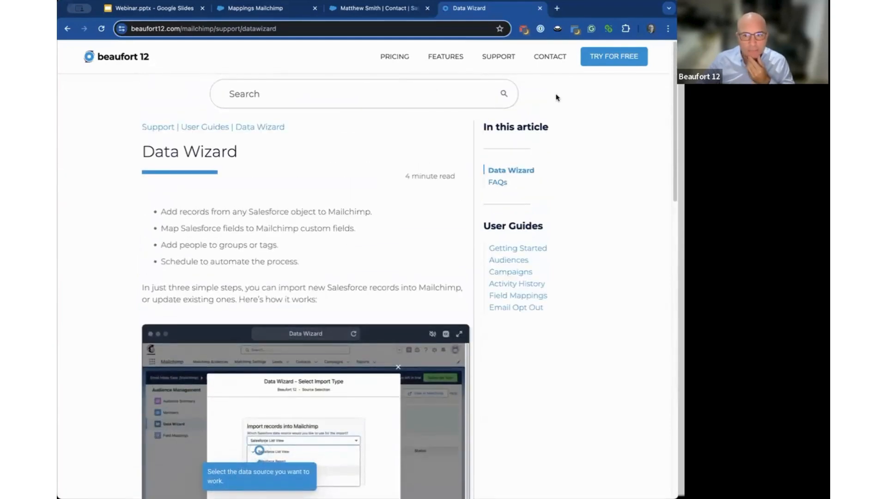
# Step: Show the Contact Us form, then return to the Webinar.pptx Demo slide in Google Slides
pyautogui.click(548, 56)
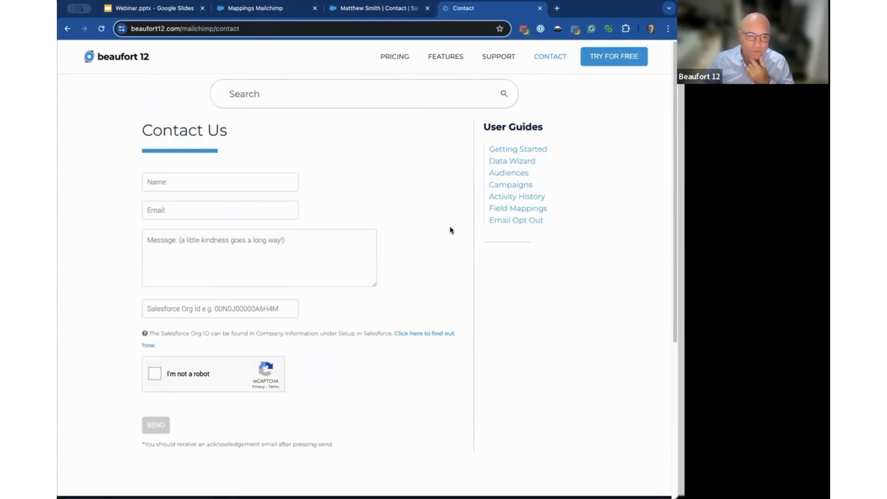
pyautogui.moveTo(399, 234)
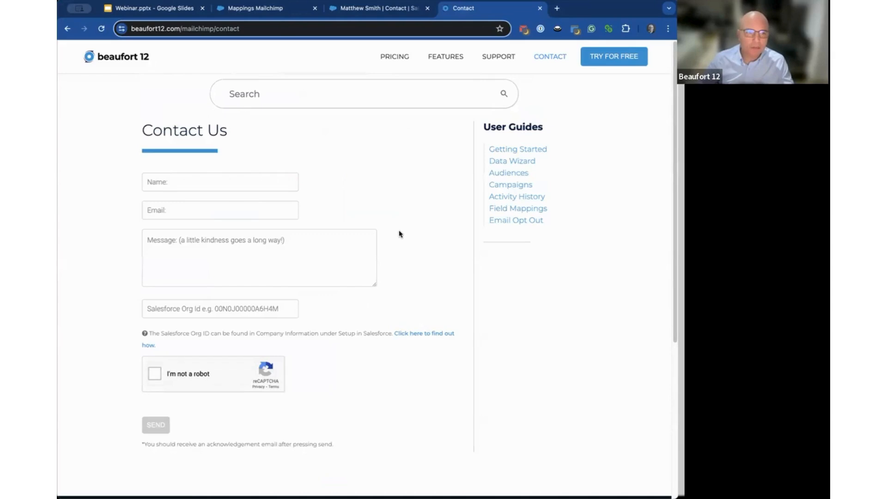
pyautogui.moveTo(395, 188)
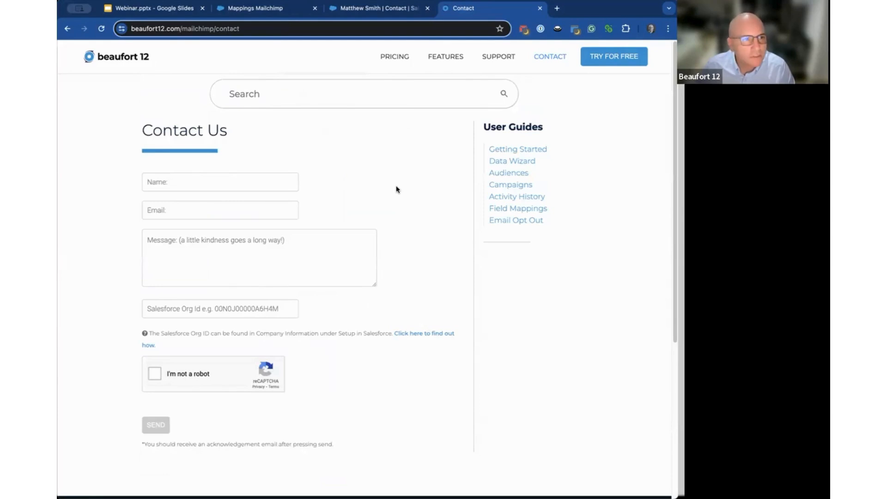
pyautogui.moveTo(178, 14)
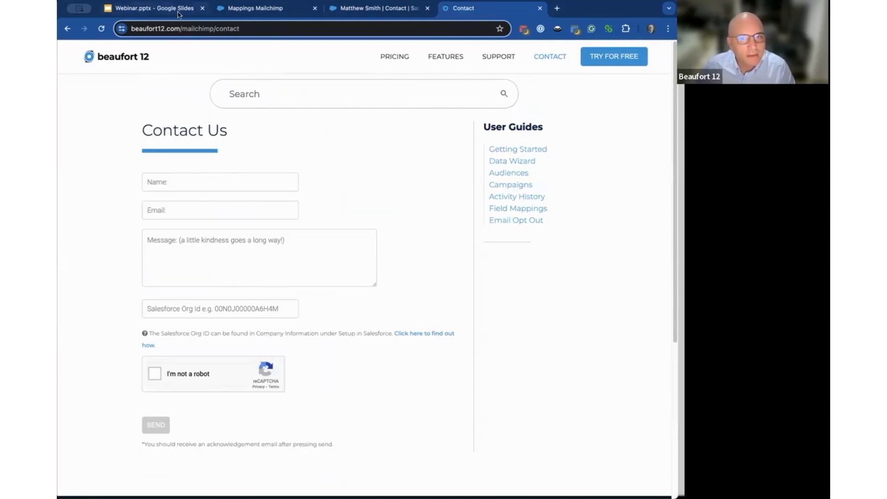
pyautogui.click(150, 8)
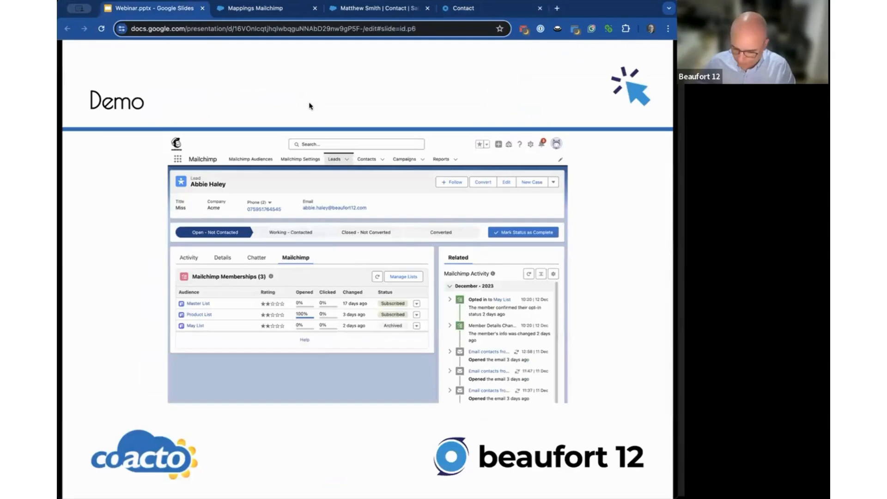